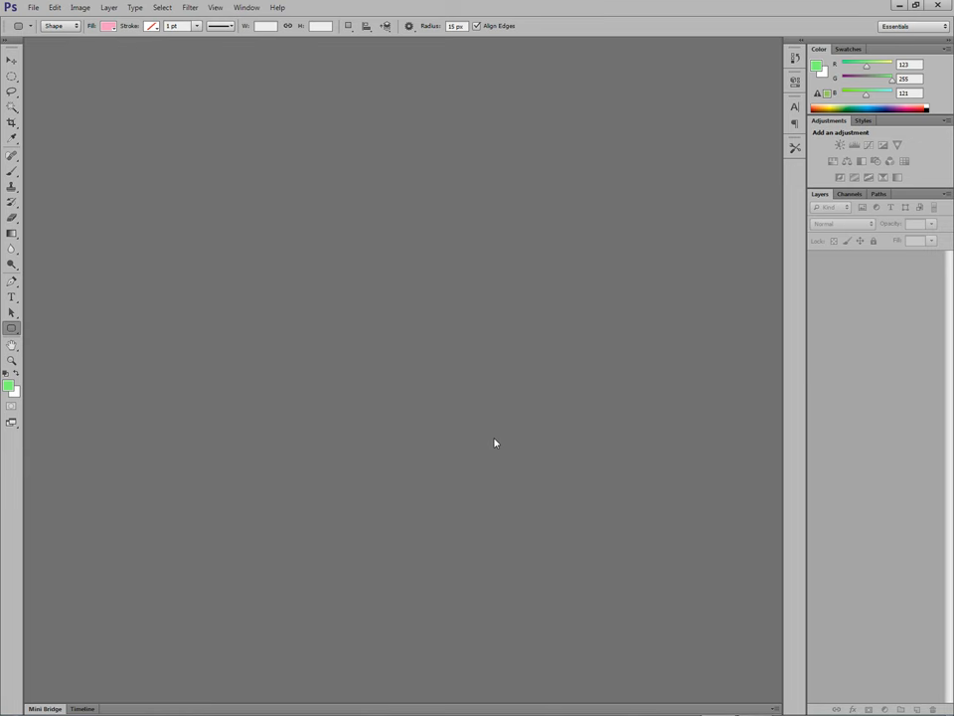
mouse_move(187, 181)
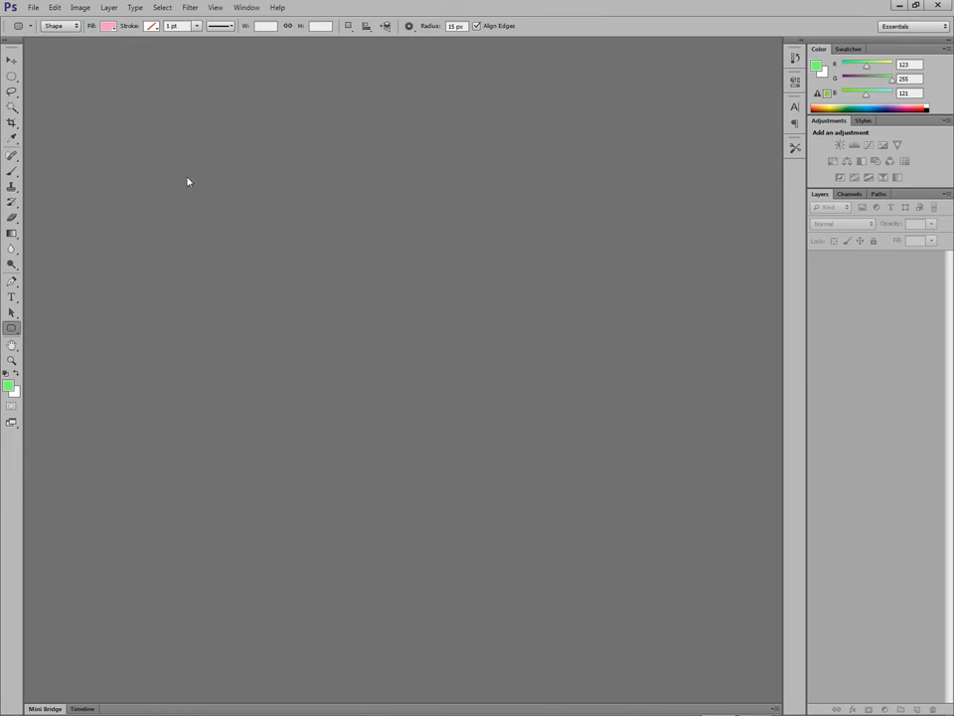
Start a new 1600 × 1200 px web document and begin naming it 'iOS_'.
left_click(34, 8)
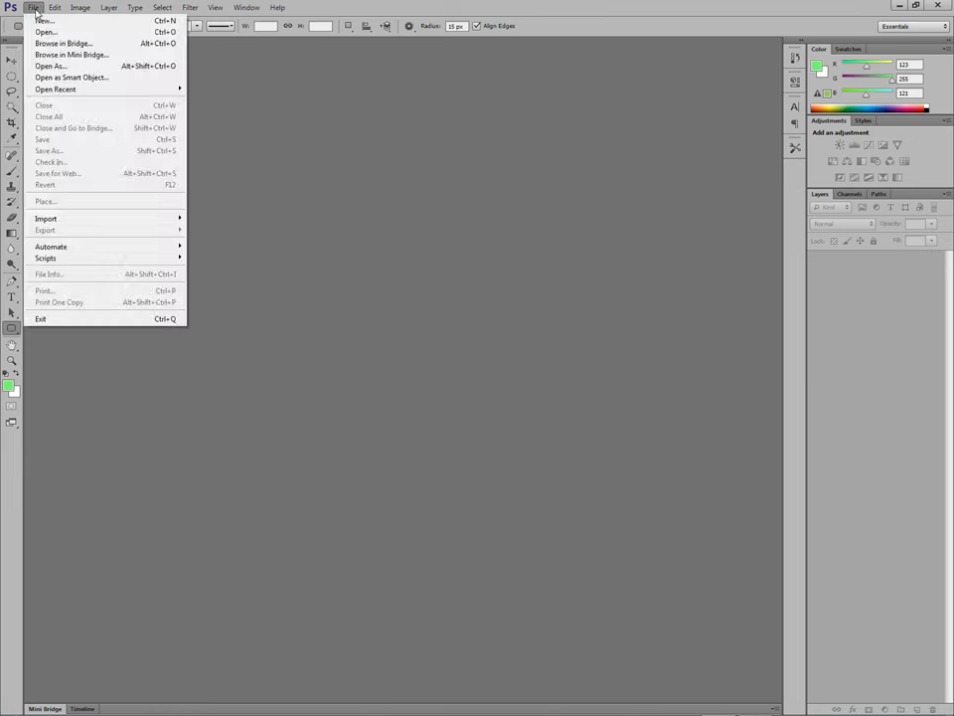
left_click(43, 20)
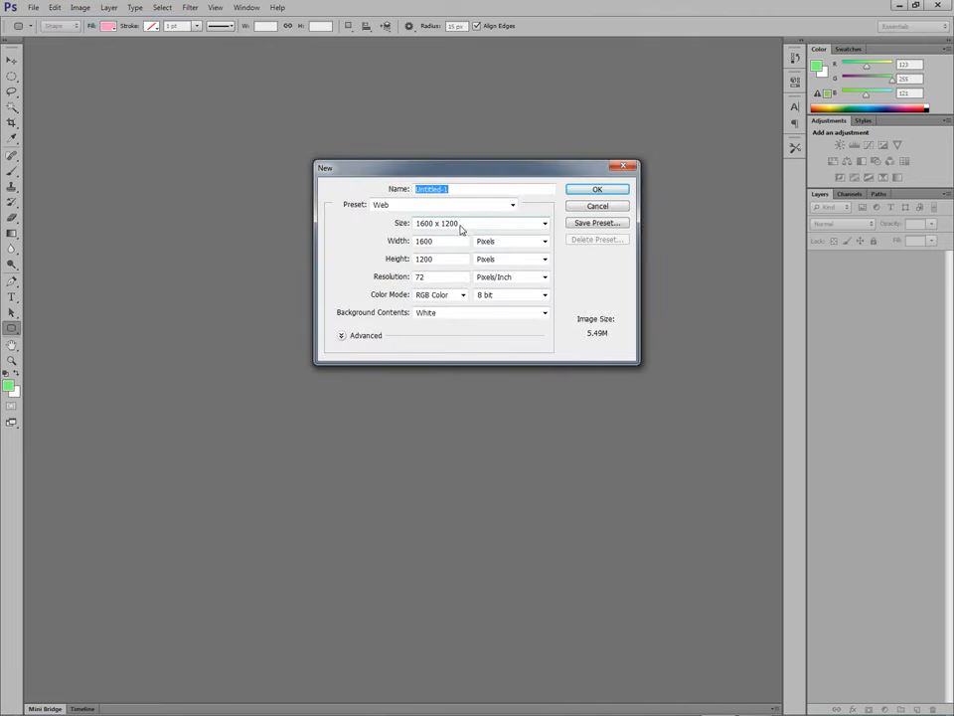
mouse_move(467, 196)
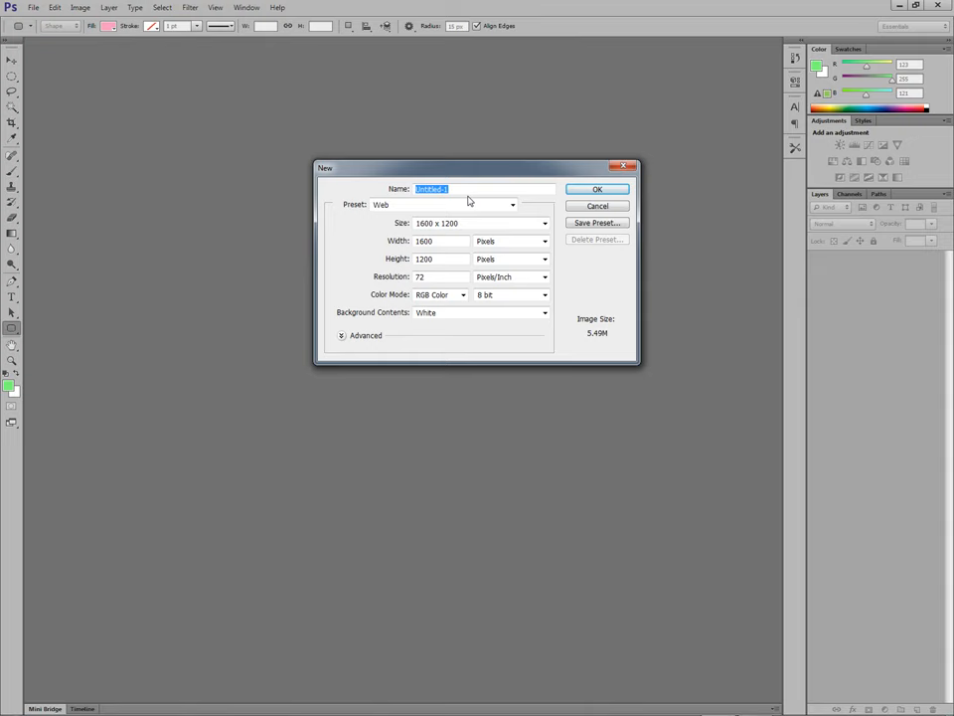
type("iOS_")
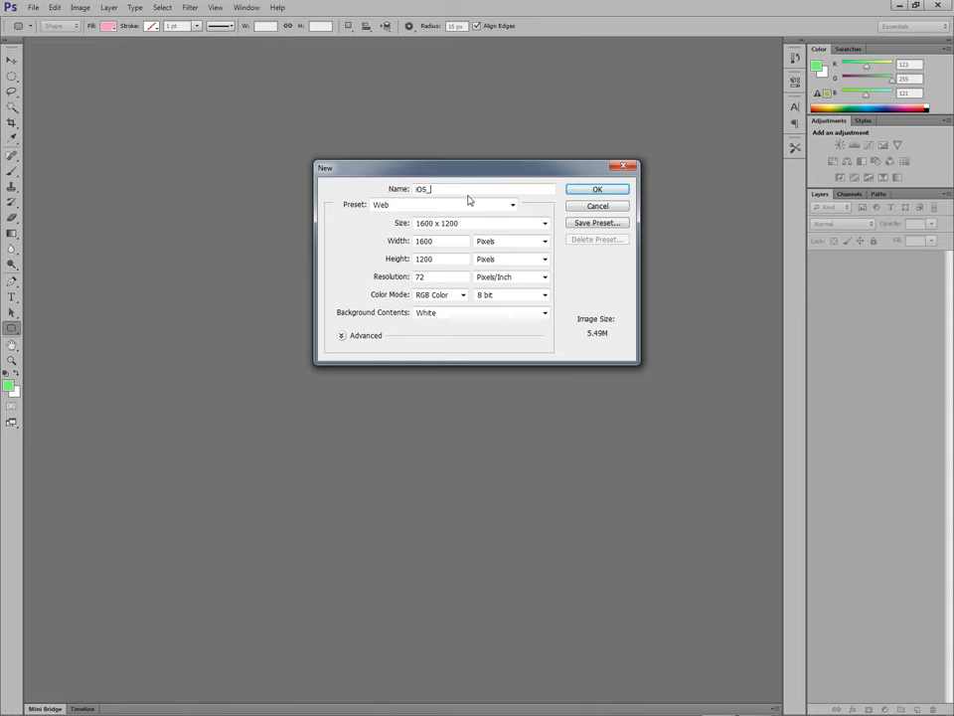
Create the iOS_ICON document and rename its Background layer to 'bg'.
left_click(597, 189)
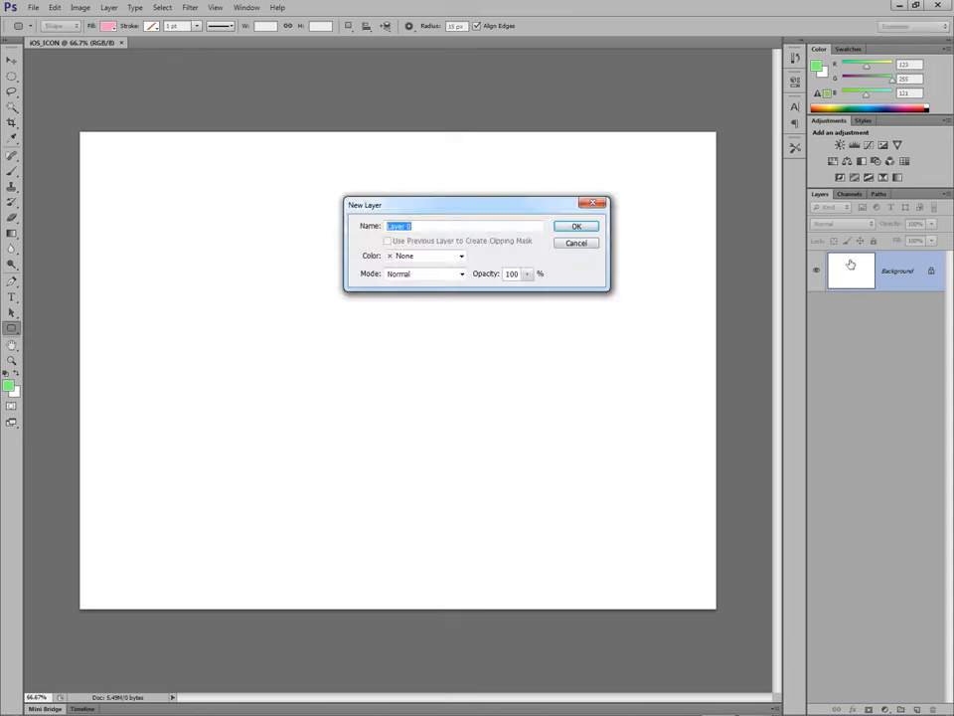
type("bg")
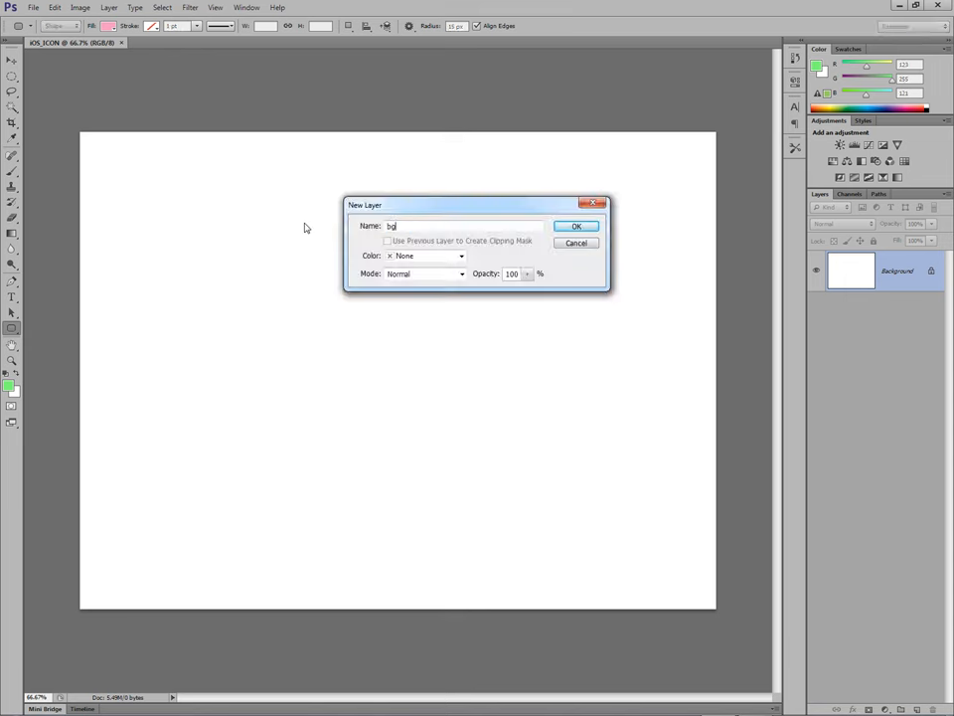
left_click(577, 226)
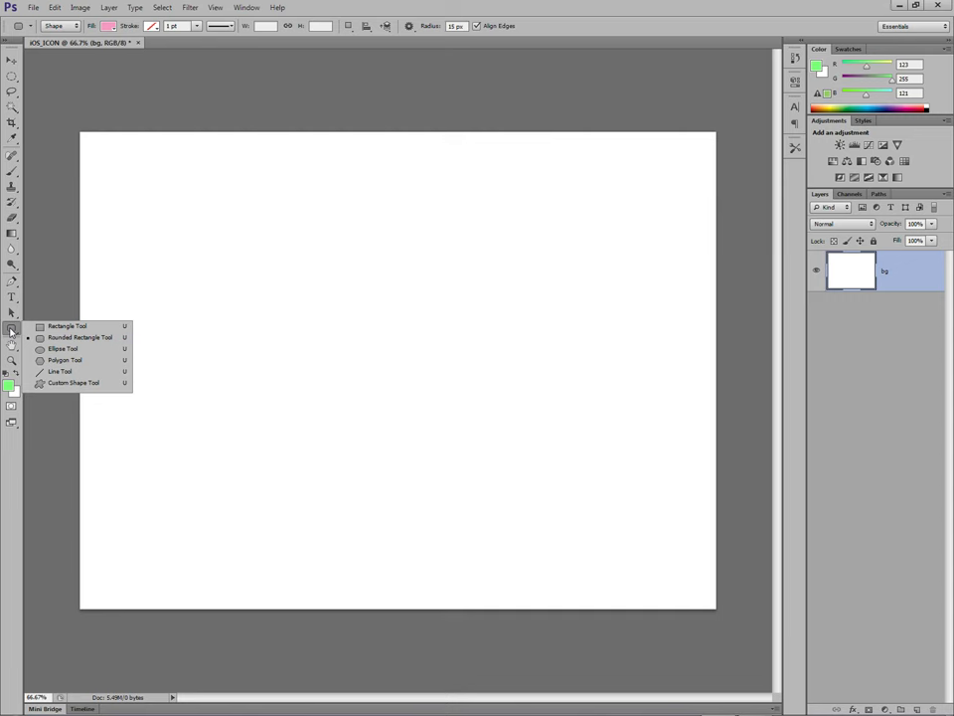
mouse_move(80, 338)
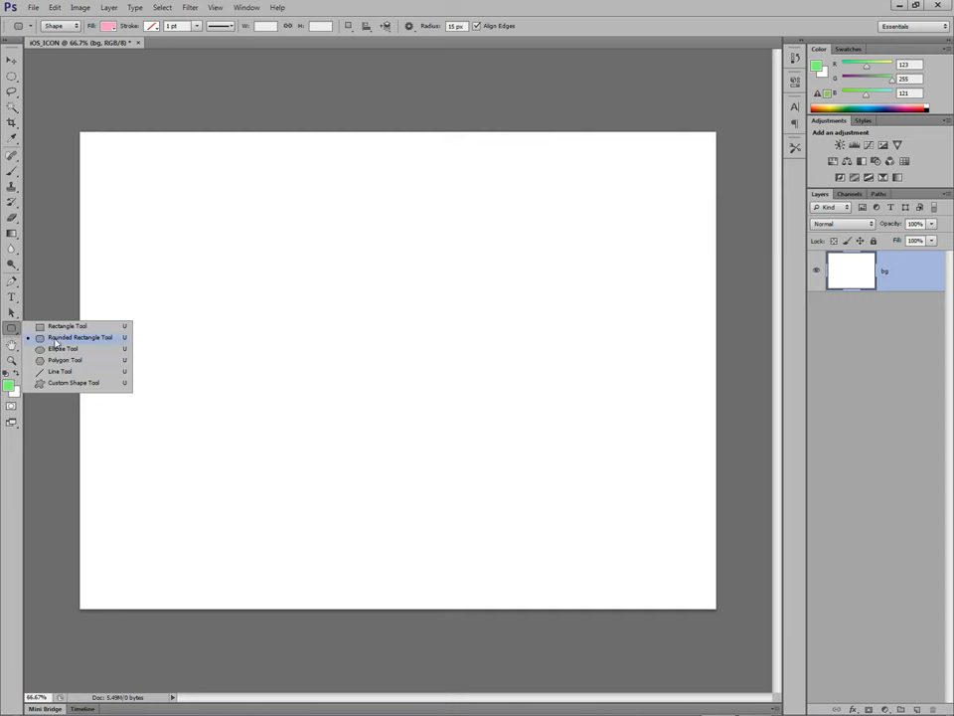
Draw a small pink rounded square near the upper left with the Rounded Rectangle tool.
left_click(79, 338)
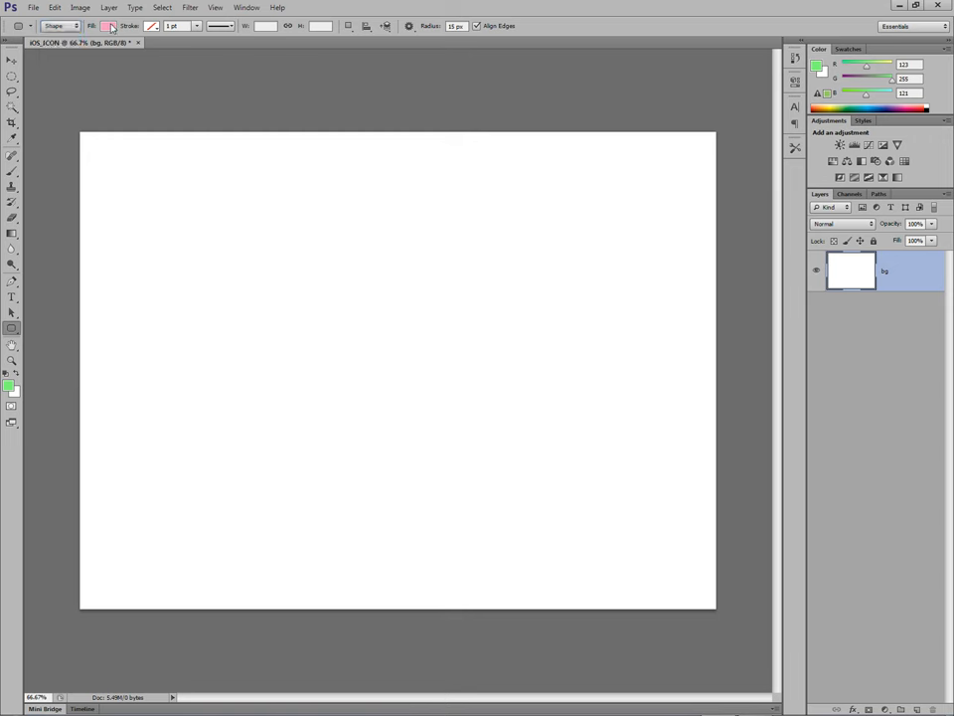
mouse_move(109, 26)
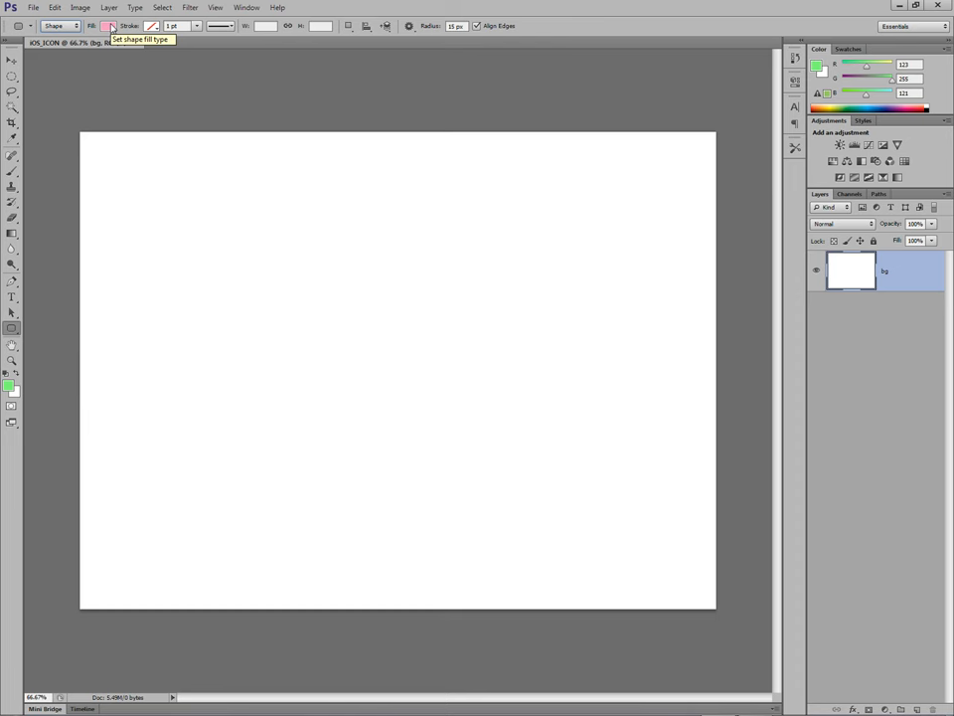
left_click(108, 24)
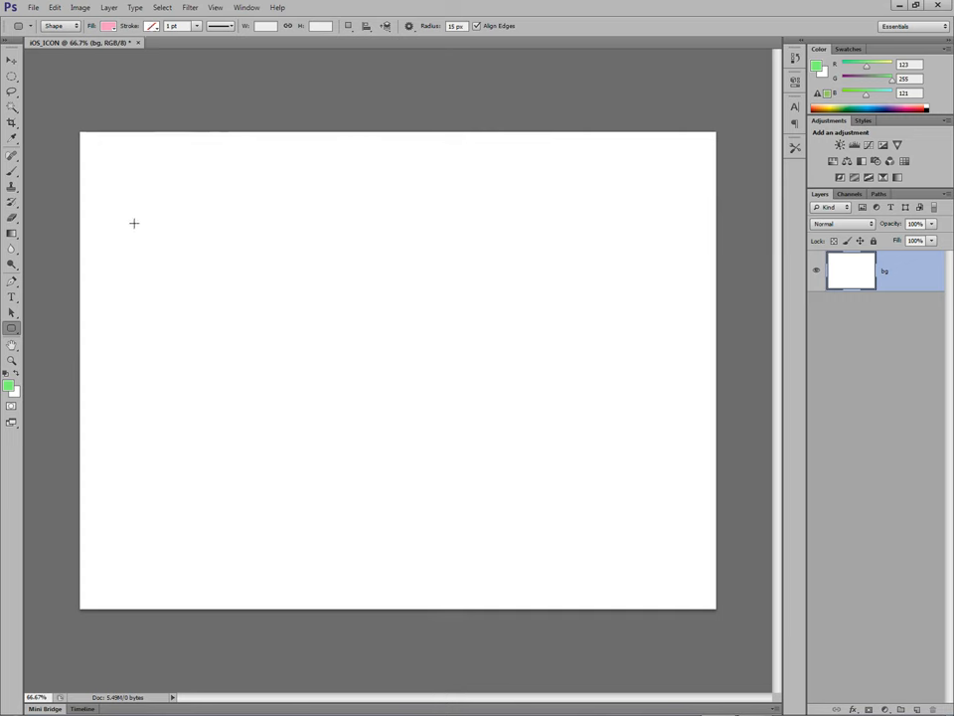
mouse_move(608, 302)
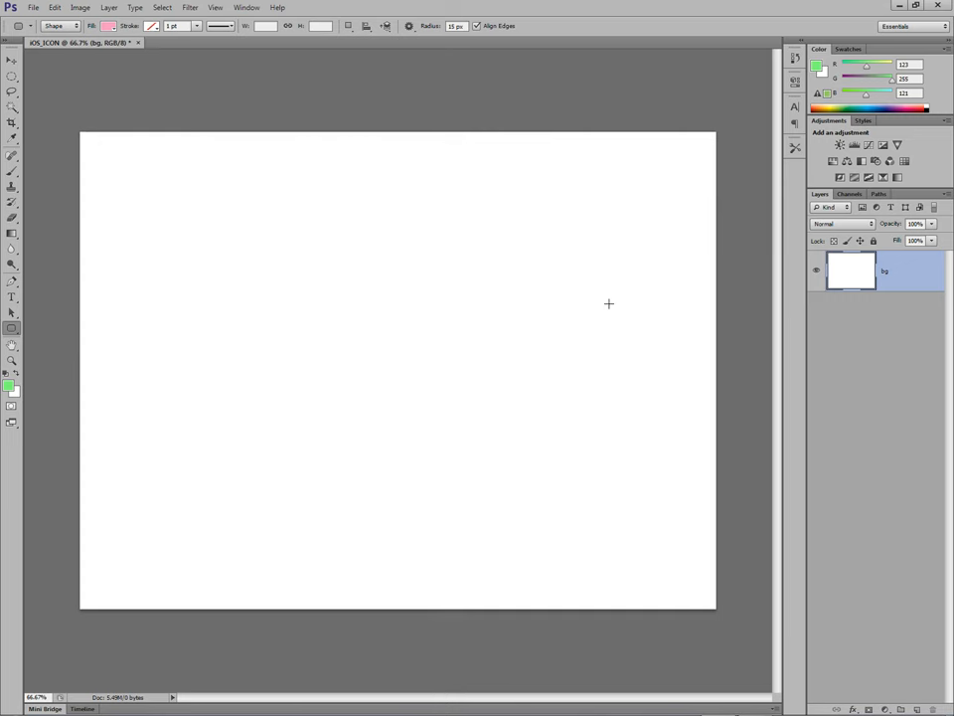
mouse_move(217, 240)
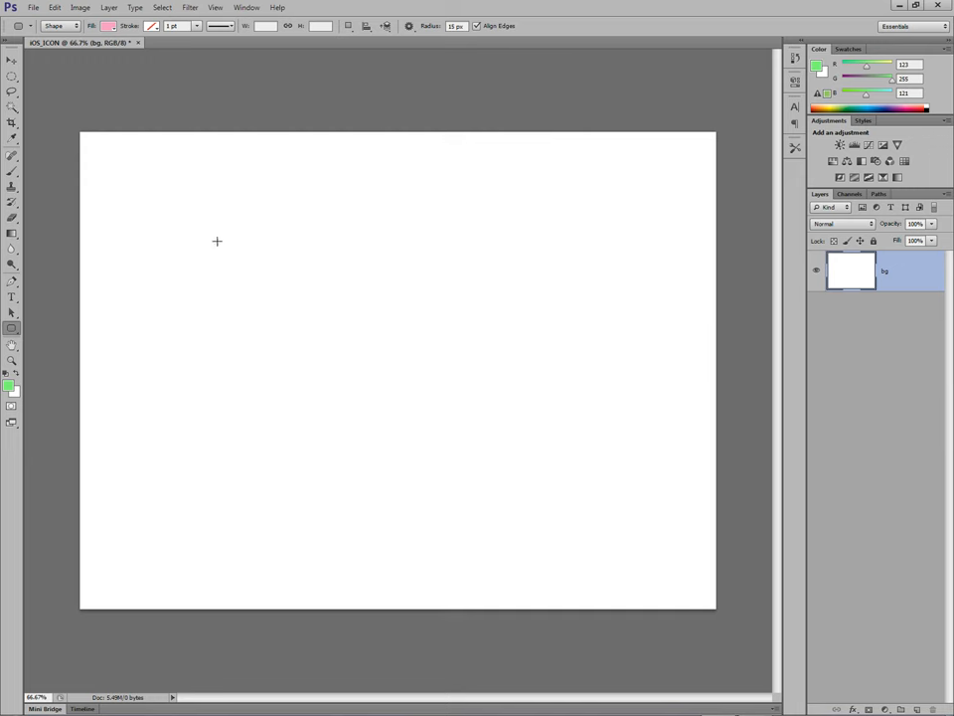
mouse_move(175, 223)
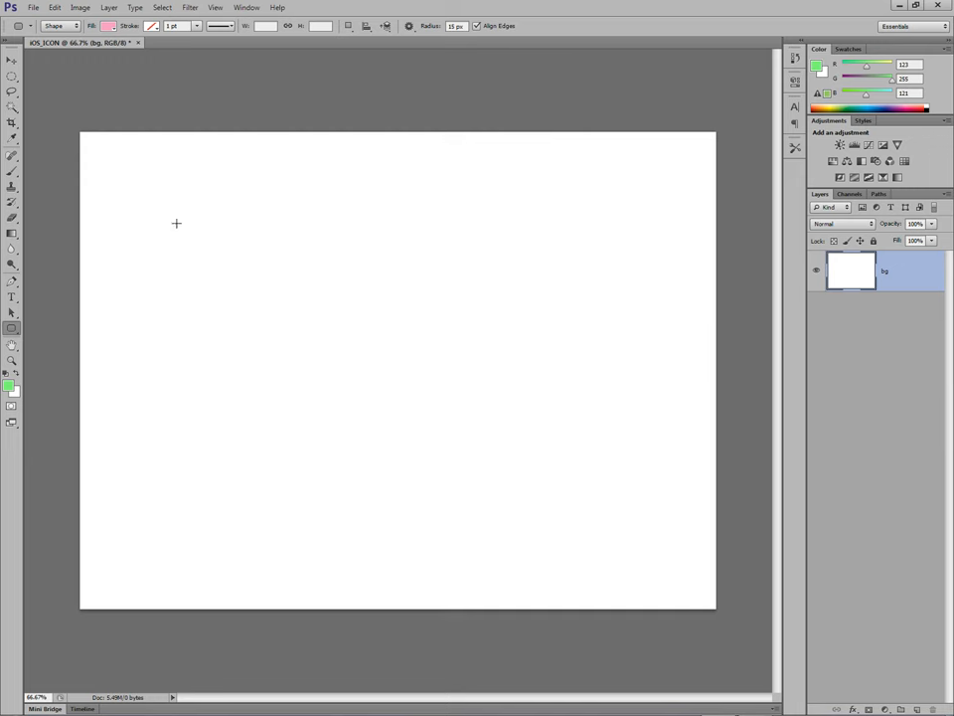
left_click_drag(177, 223, 197, 247)
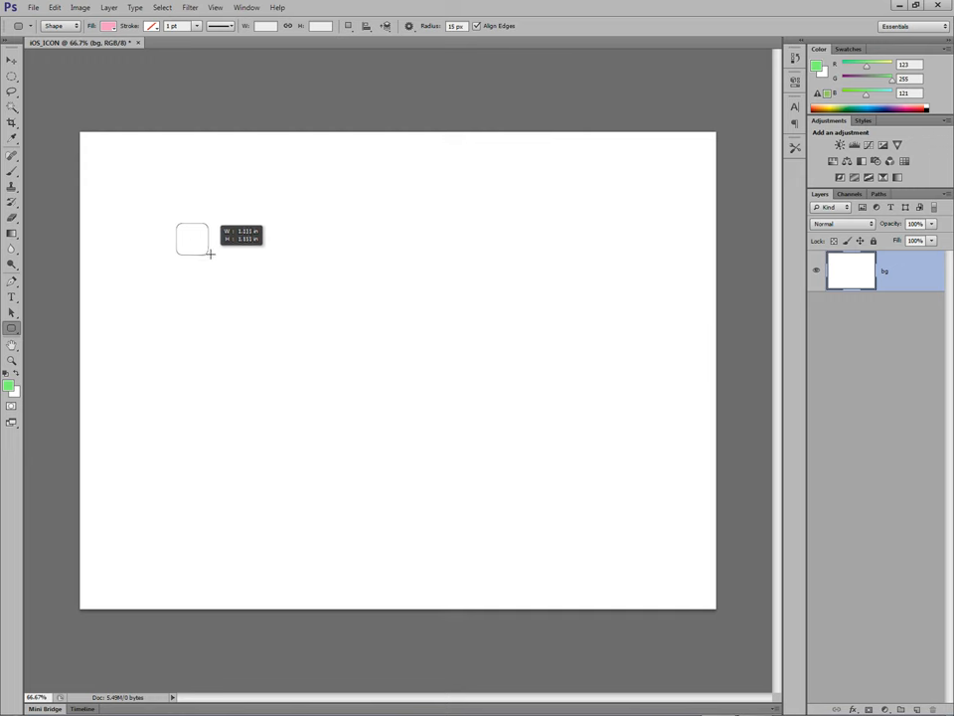
left_click_drag(179, 227, 211, 257)
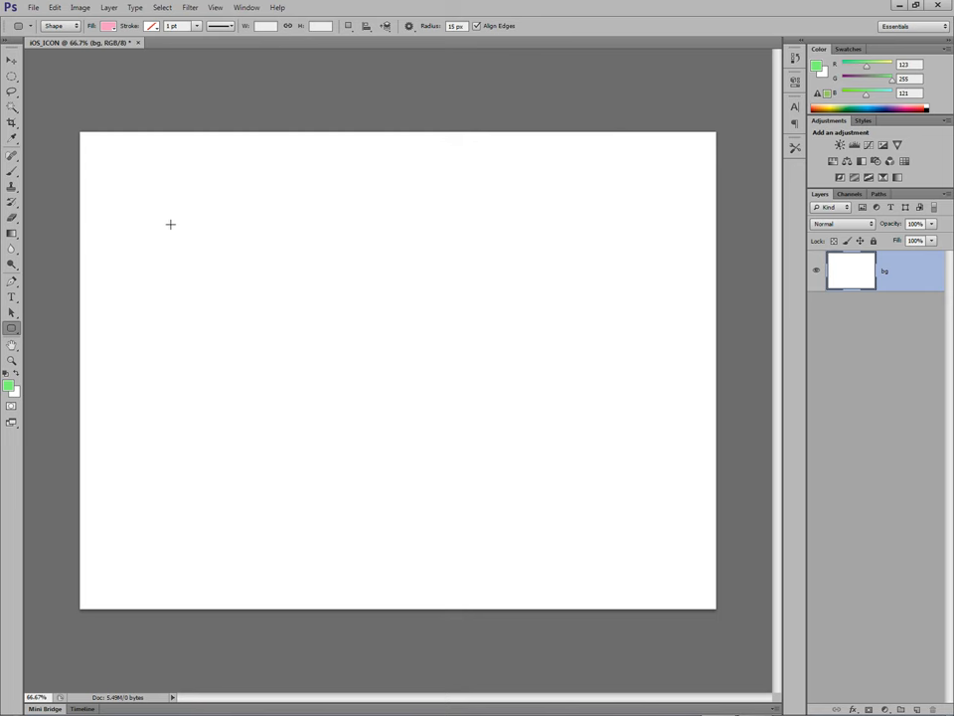
left_click_drag(171, 223, 197, 250)
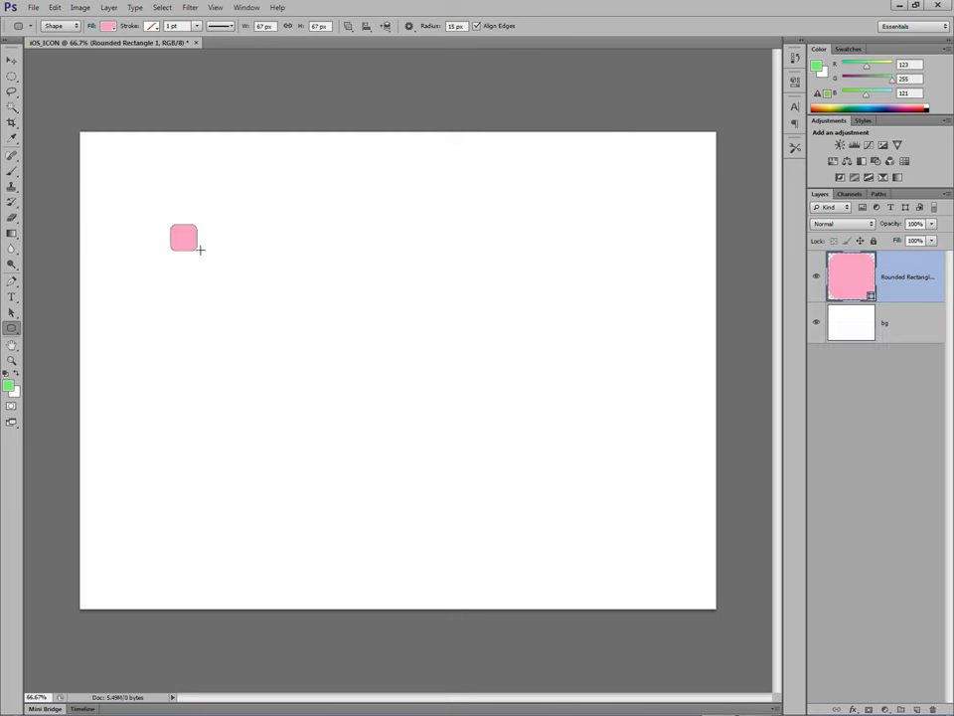
mouse_move(175, 191)
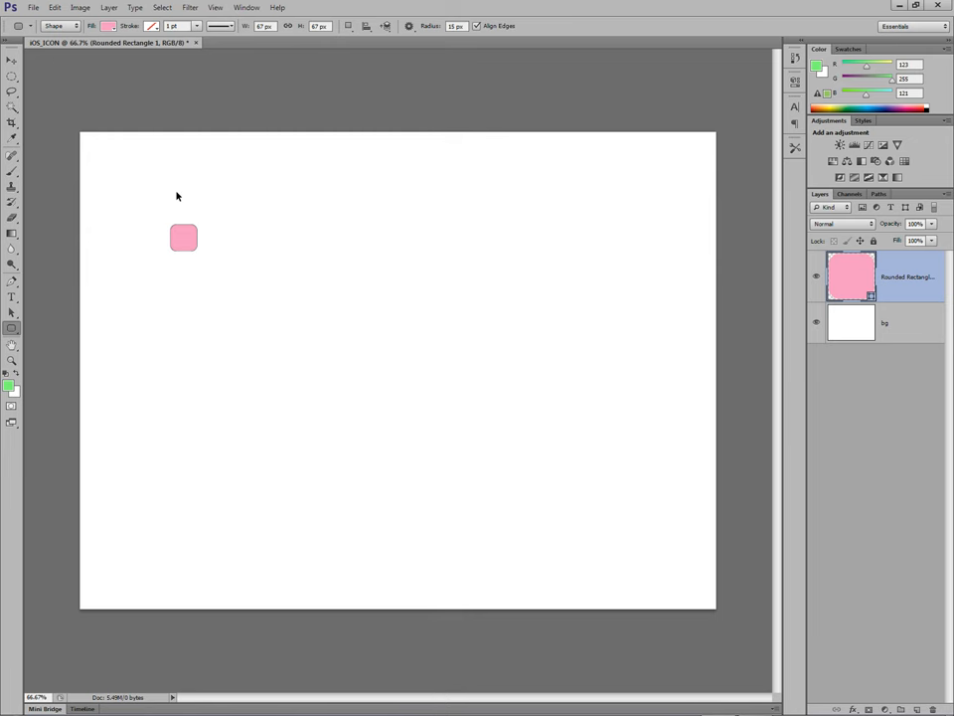
Scale the rounded square up to a large icon shape and centre it on the canvas.
left_click(885, 322)
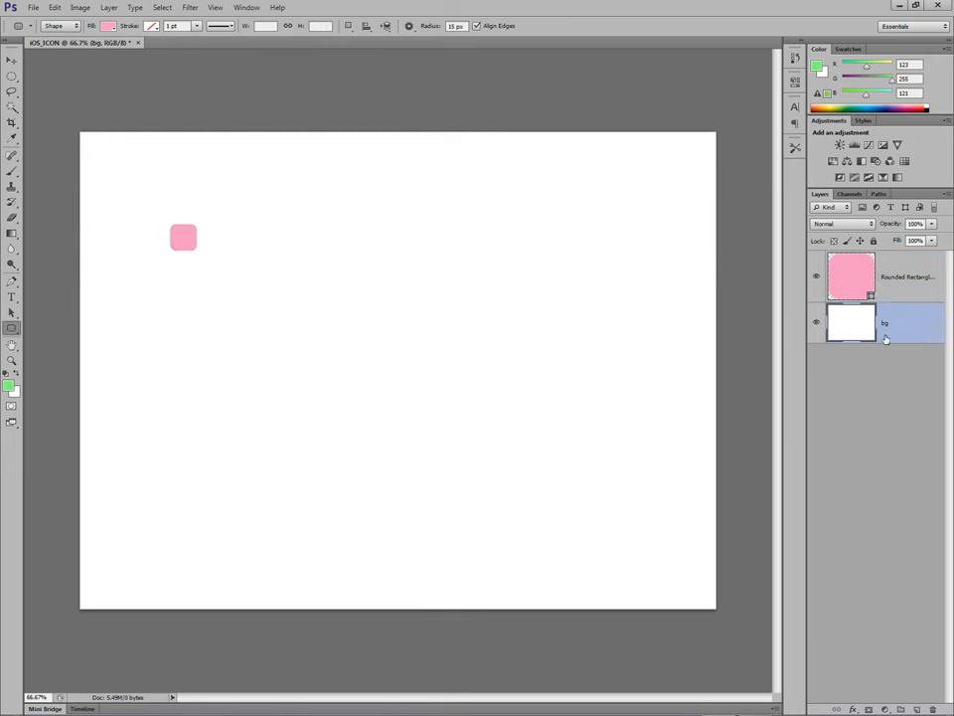
mouse_move(901, 324)
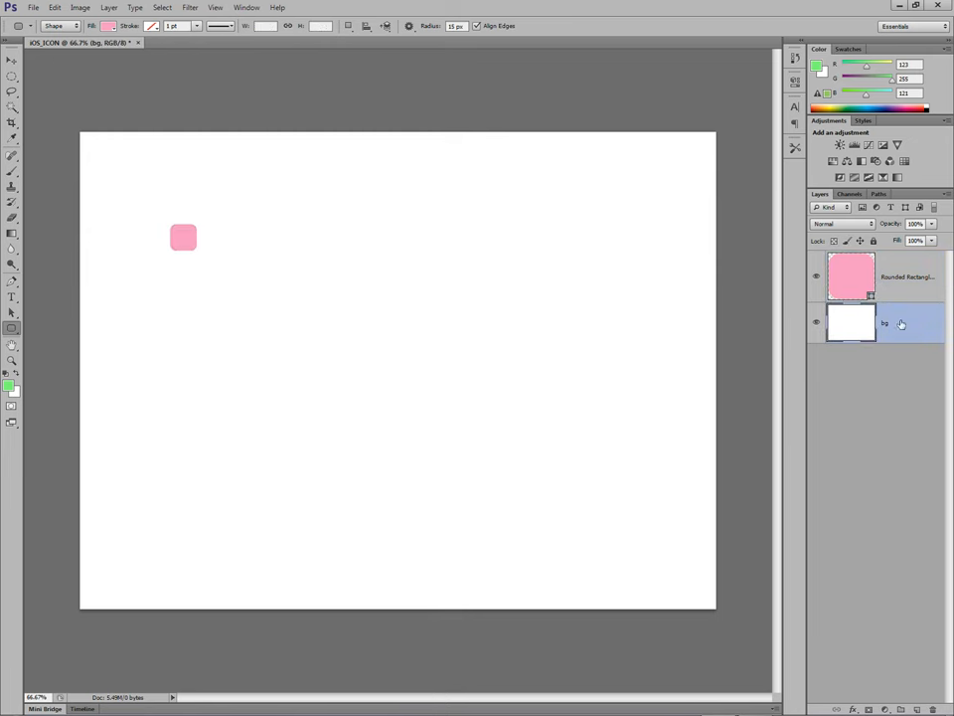
left_click(851, 276)
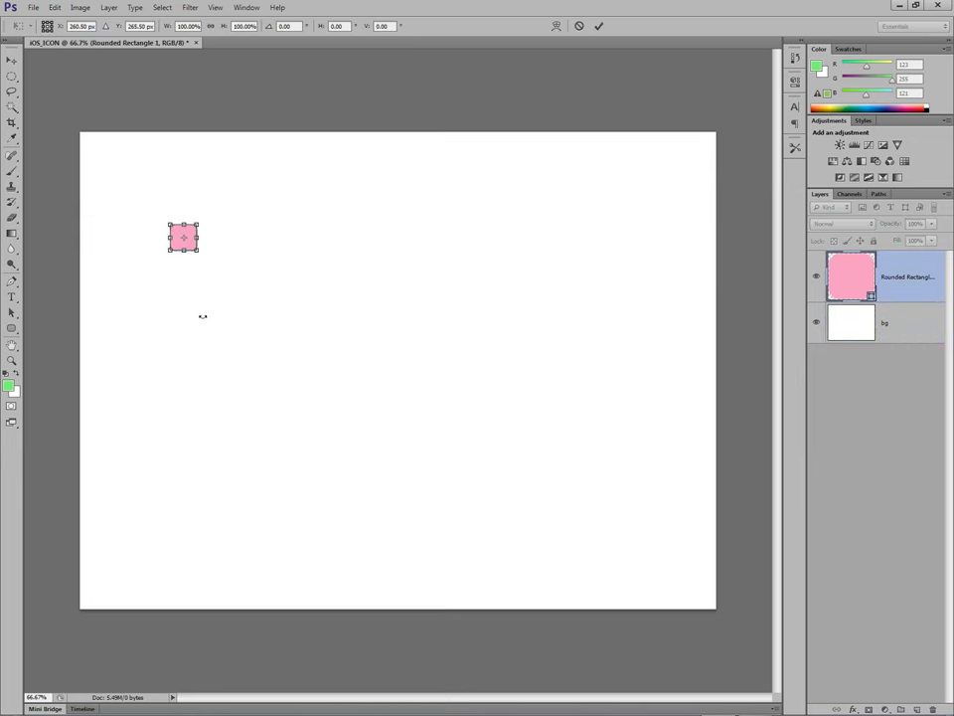
left_click_drag(199, 251, 295, 350)
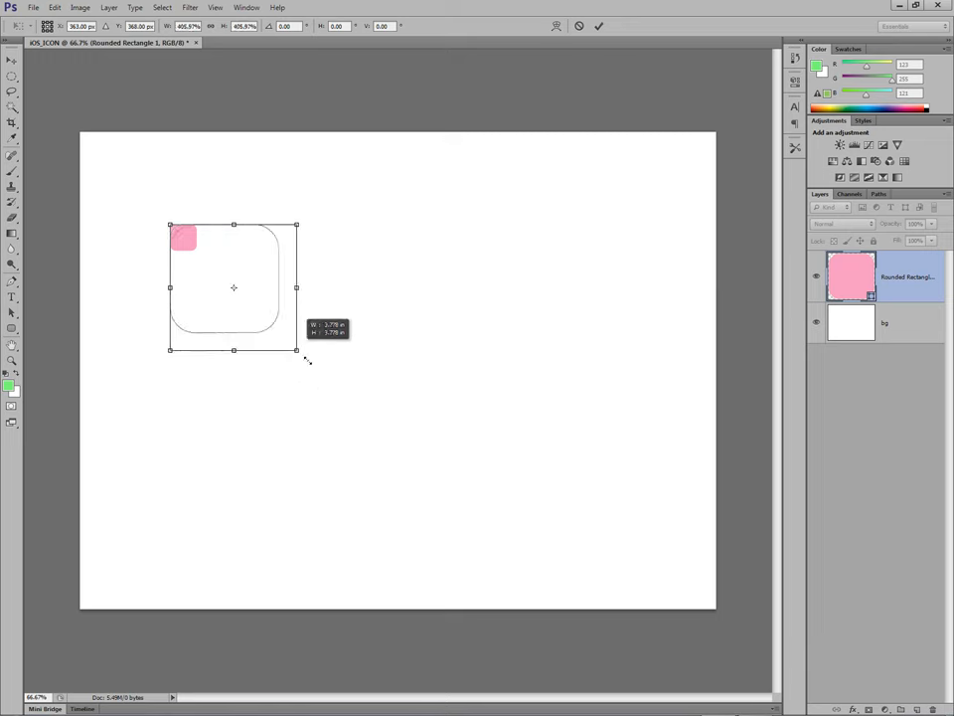
left_click_drag(296, 350, 466, 517)
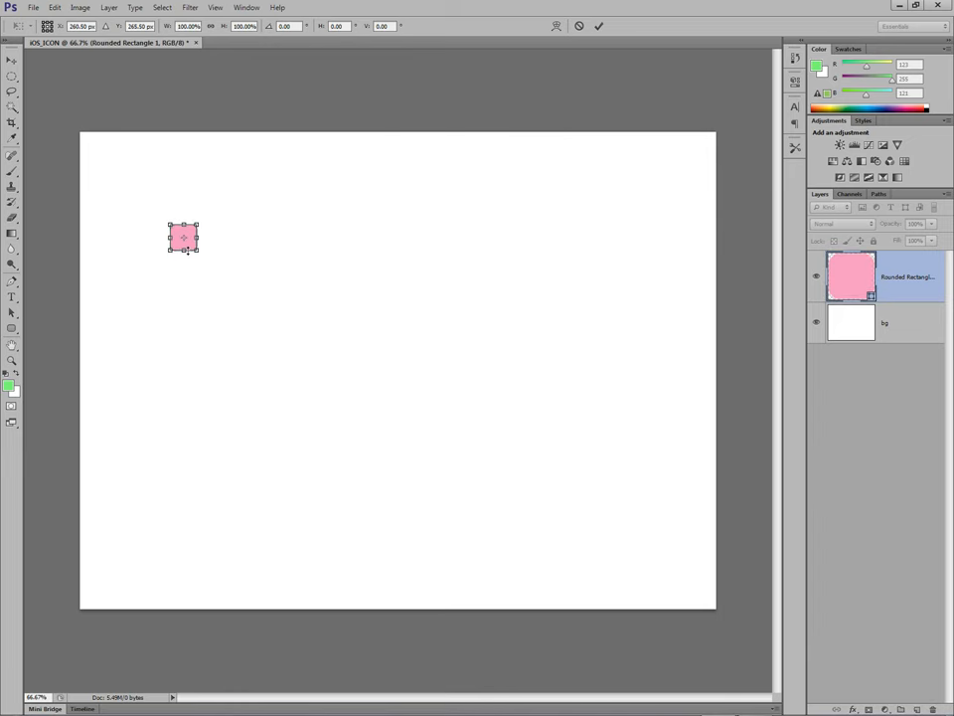
left_click_drag(195, 251, 422, 475)
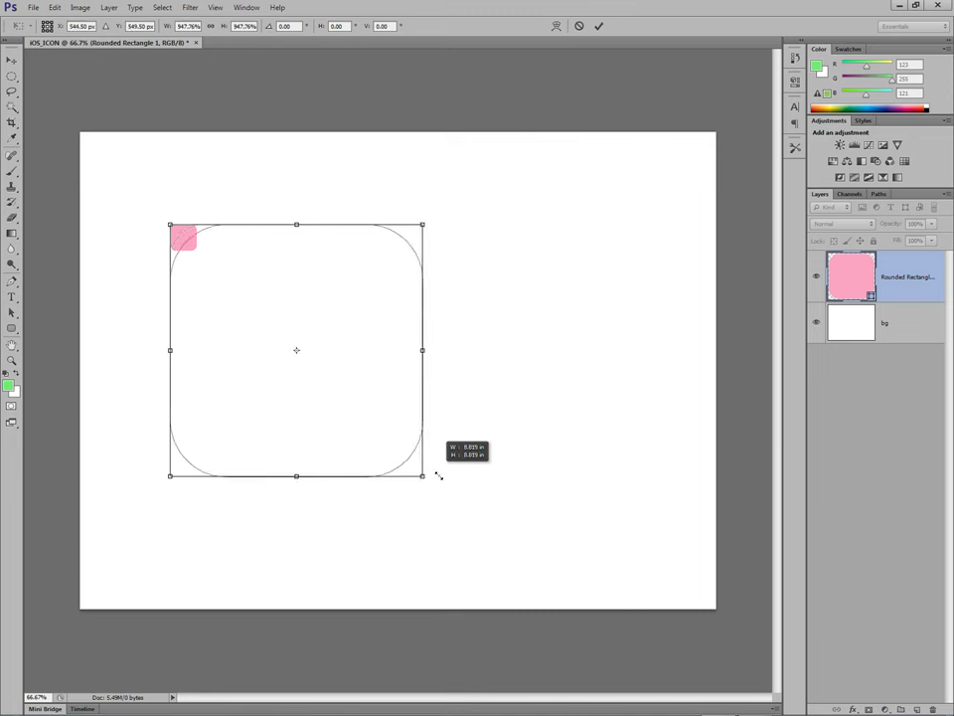
left_click_drag(422, 475, 454, 505)
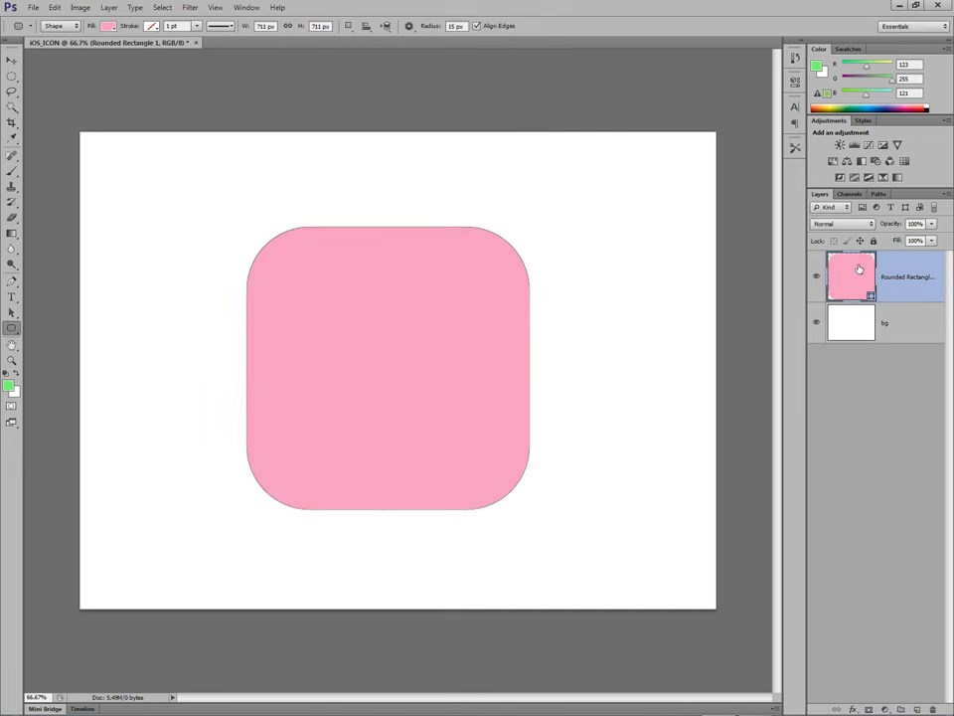
right_click(859, 277)
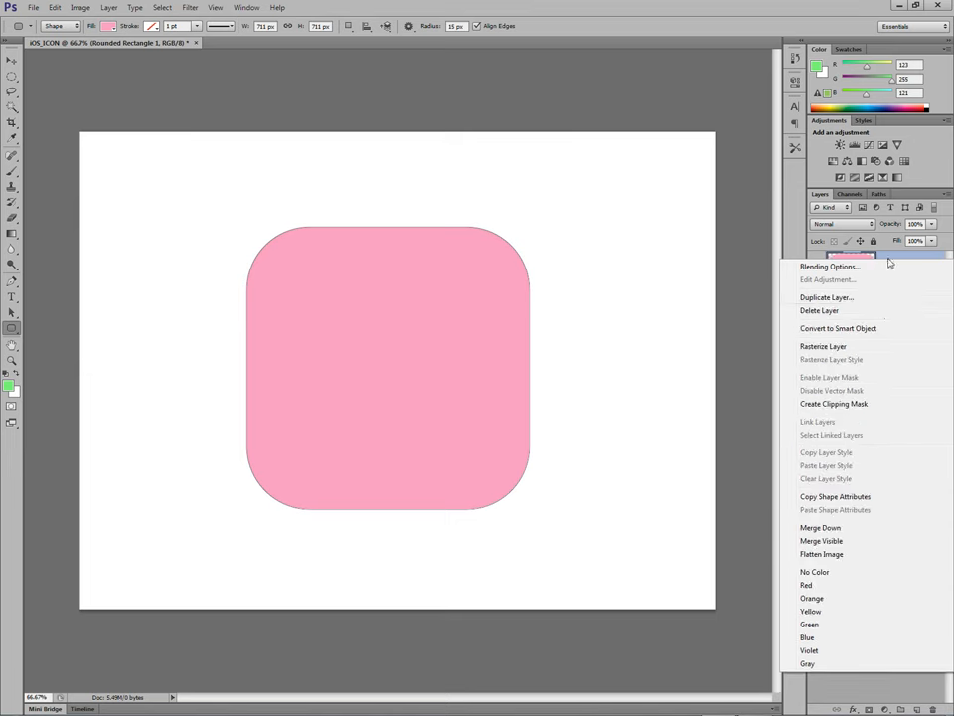
left_click(824, 346)
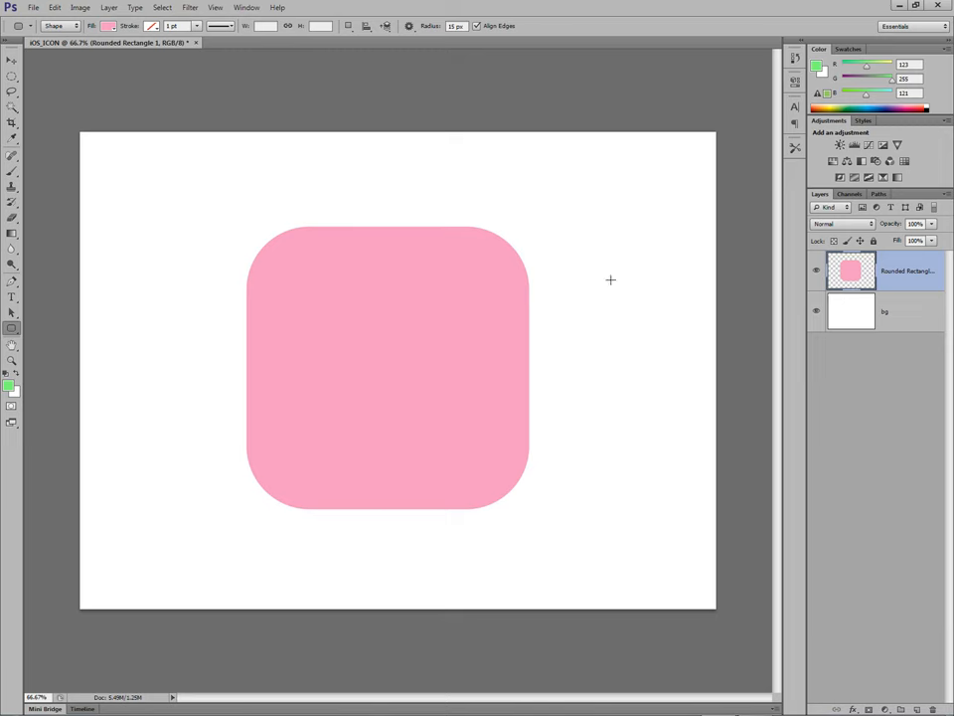
mouse_move(295, 252)
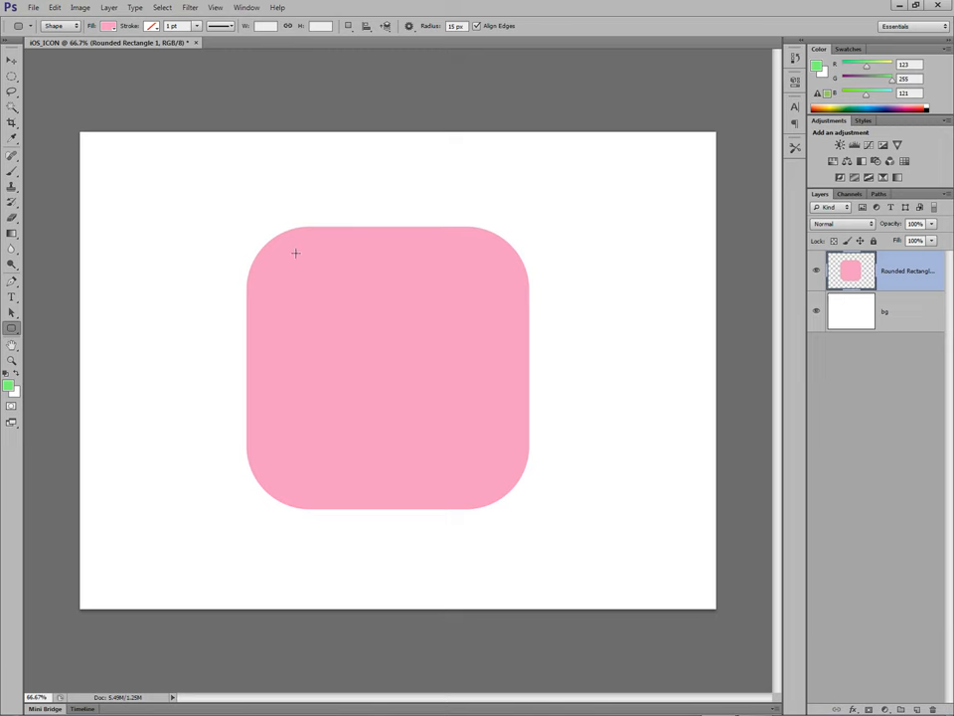
mouse_move(238, 187)
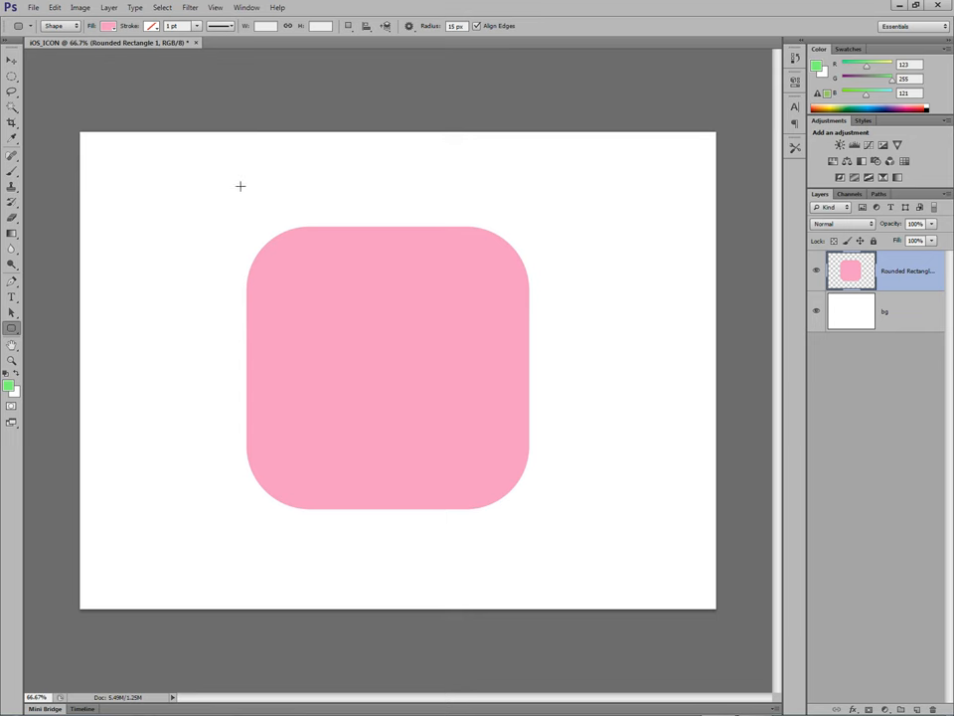
mouse_move(326, 238)
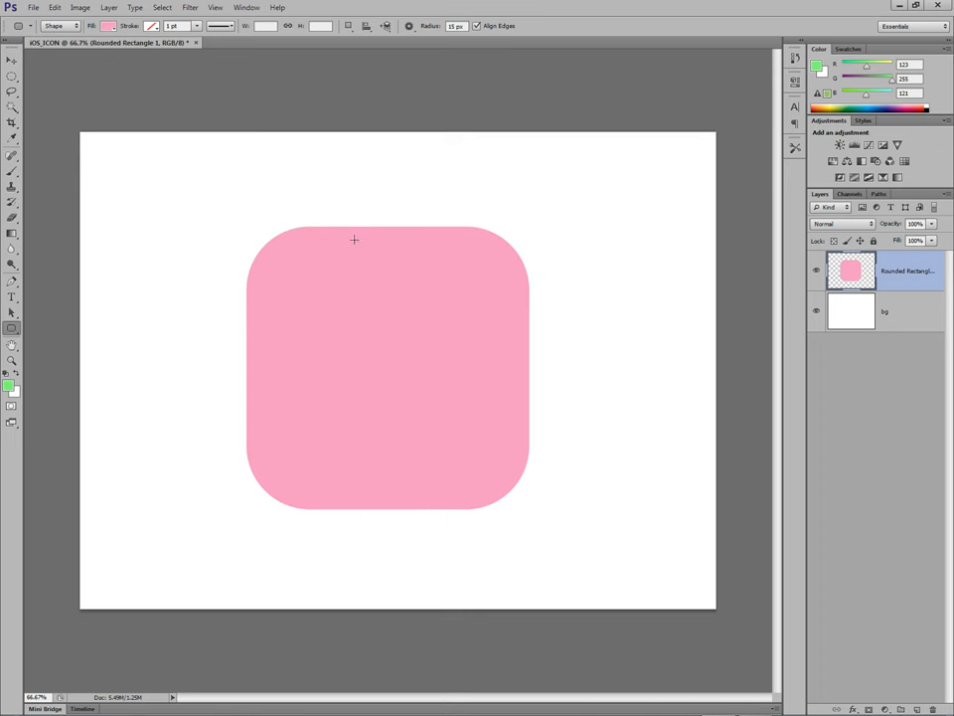
mouse_move(194, 254)
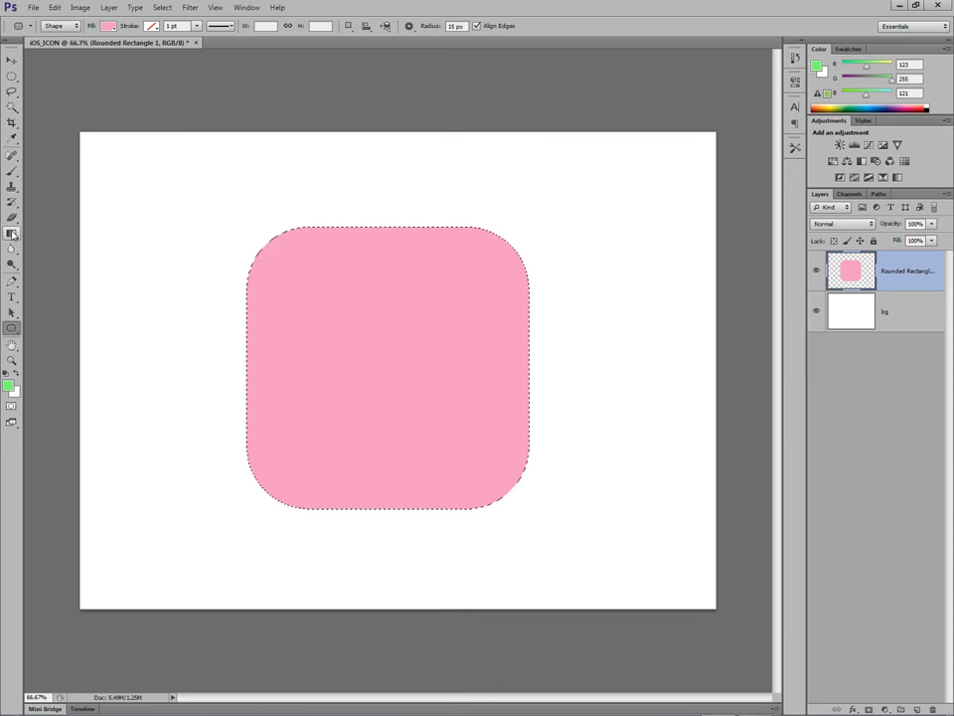
mouse_move(12, 235)
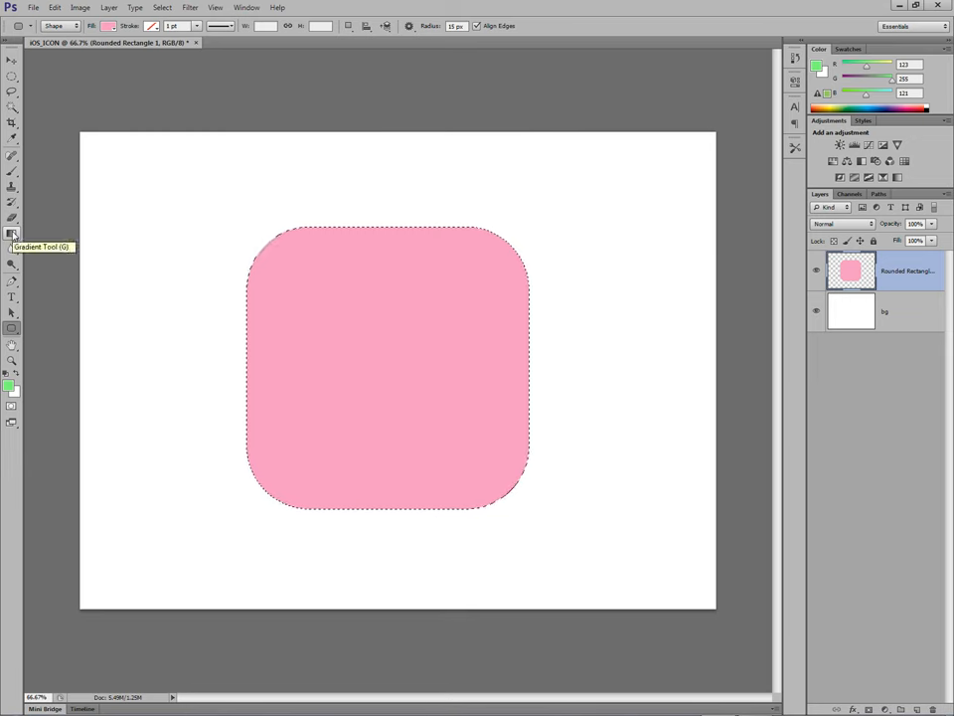
Switch to the Gradient tool with the rounded square's outline selected.
left_click(12, 233)
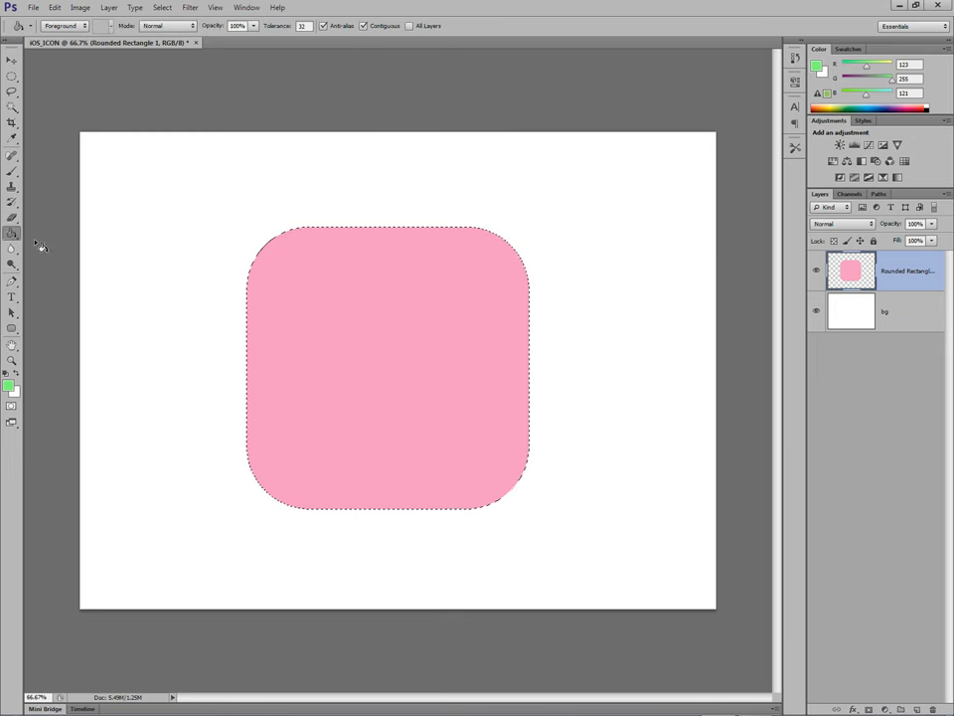
mouse_move(12, 235)
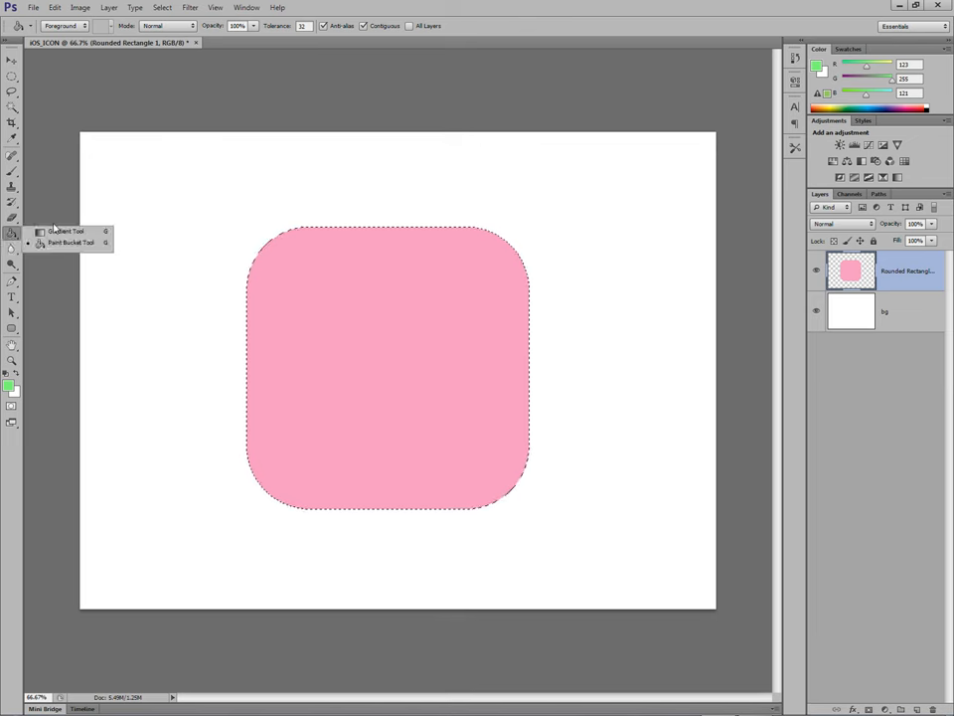
left_click(65, 231)
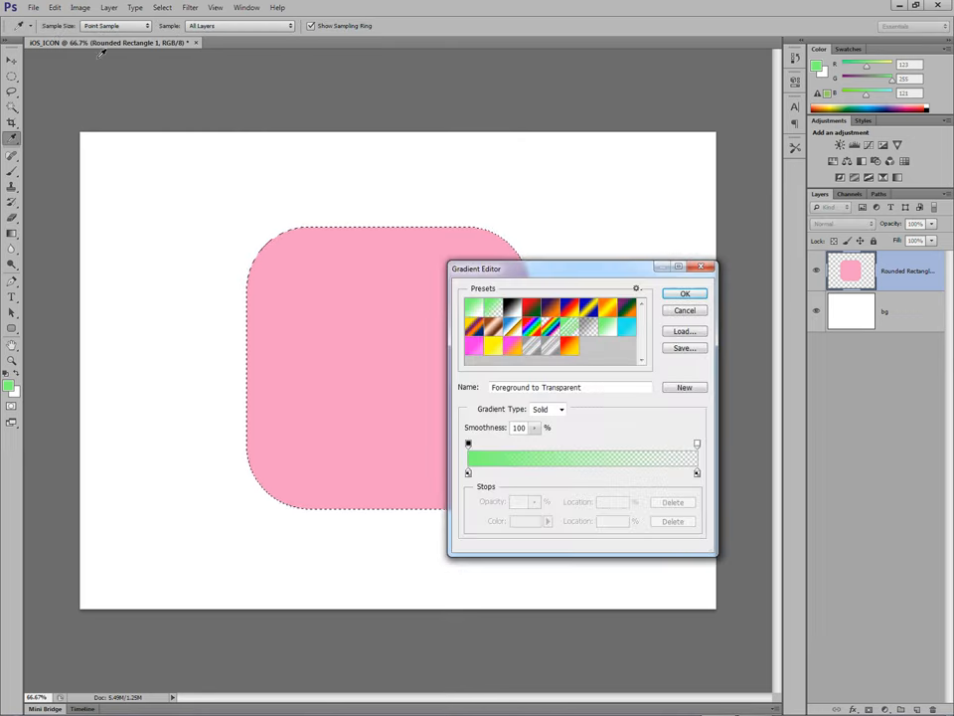
Set the gradient's left stop to dark green and its right stop to bright green.
left_click(475, 306)
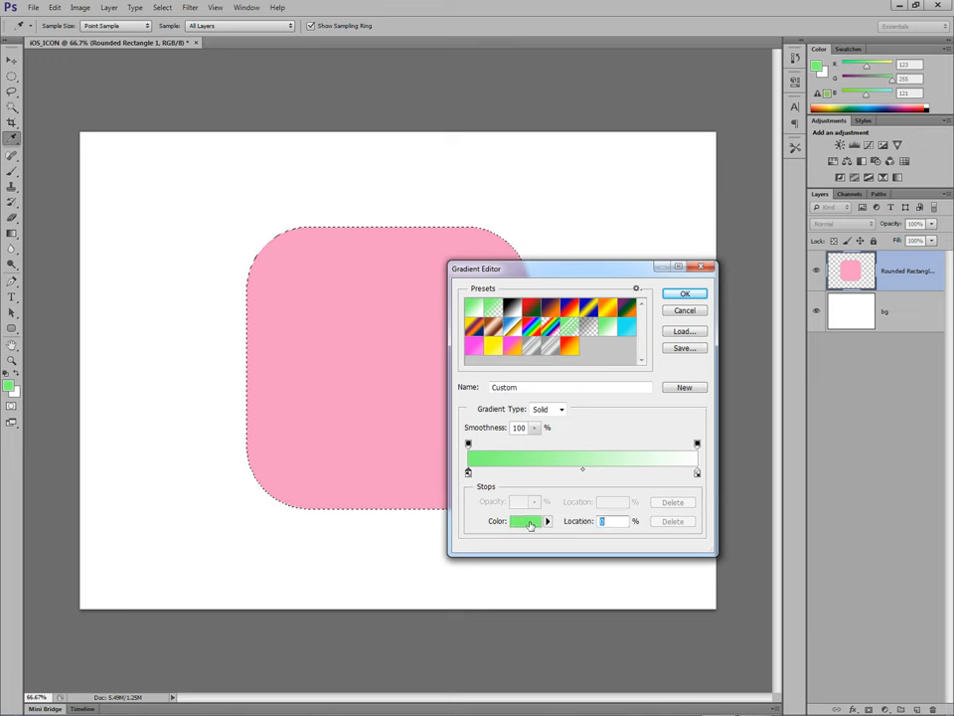
left_click(525, 521)
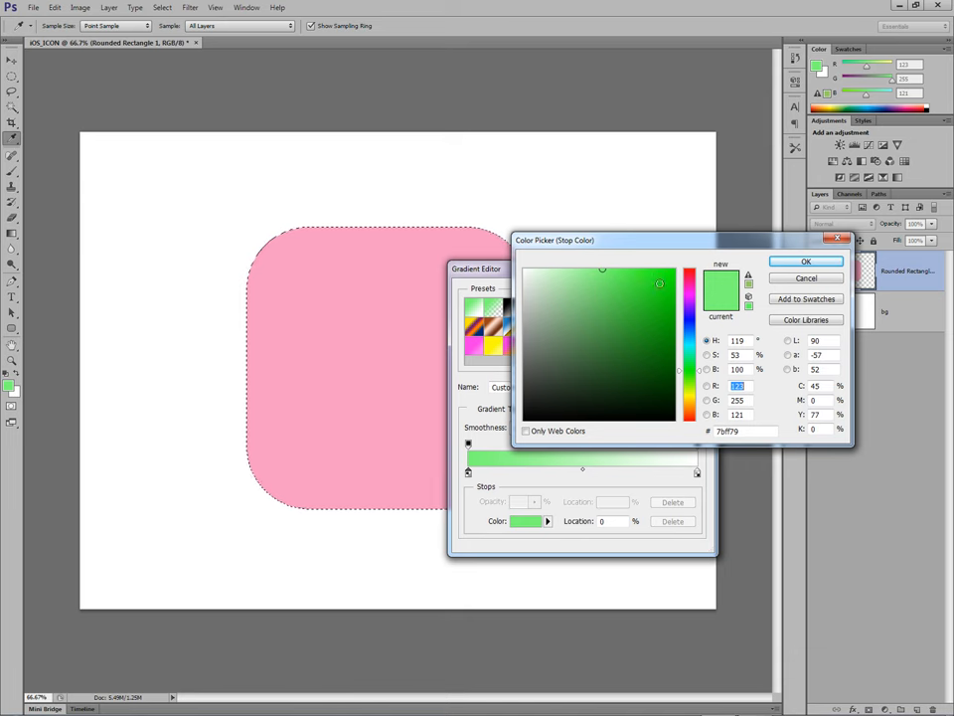
left_click(670, 301)
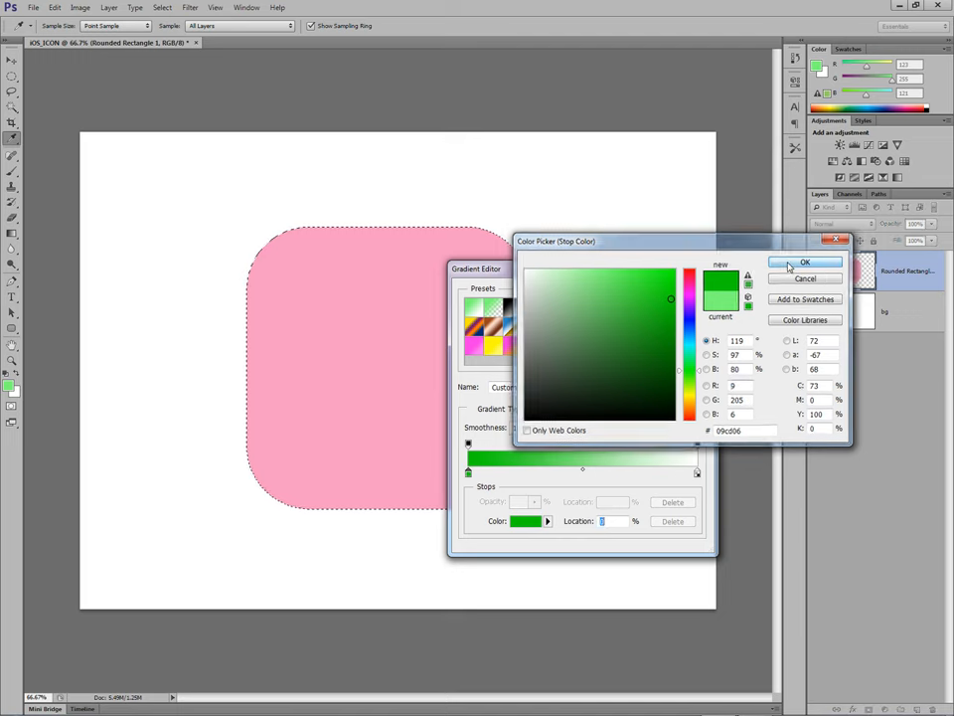
left_click(805, 262)
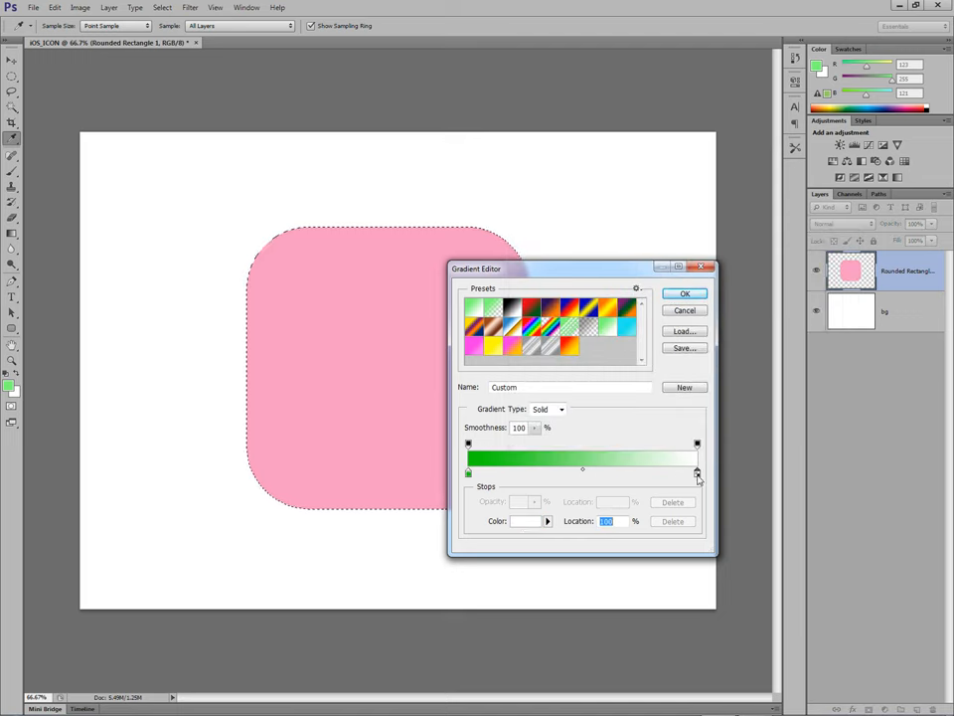
left_click(527, 521)
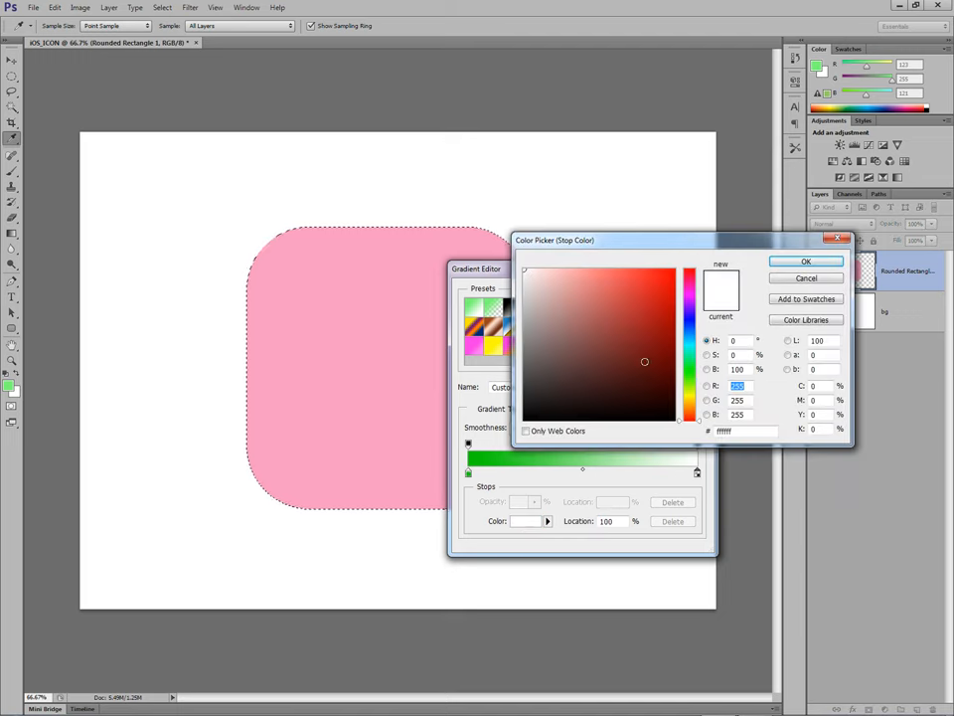
left_click(676, 274)
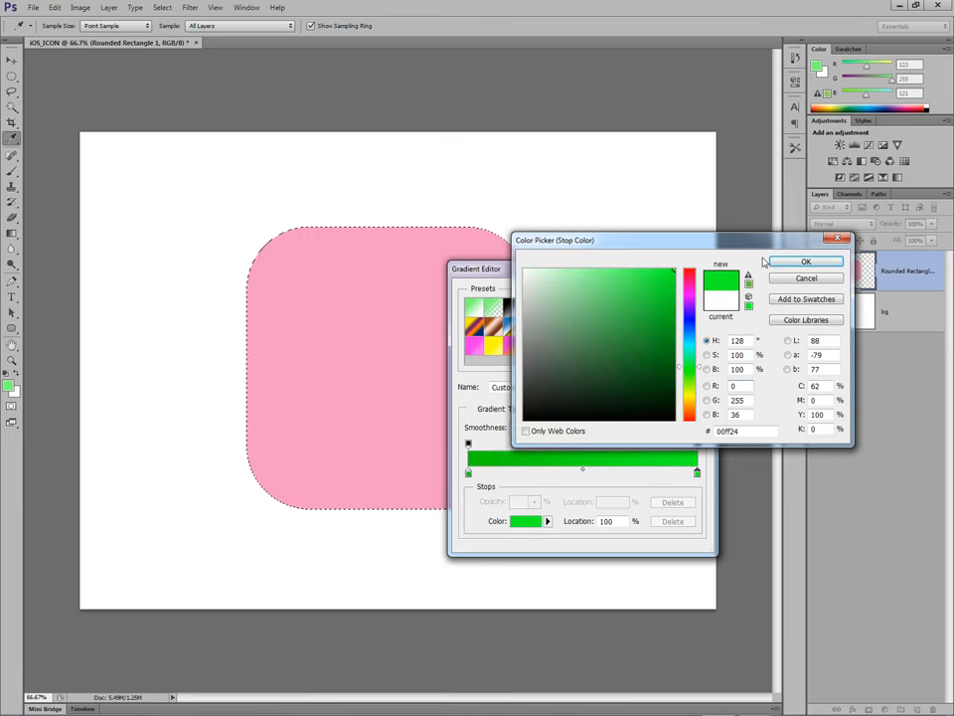
left_click(808, 260)
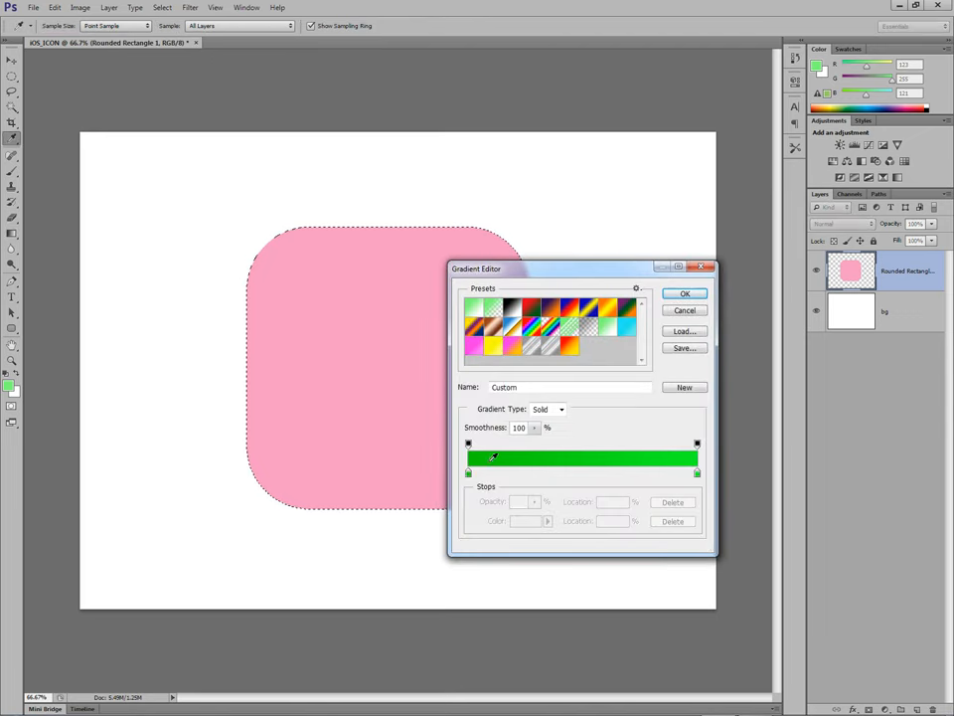
Fine-tune the dark green stop and accept the green gradient.
left_click(469, 473)
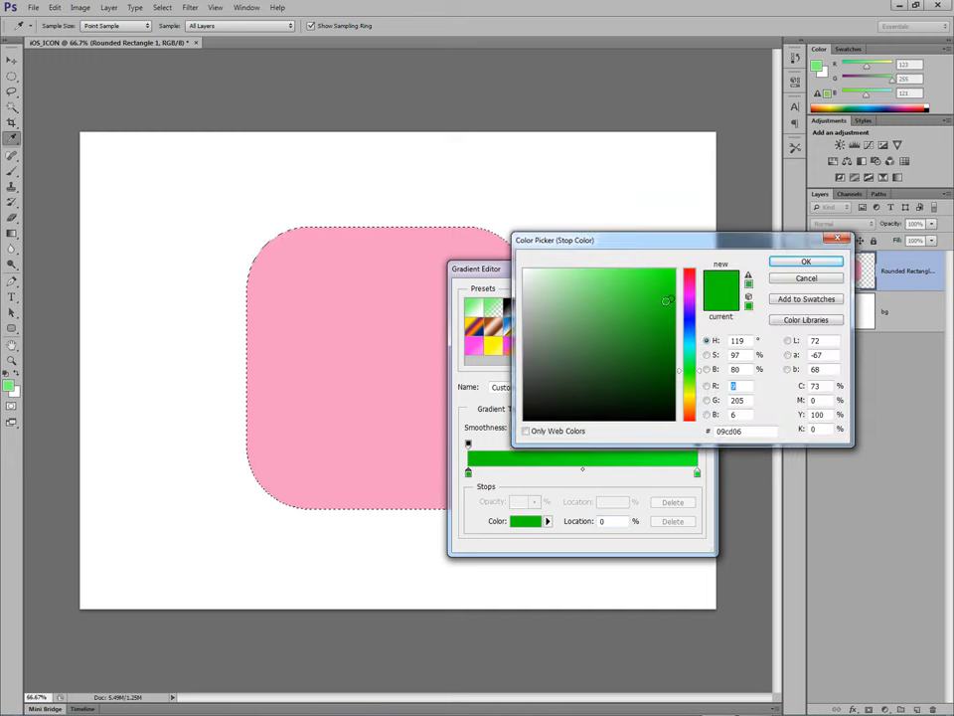
left_click(672, 308)
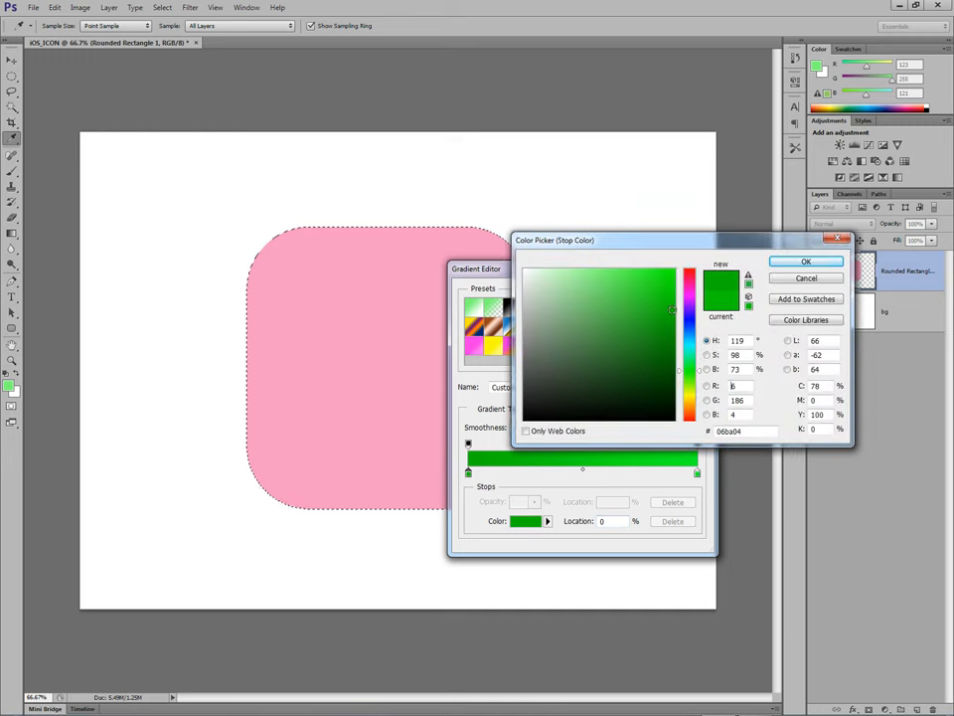
left_click(807, 261)
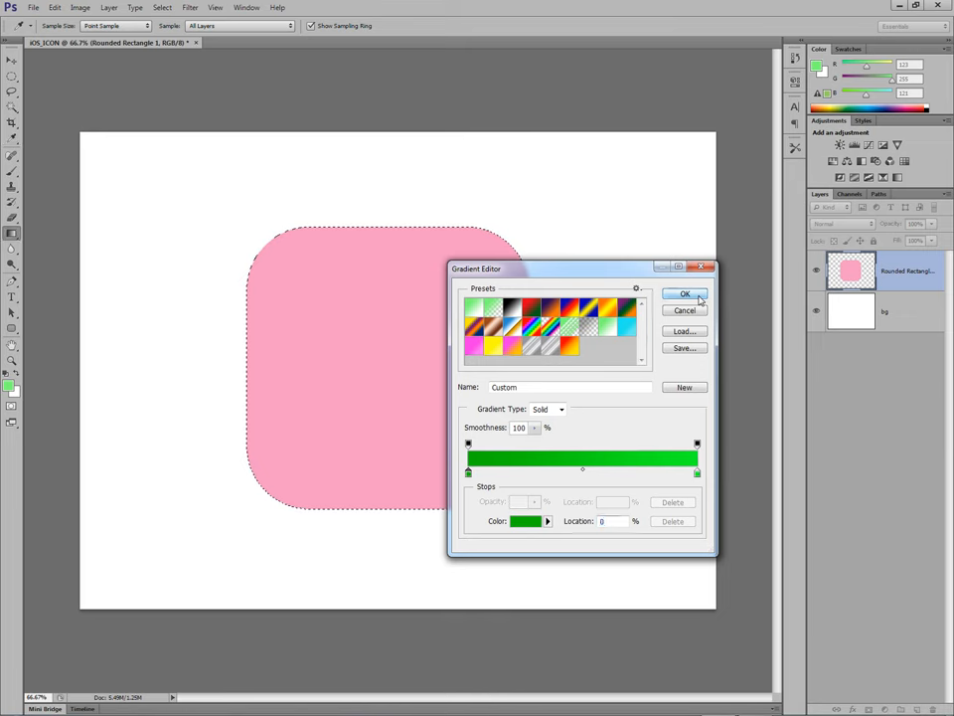
left_click(684, 295)
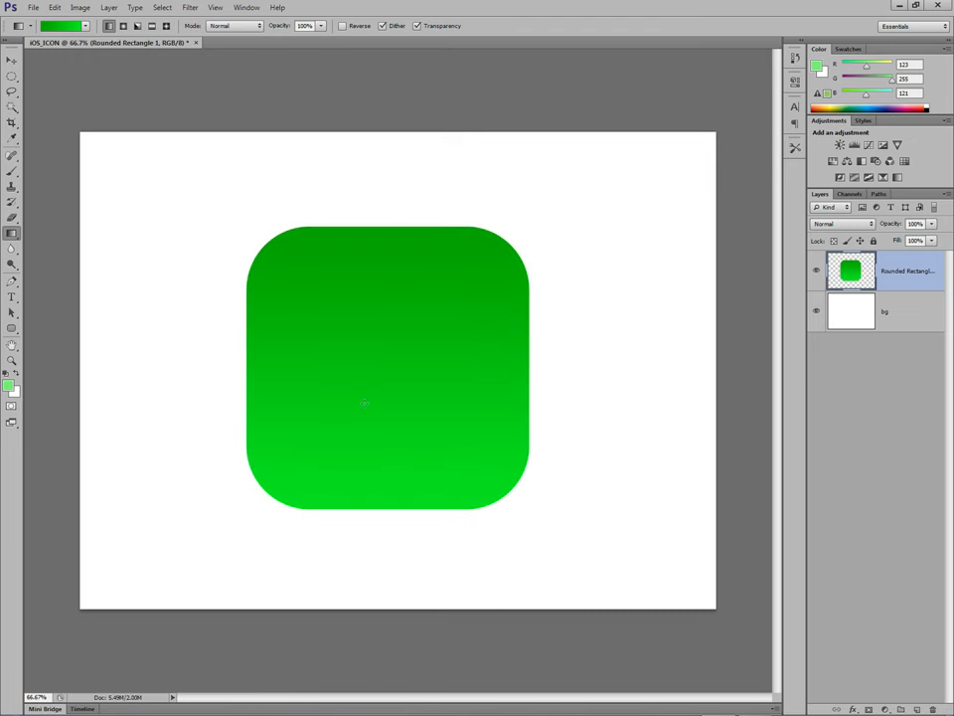
mouse_move(680, 303)
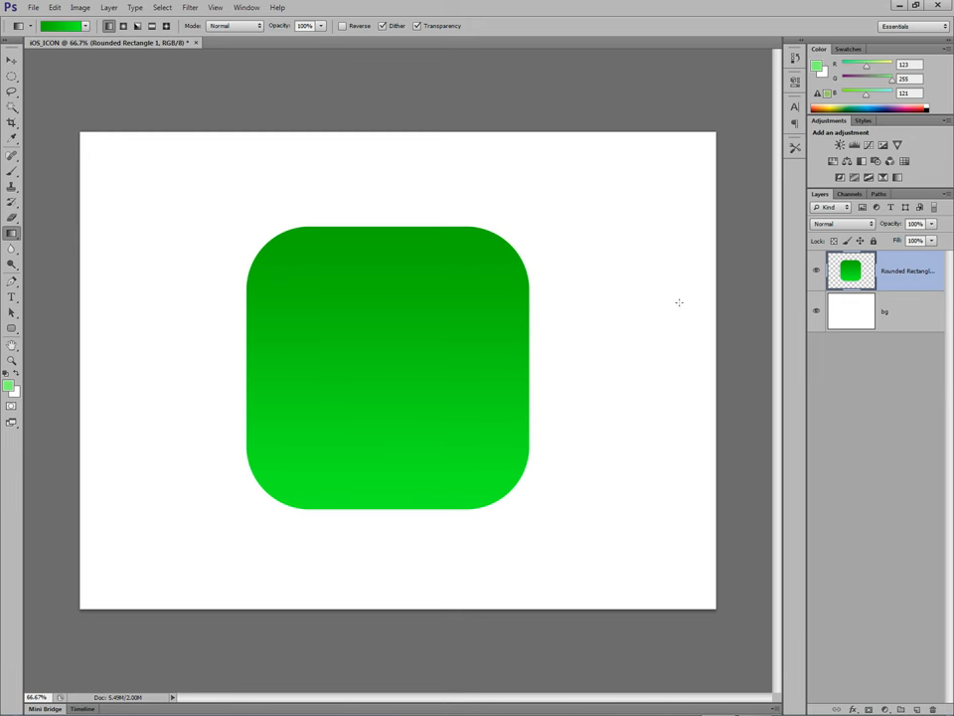
mouse_move(614, 283)
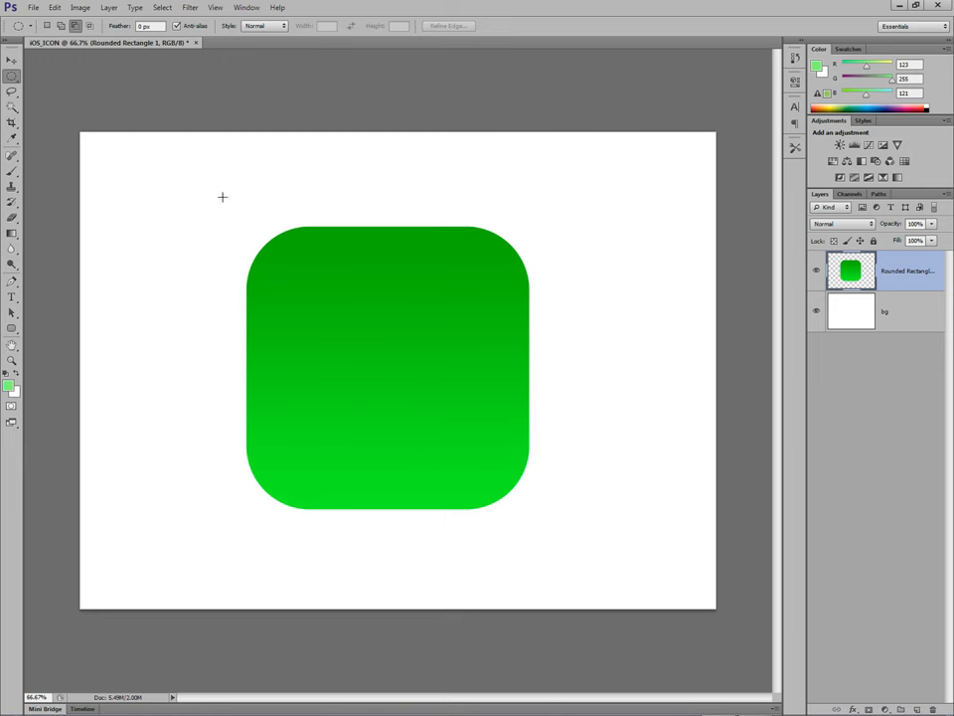
left_click_drag(223, 197, 509, 295)
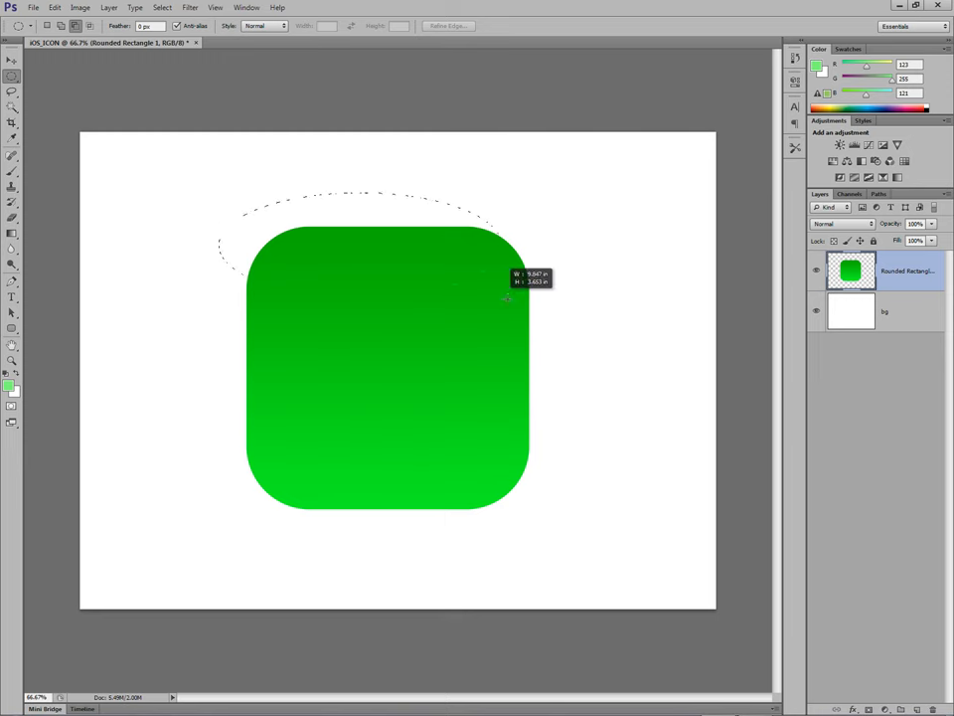
left_click_drag(508, 298, 568, 334)
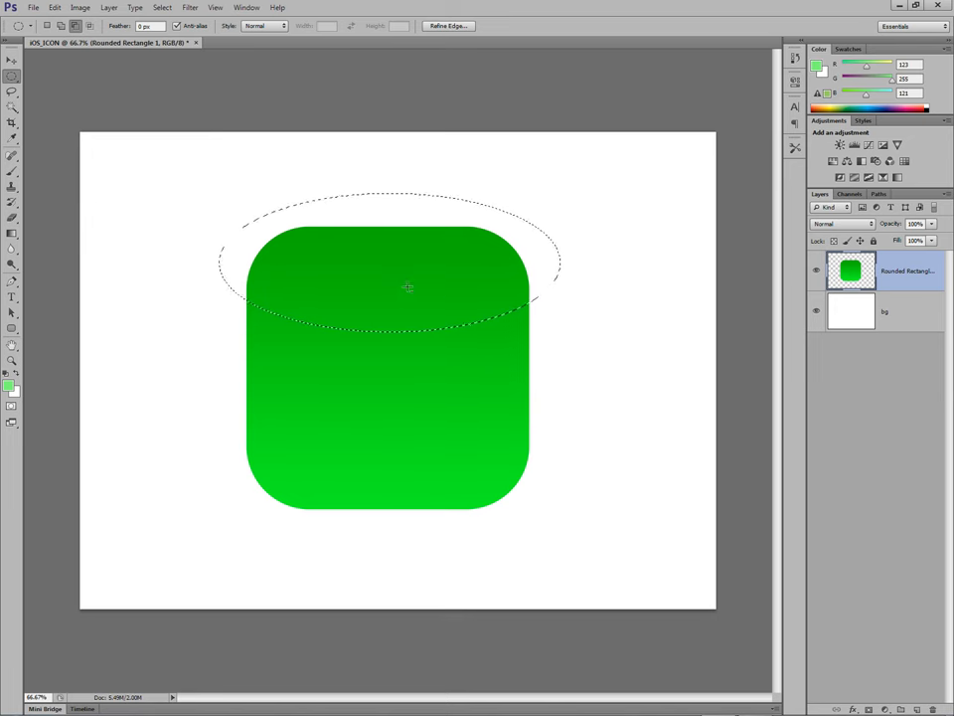
mouse_move(354, 290)
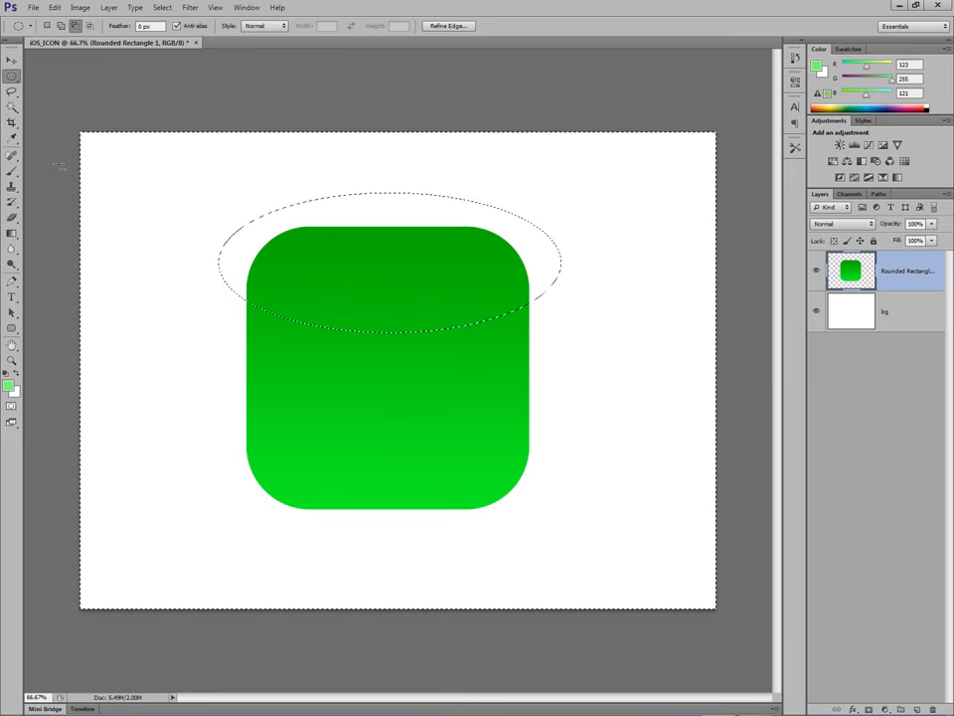
left_click(11, 107)
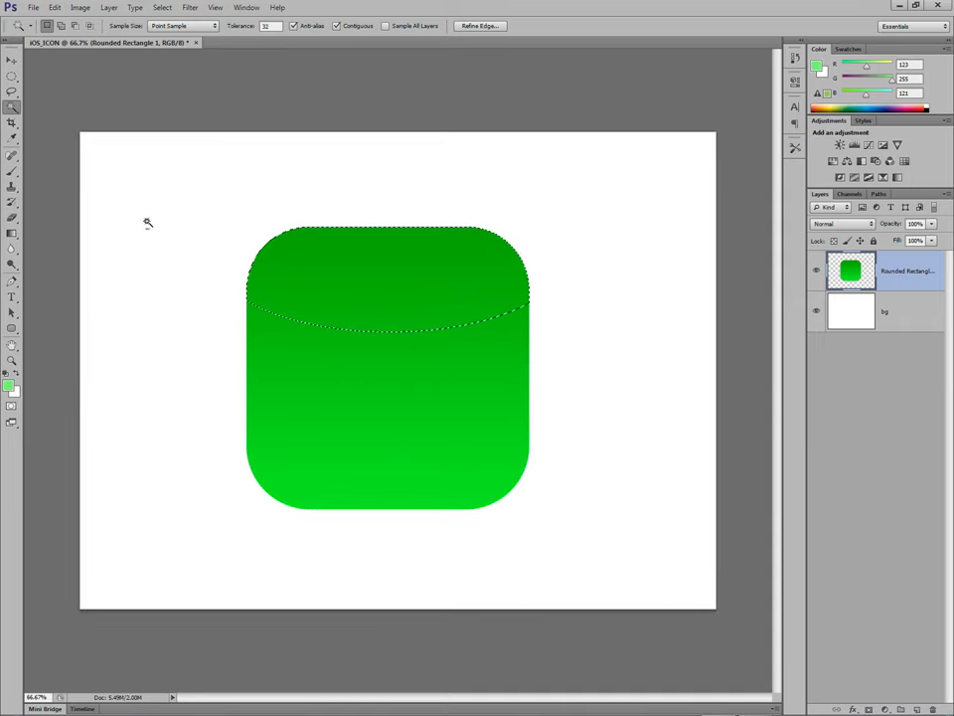
mouse_move(390, 279)
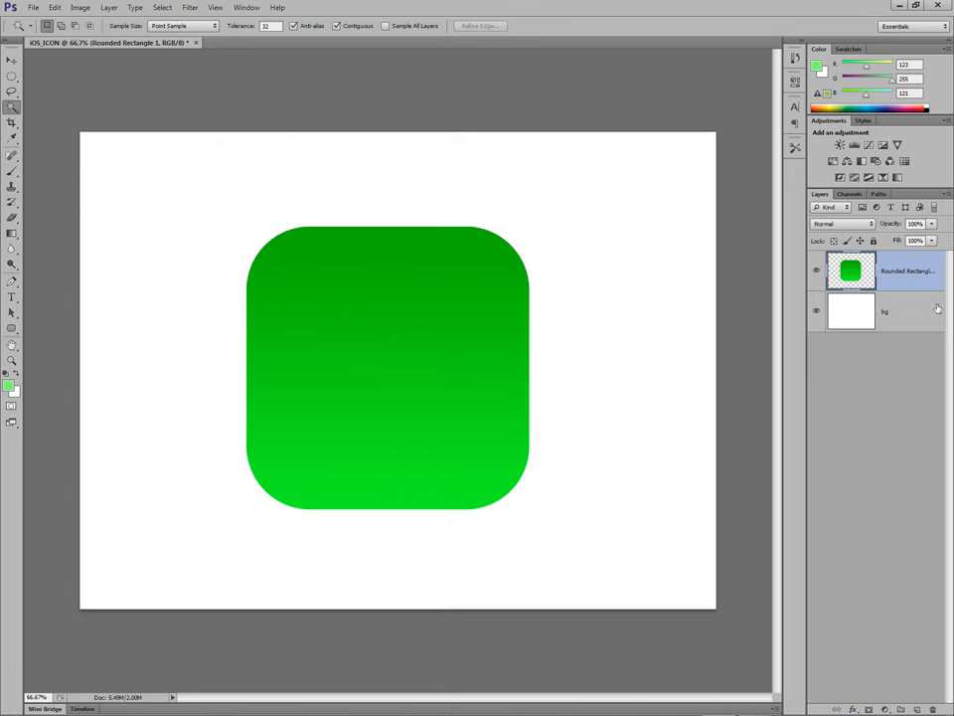
mouse_move(191, 217)
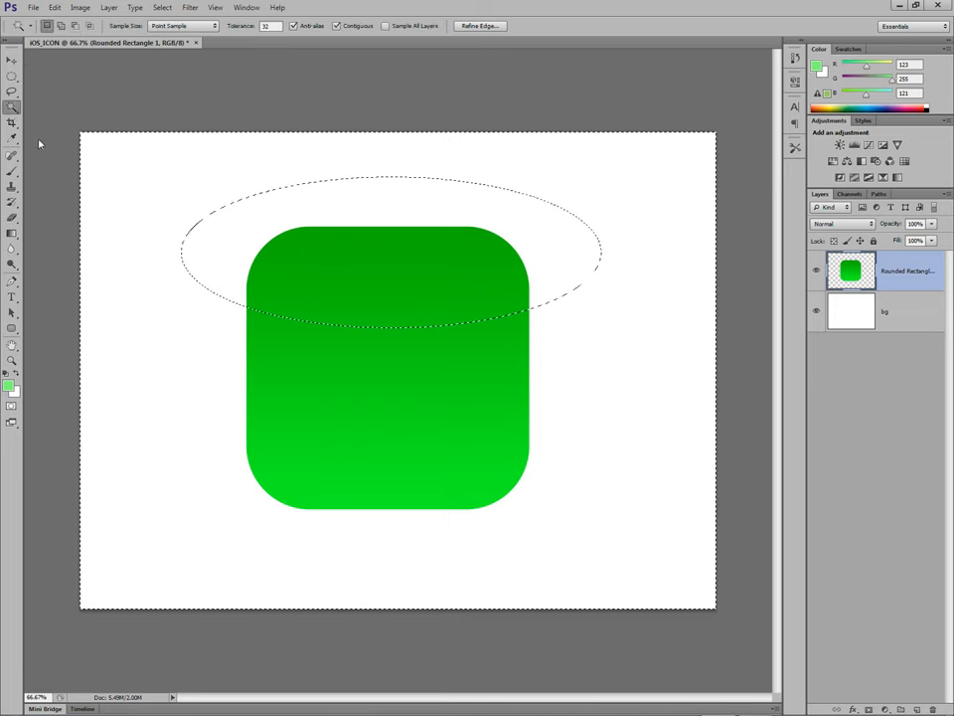
mouse_move(189, 491)
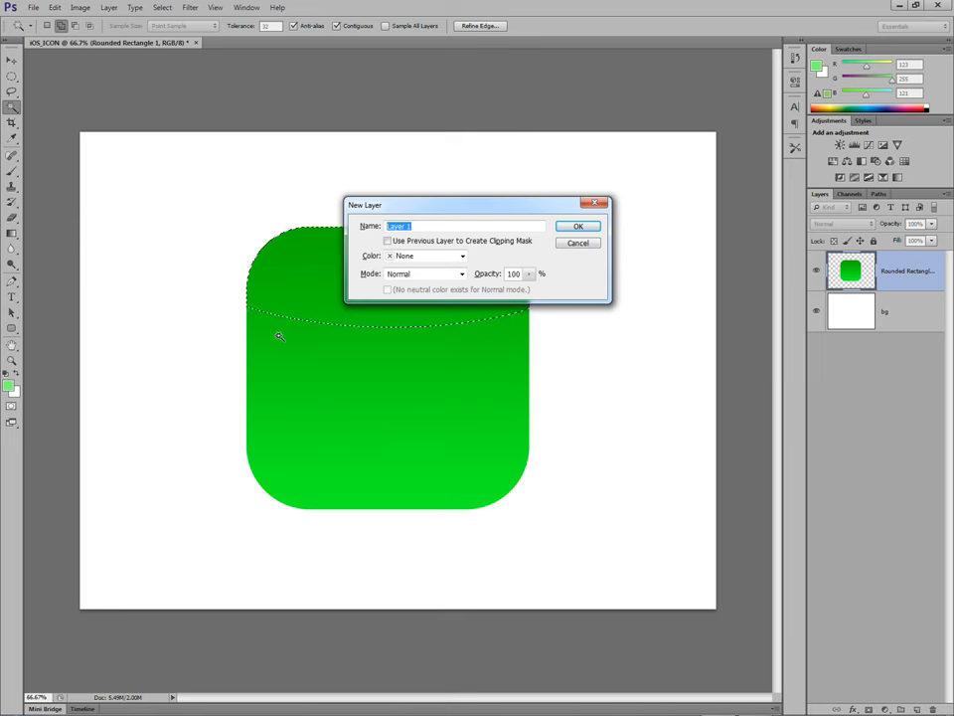
Create an empty layer named 'gloss' above the green square.
type("gloss")
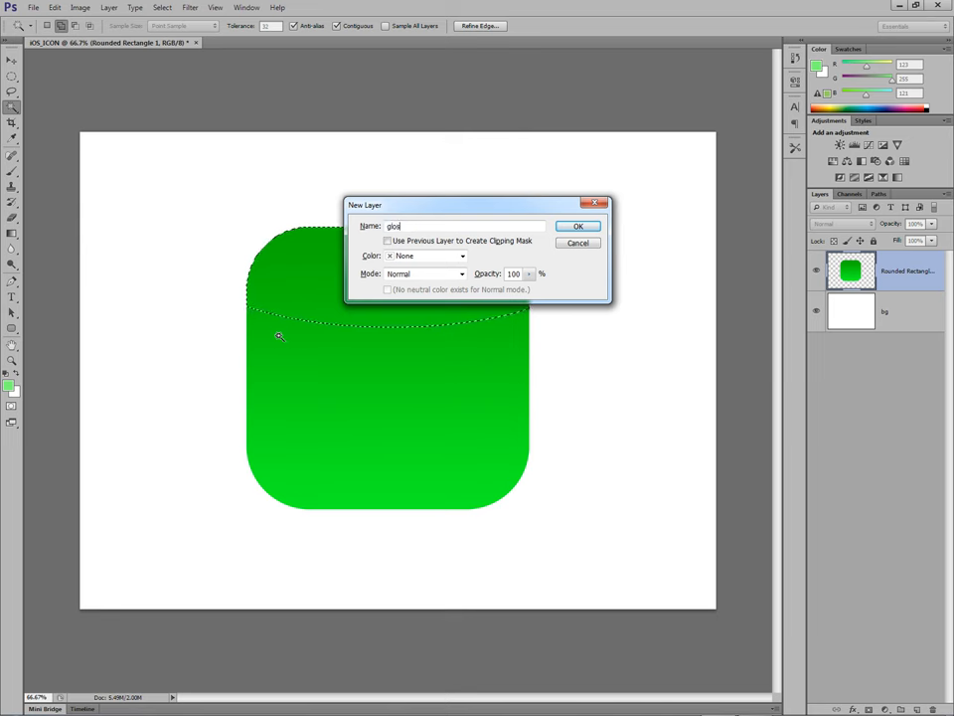
left_click(577, 227)
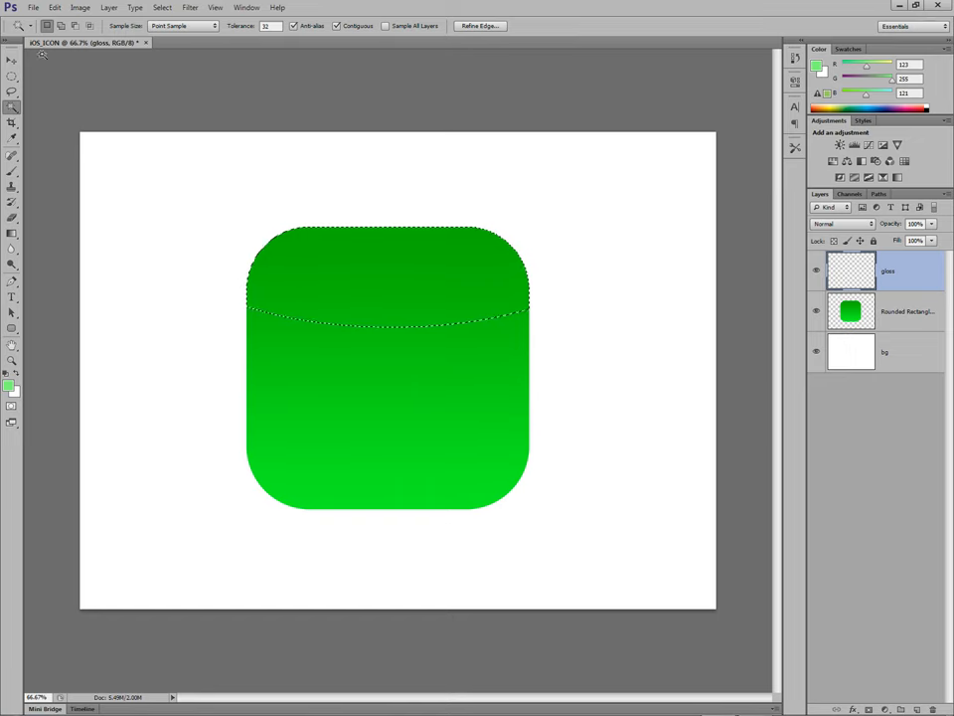
left_click(12, 234)
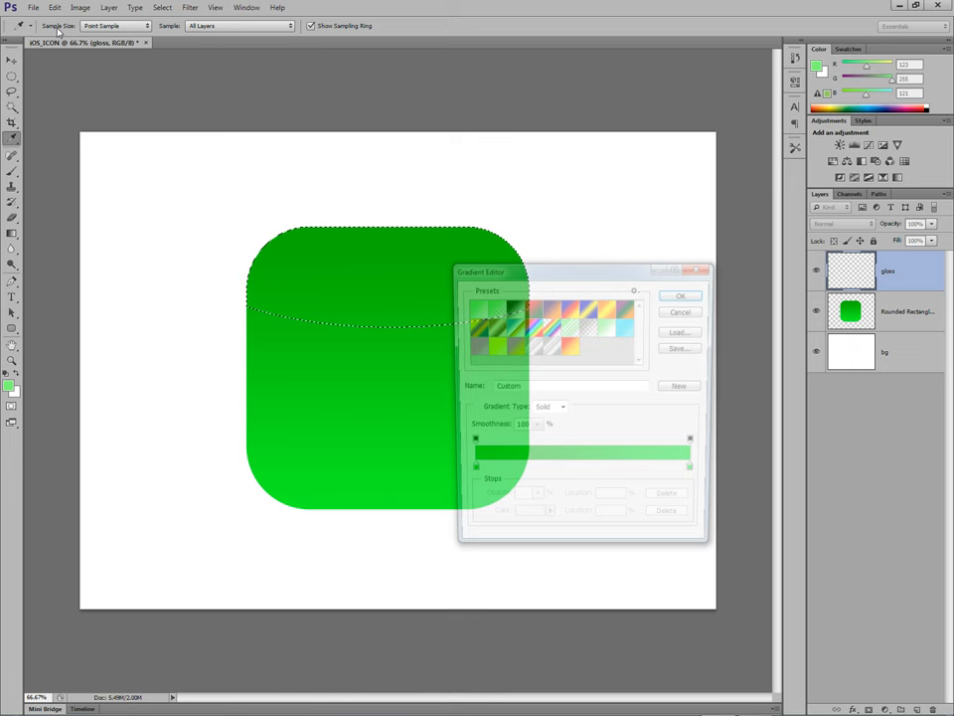
Adjust the gradient stop colours in the Gradient Editor.
left_click(475, 310)
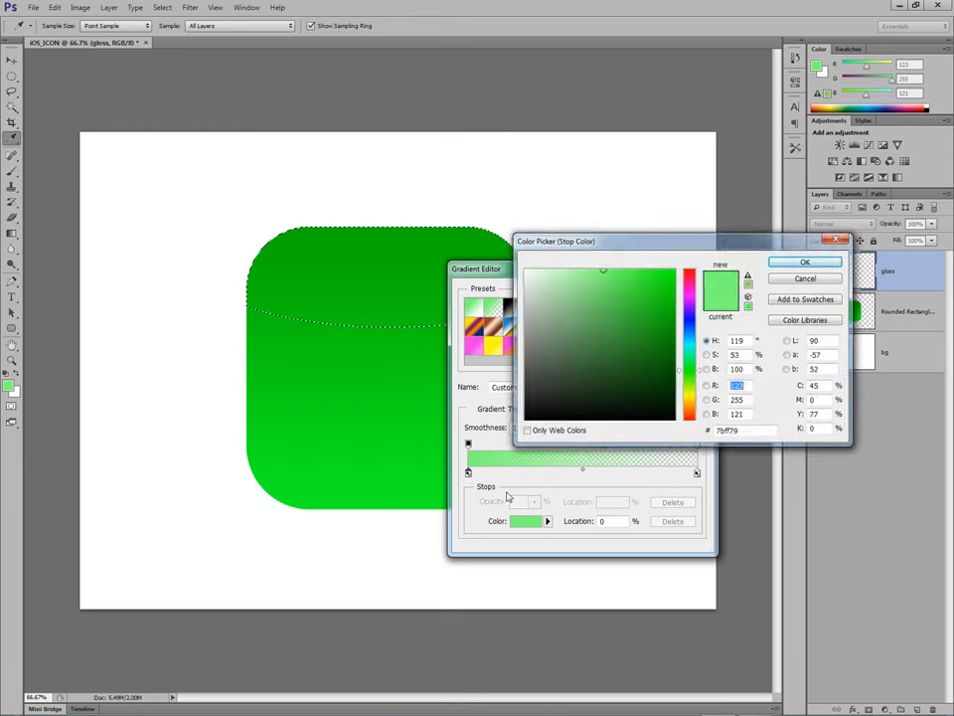
left_click(806, 263)
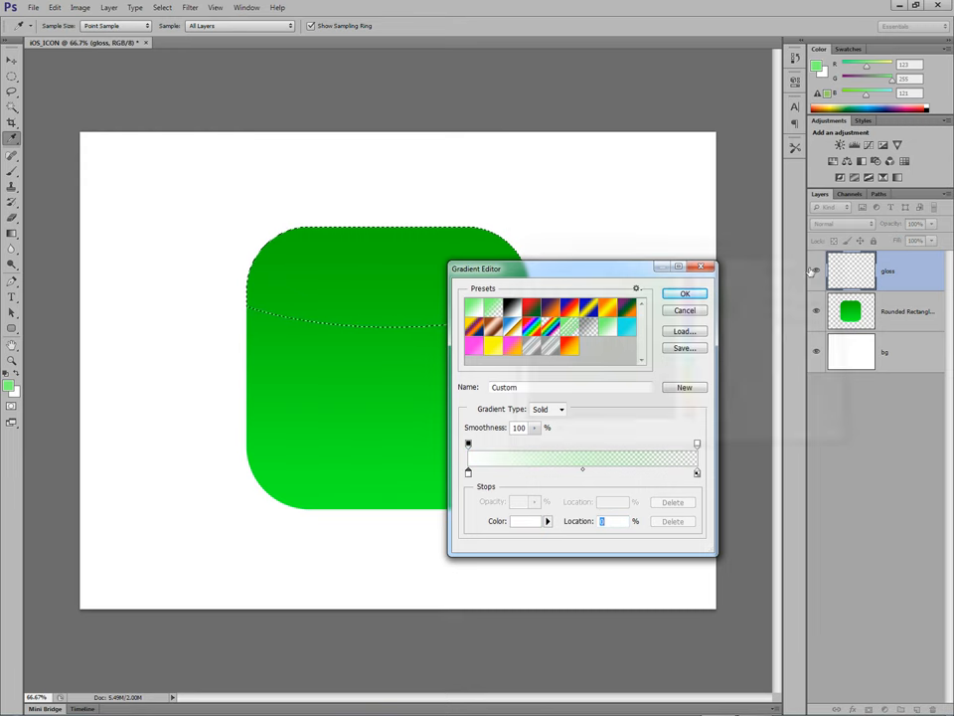
left_click(696, 471)
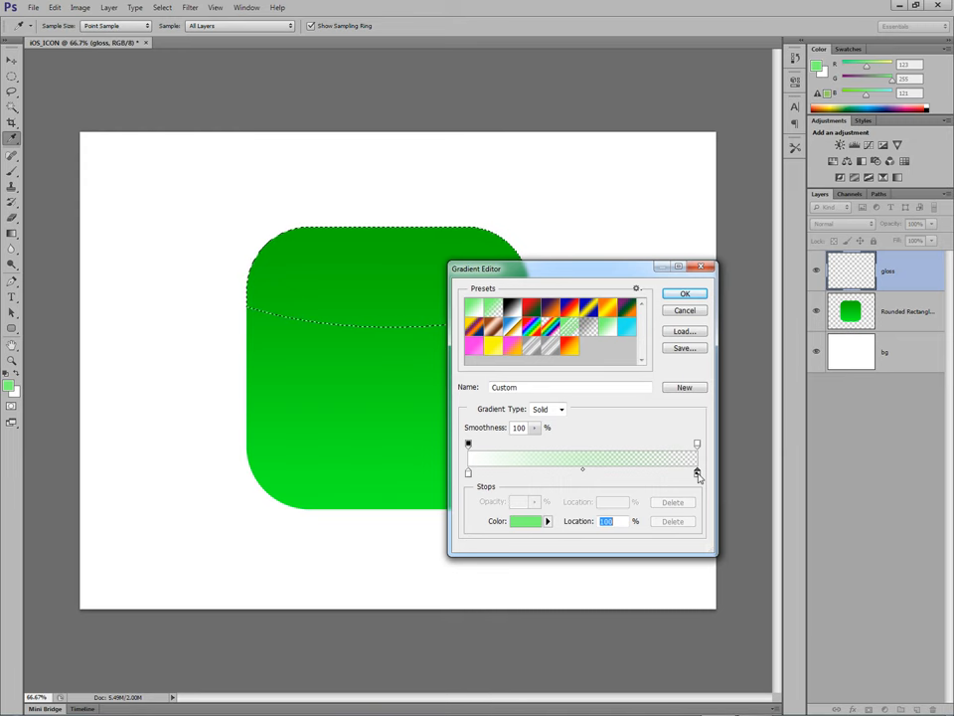
left_click(684, 292)
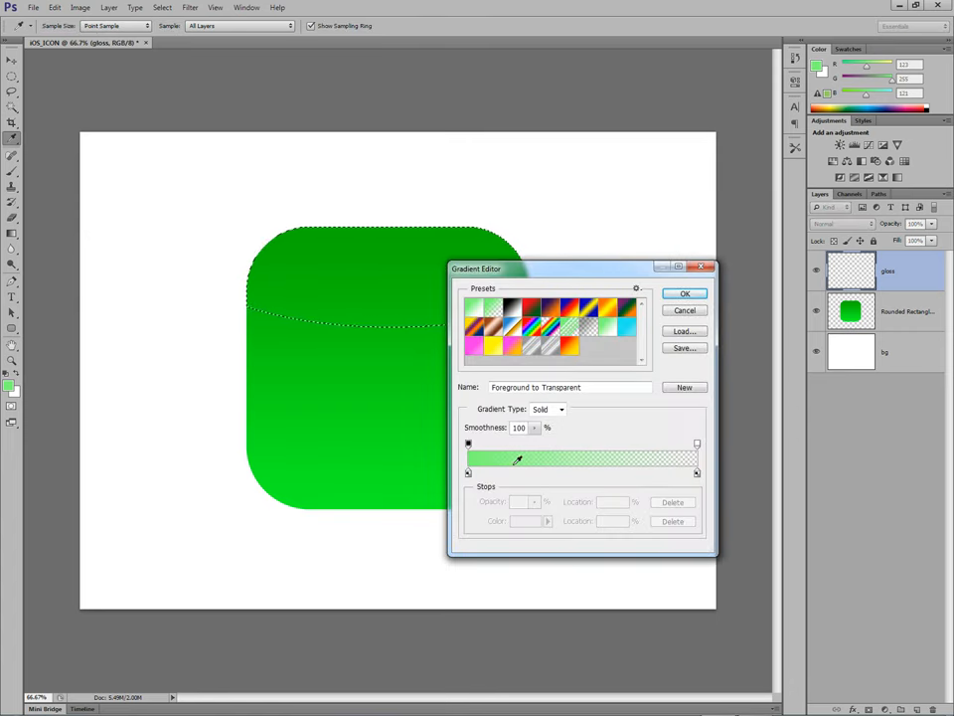
left_click(696, 473)
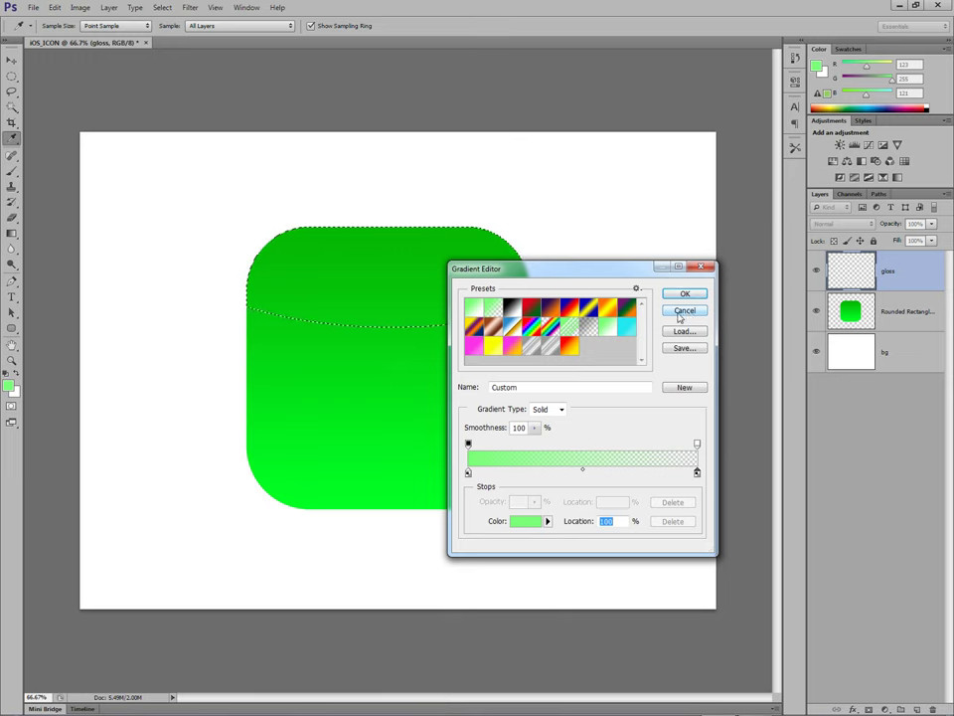
Set the foreground to white and choose a Foreground to Transparent gradient for the gloss.
left_click(526, 521)
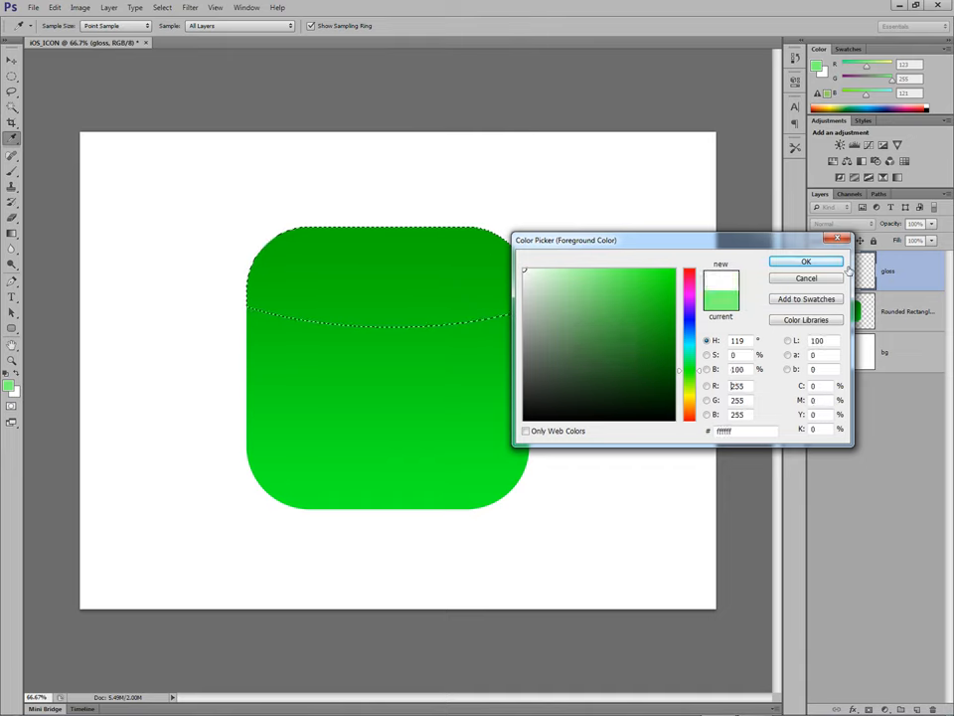
left_click(807, 263)
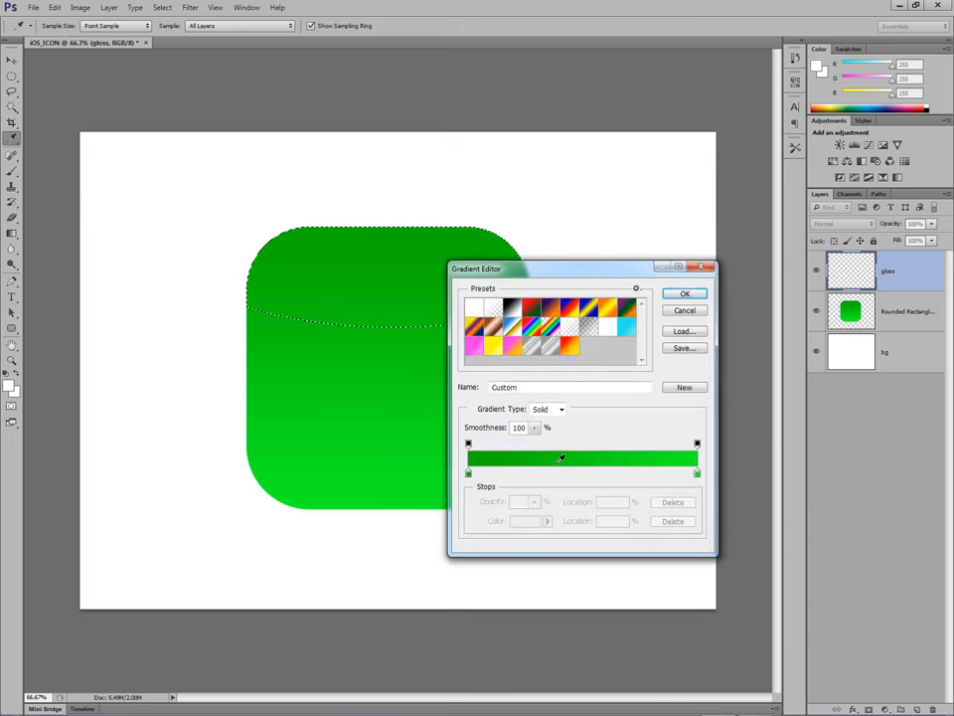
left_click(487, 326)
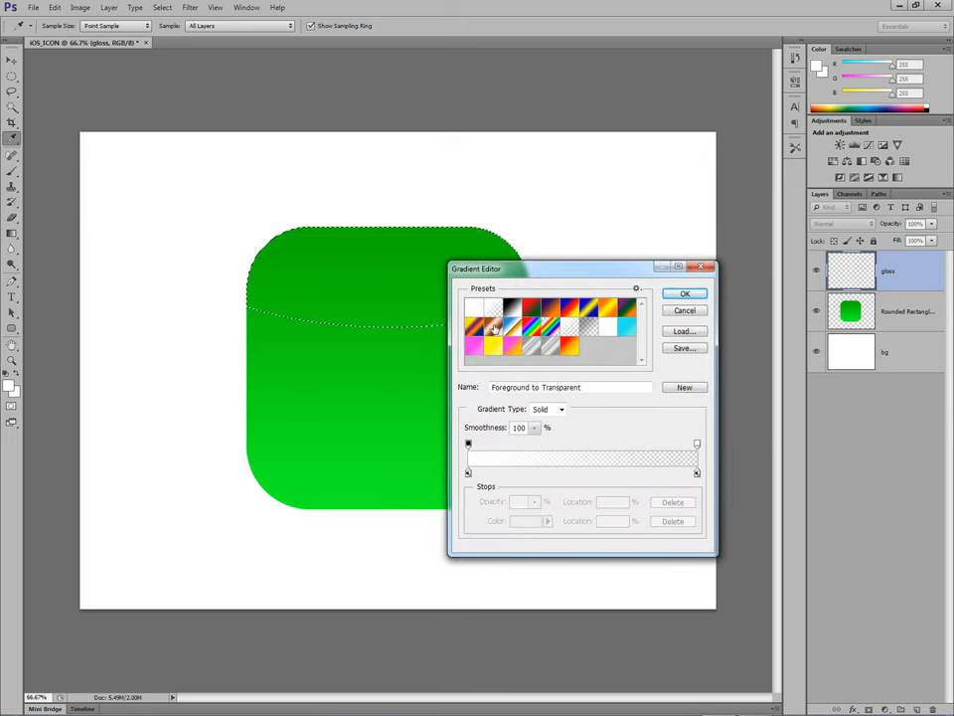
left_click(470, 471)
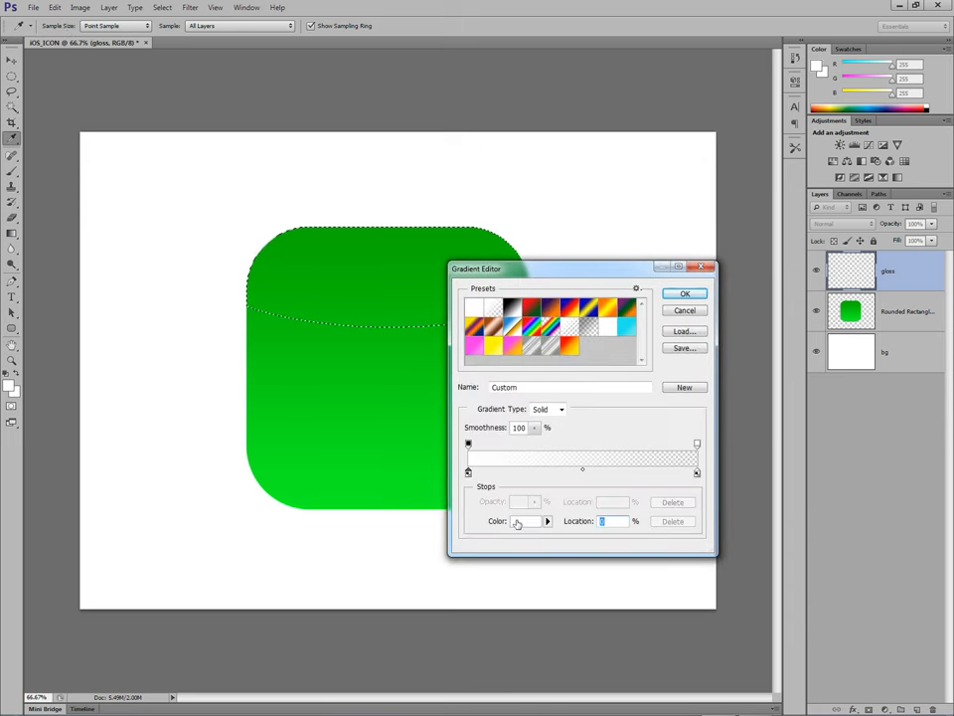
left_click(525, 521)
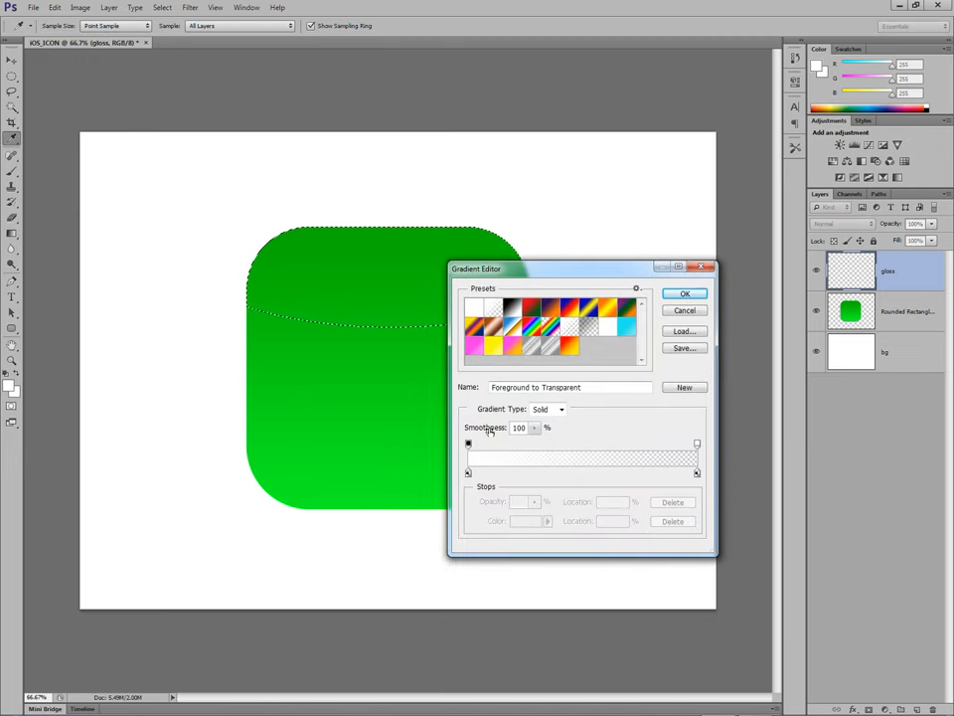
left_click(684, 294)
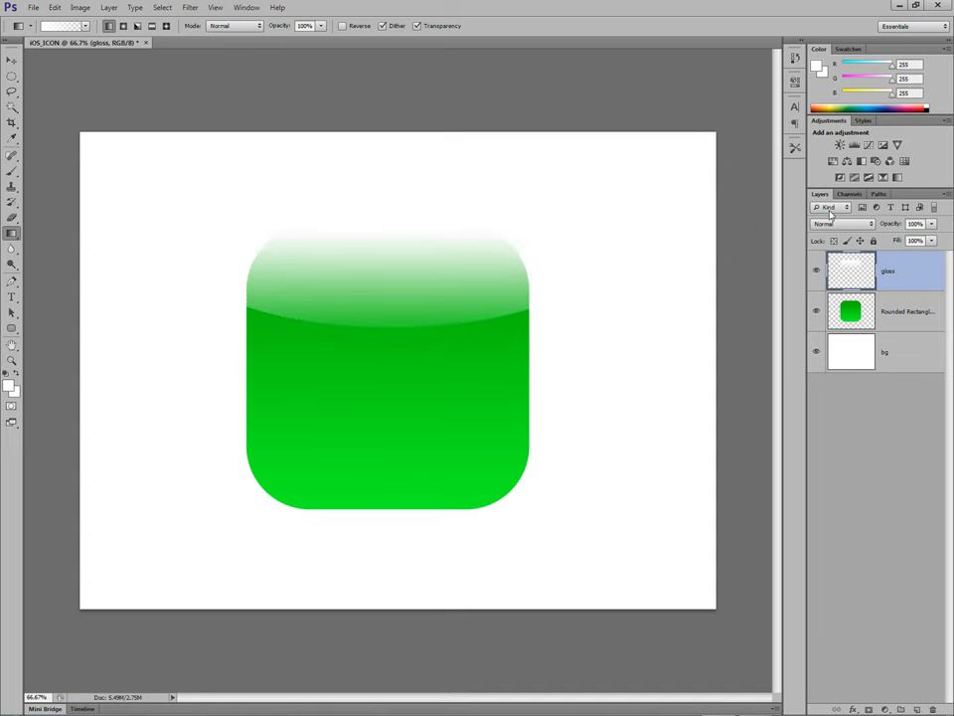
Undo the white gradient fill on the gloss layer via History.
triple_click(914, 223)
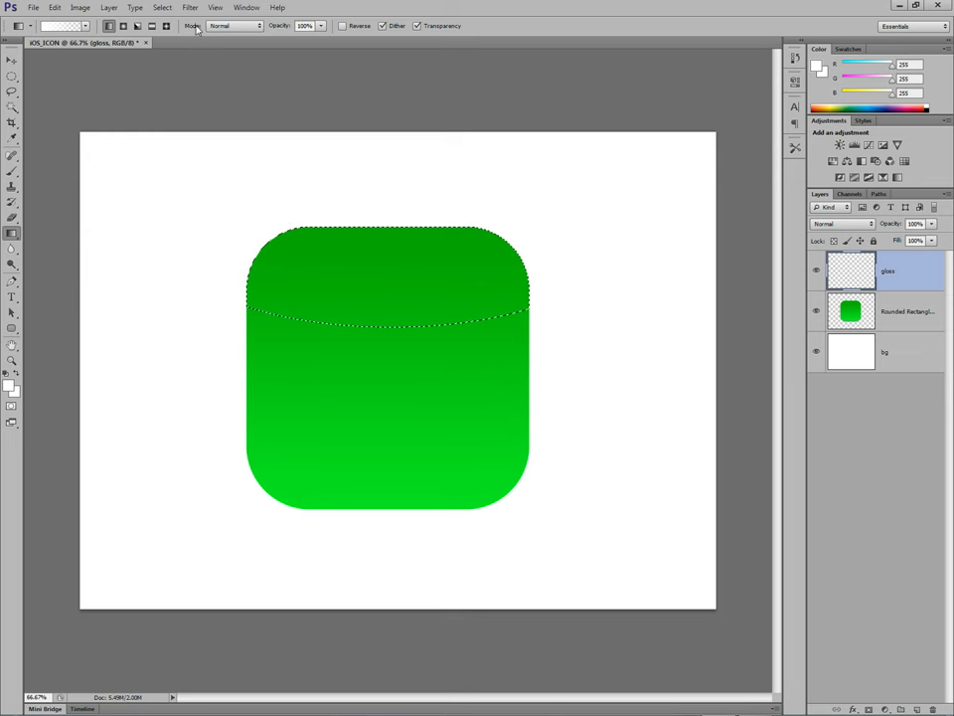
Contract the curved top selection a few pixels inward.
left_click(163, 8)
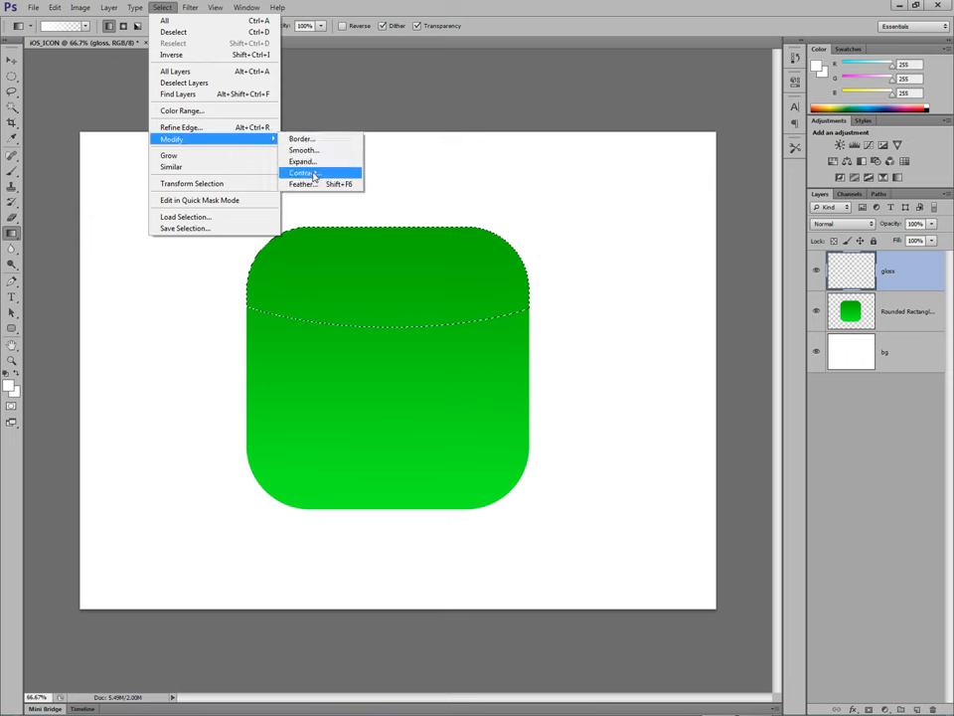
left_click(302, 171)
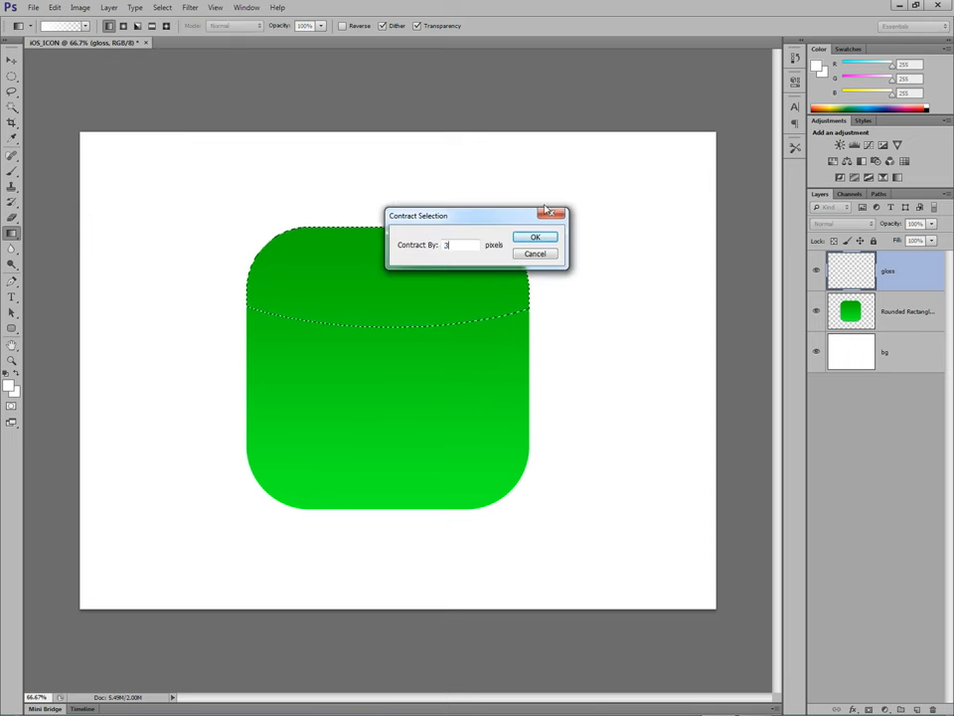
left_click(537, 237)
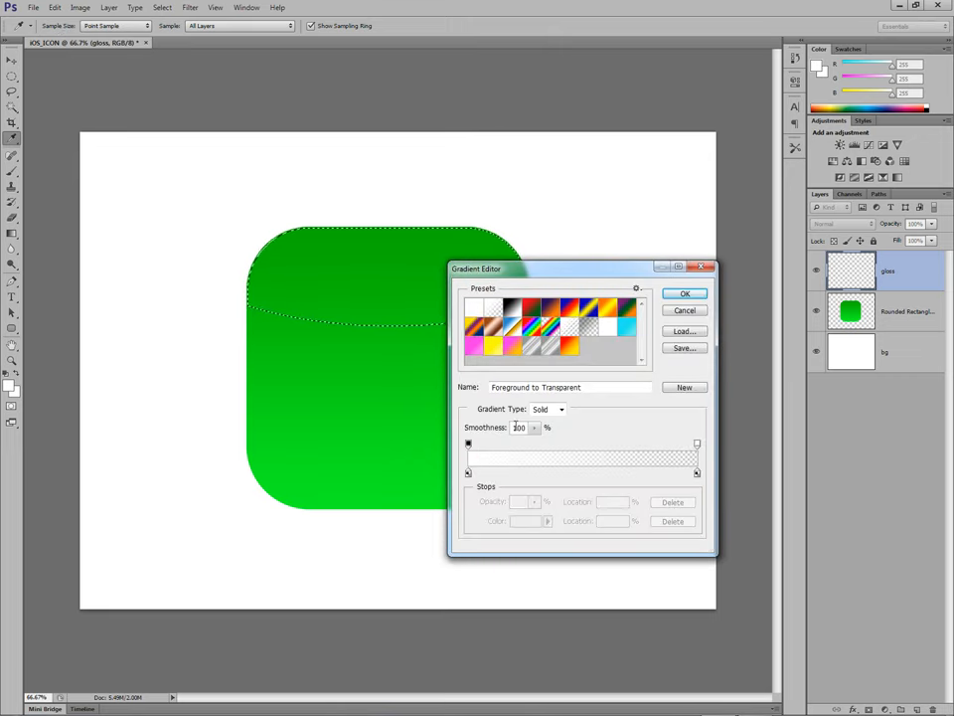
Apply the white-to-transparent gradient over the inset selection and lower the gloss layer's opacity.
left_click(684, 292)
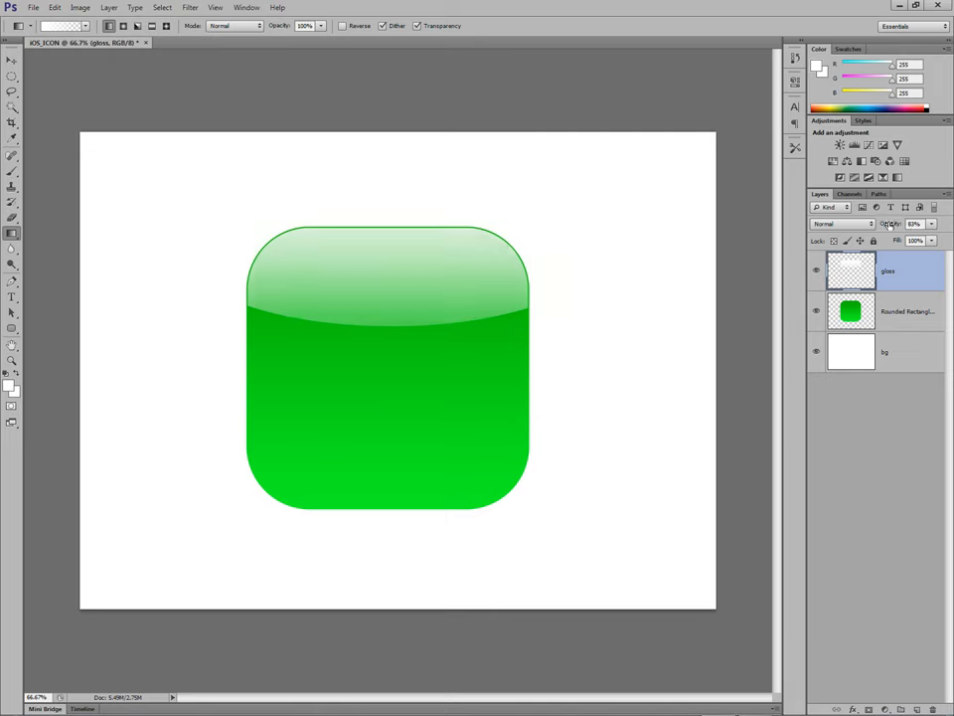
left_click(913, 223)
type("70")
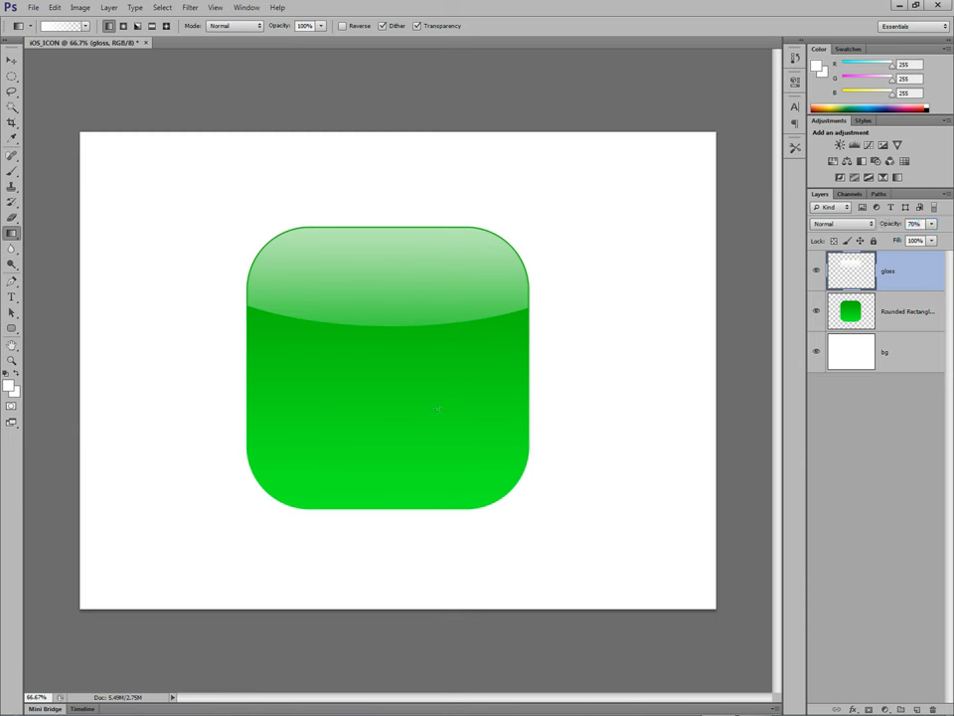
mouse_move(656, 290)
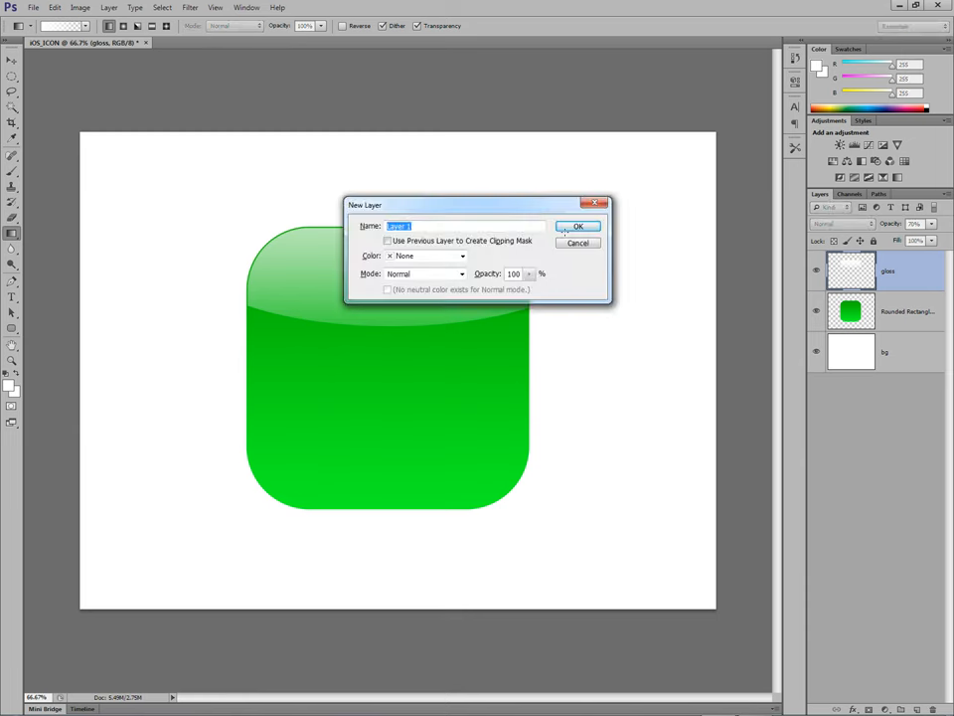
Create a new empty layer named 'shape' above gloss and reach for the Custom Shape Tool.
left_click(579, 226)
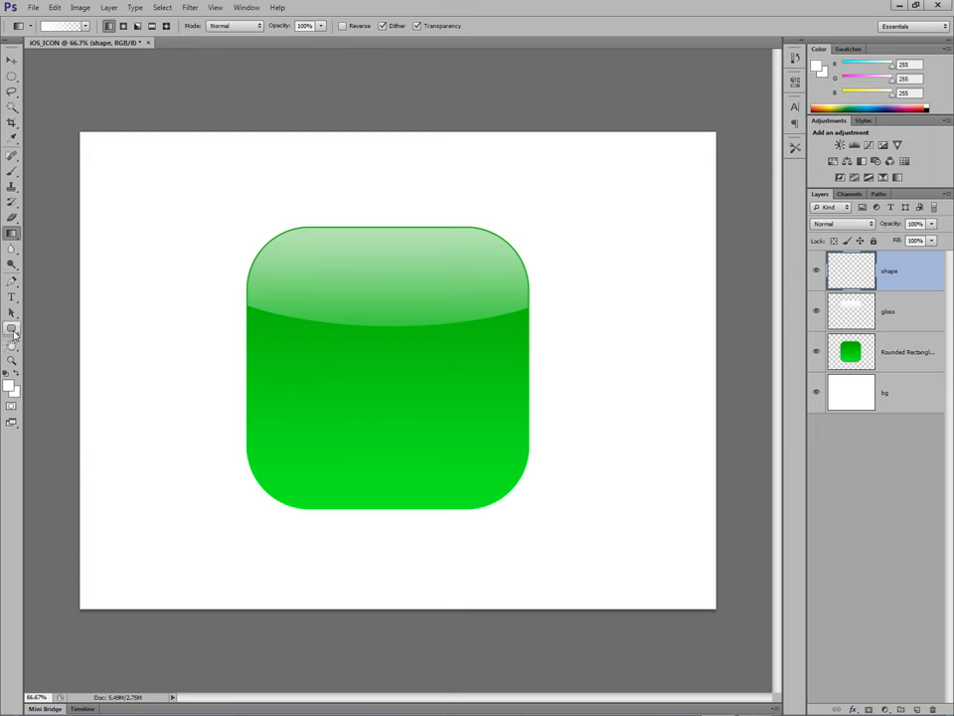
right_click(12, 330)
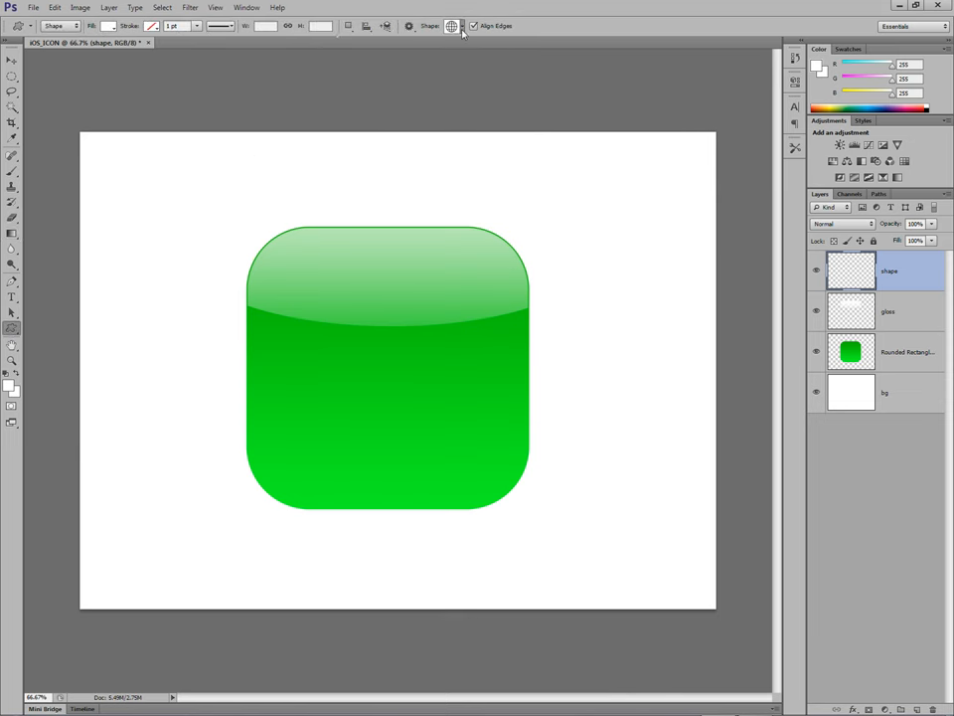
Draw a white fleur-de-lis custom shape as a shape layer over the icon's centre.
left_click(453, 26)
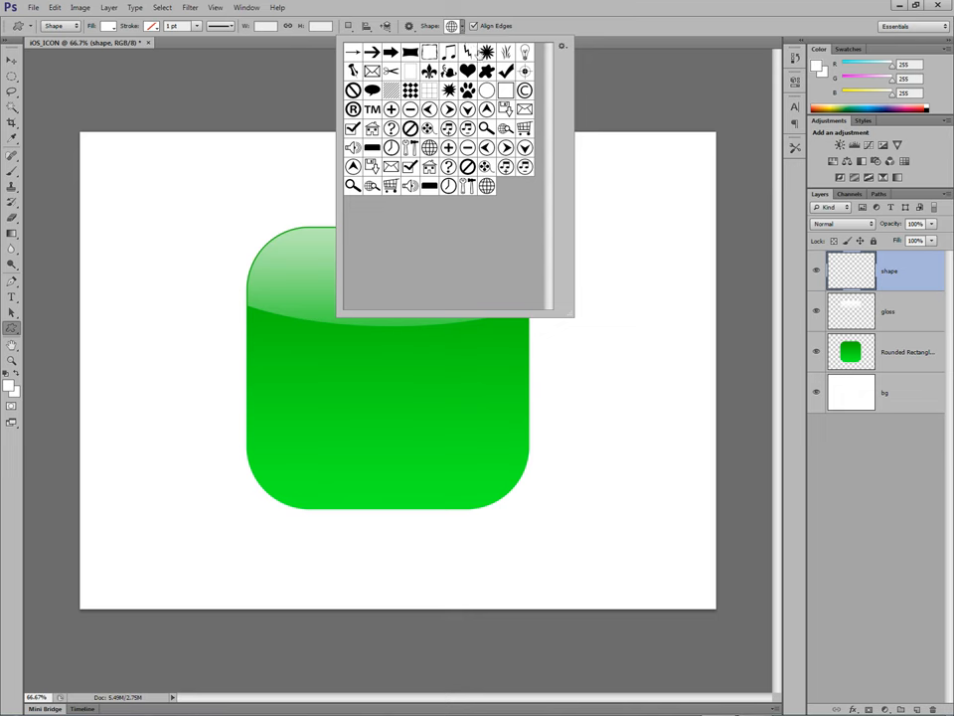
mouse_move(430, 70)
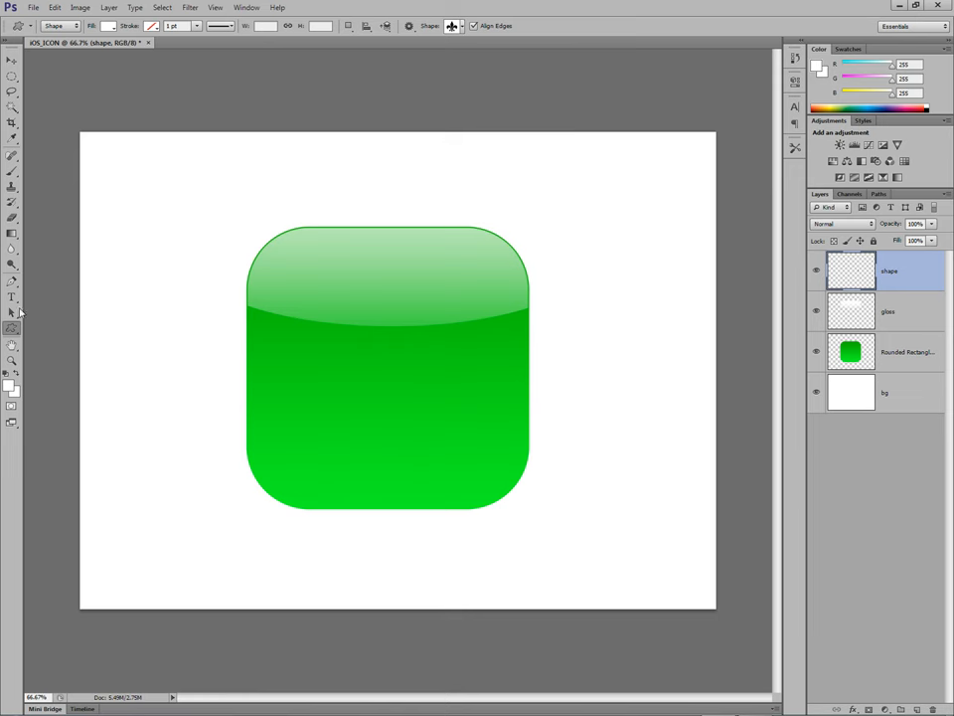
mouse_move(306, 273)
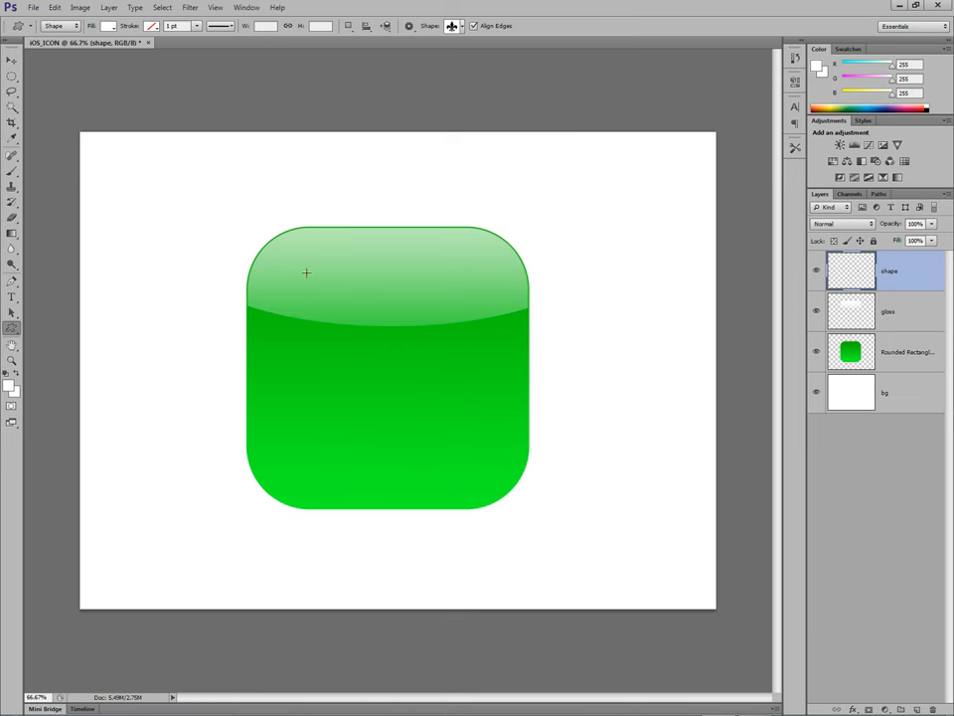
left_click_drag(307, 274, 487, 401)
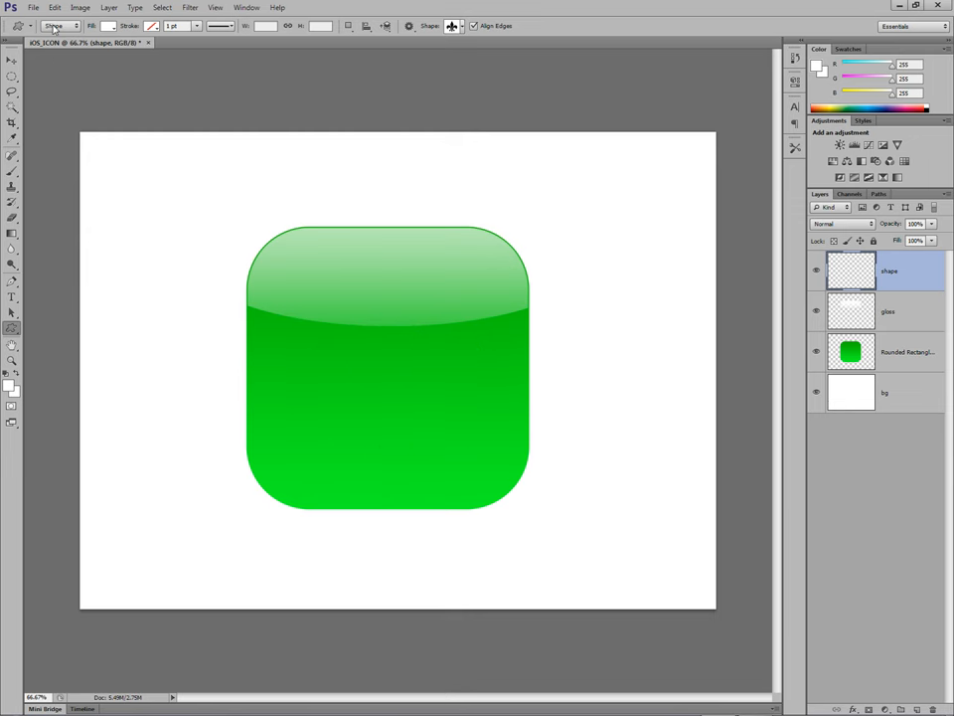
left_click(62, 26)
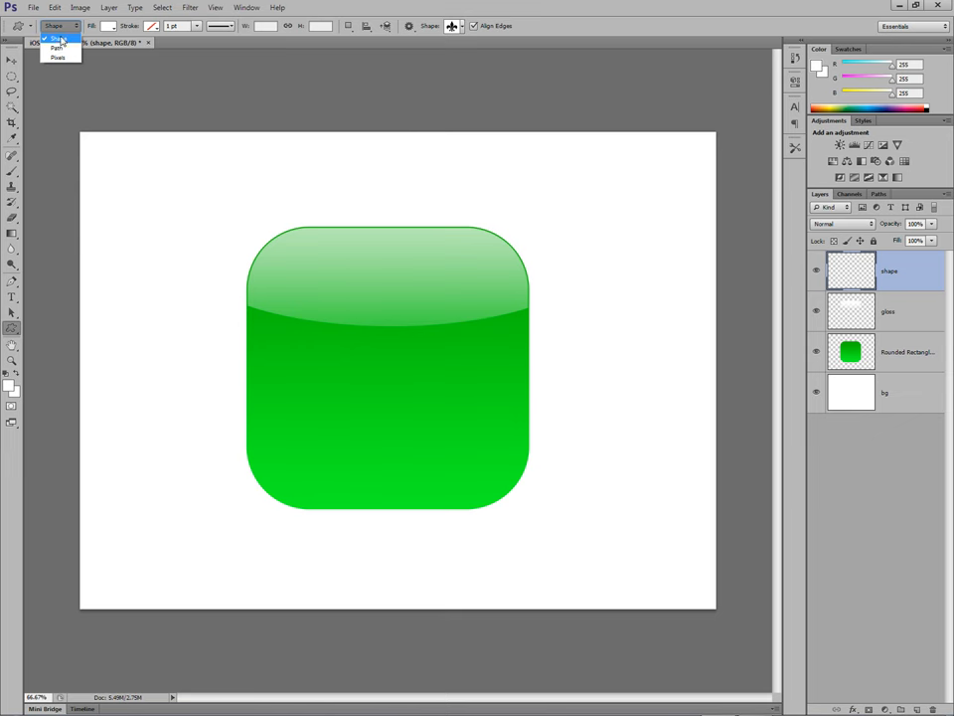
left_click(56, 36)
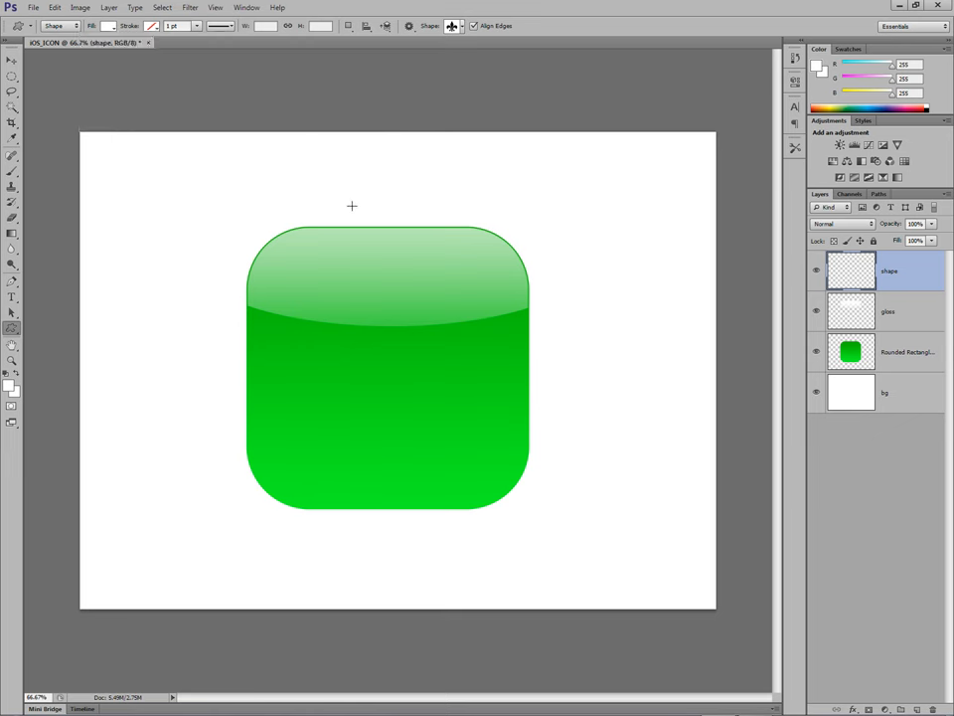
left_click_drag(352, 204, 529, 460)
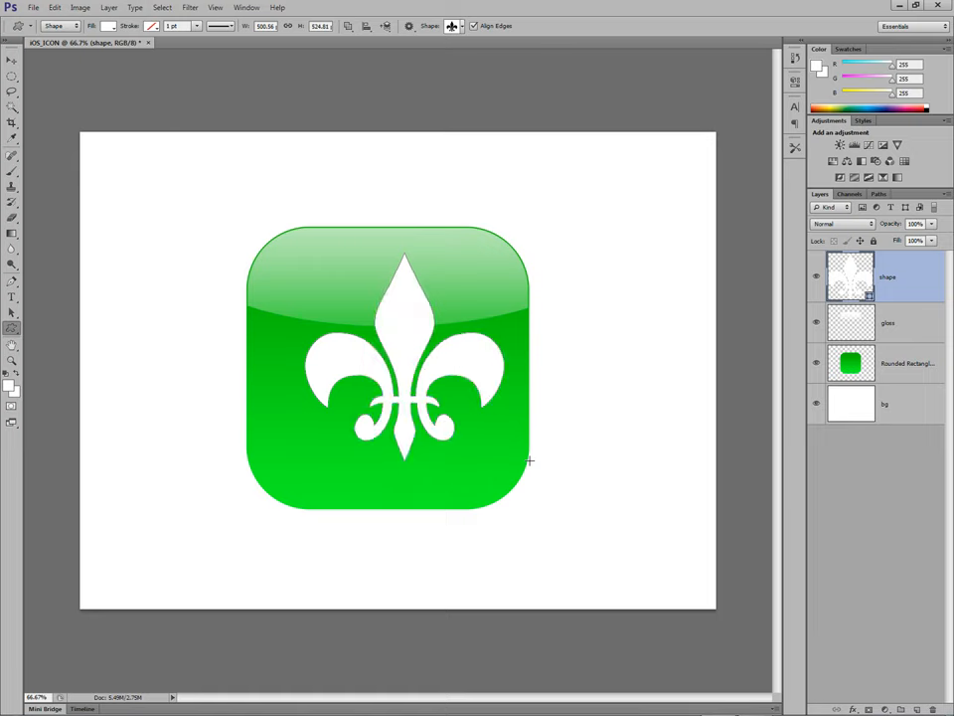
left_click(12, 60)
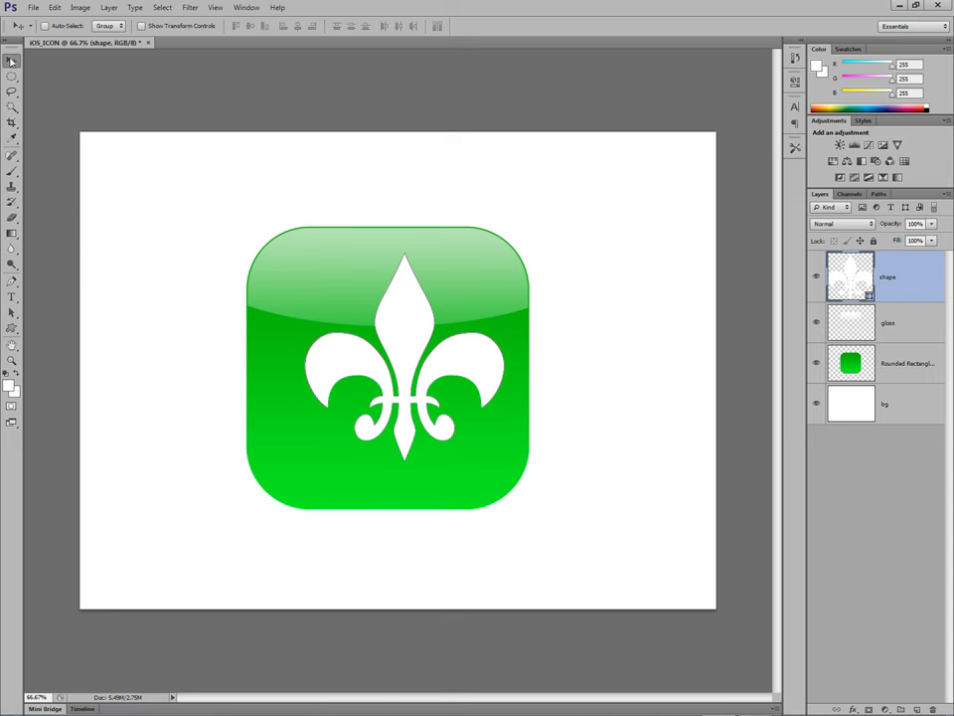
Nudge the fleur-de-lis with the Move Tool until it sits centred on the green icon.
left_click_drag(407, 358, 402, 316)
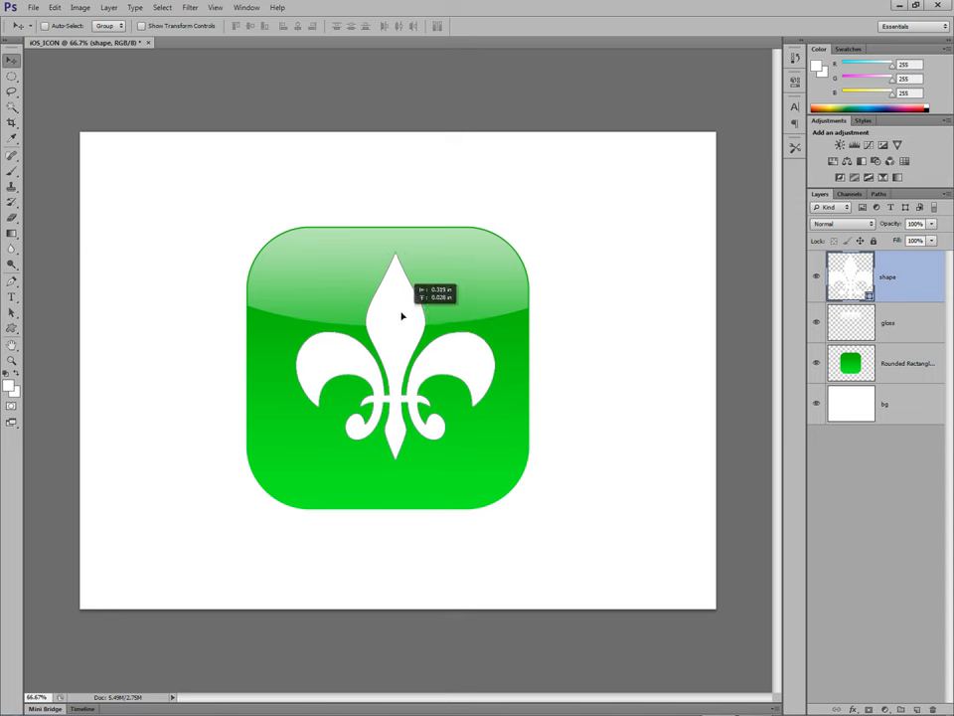
left_click_drag(401, 316, 405, 326)
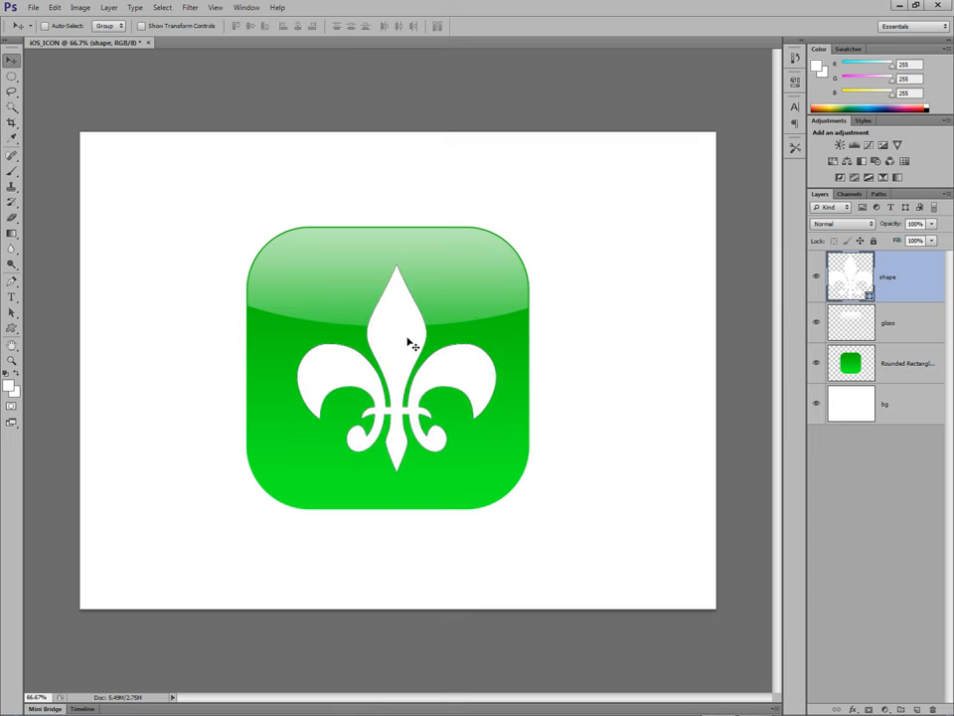
left_click_drag(407, 342, 406, 330)
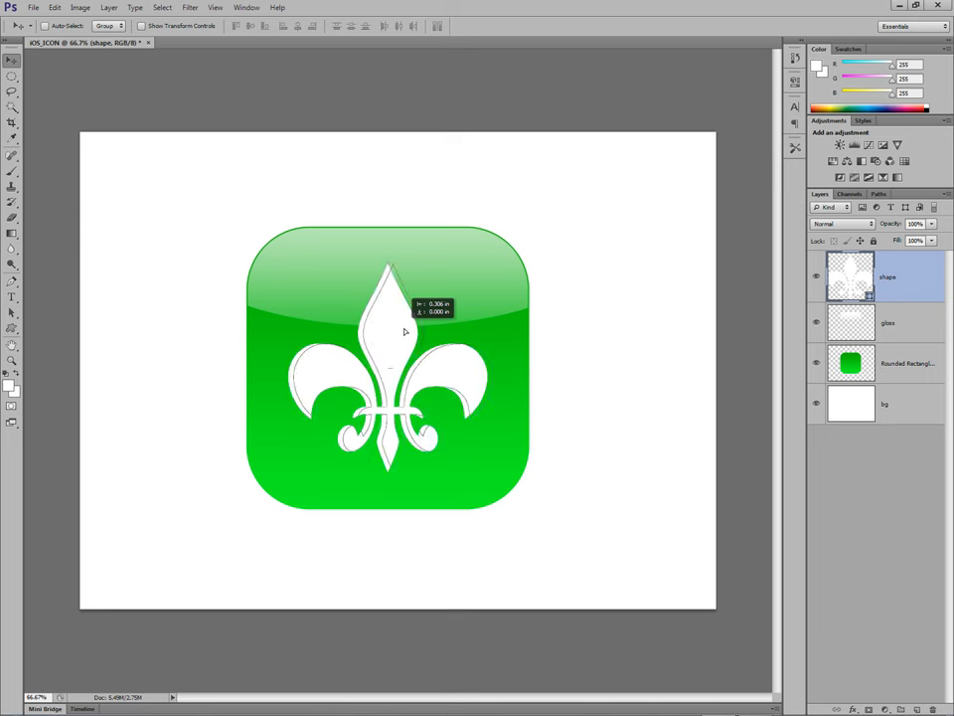
left_click_drag(387, 338, 401, 330)
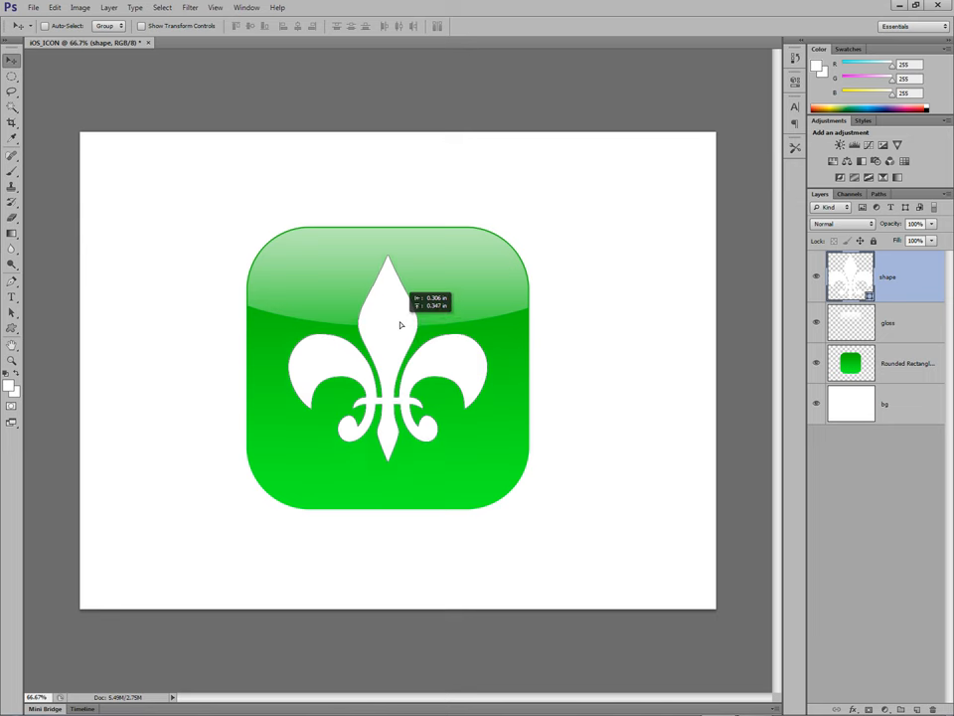
left_click_drag(401, 326, 401, 334)
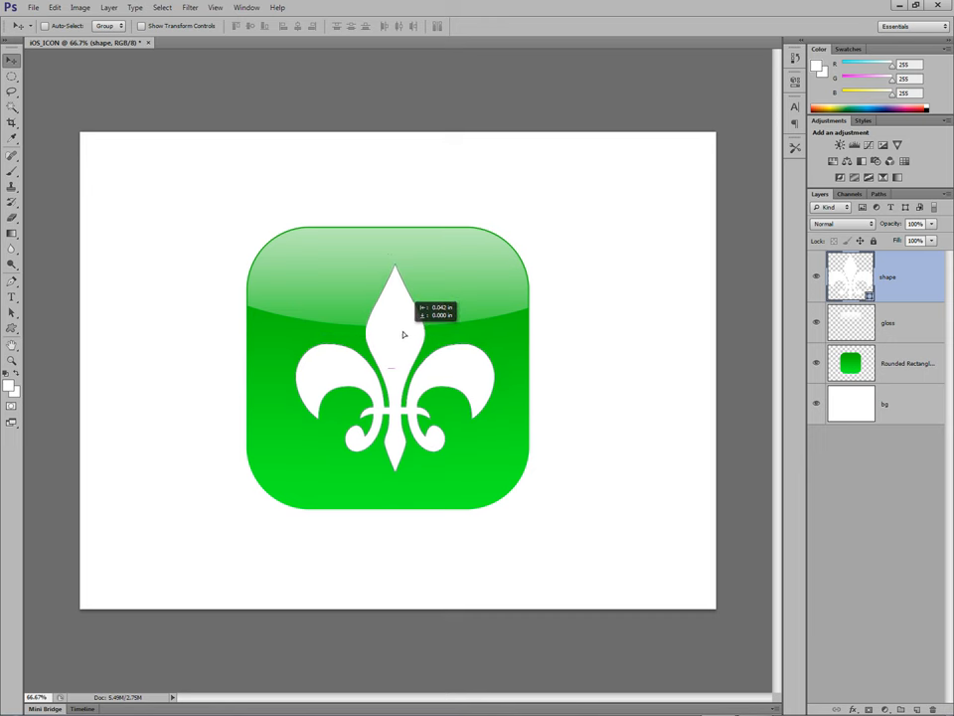
left_click_drag(403, 334, 390, 334)
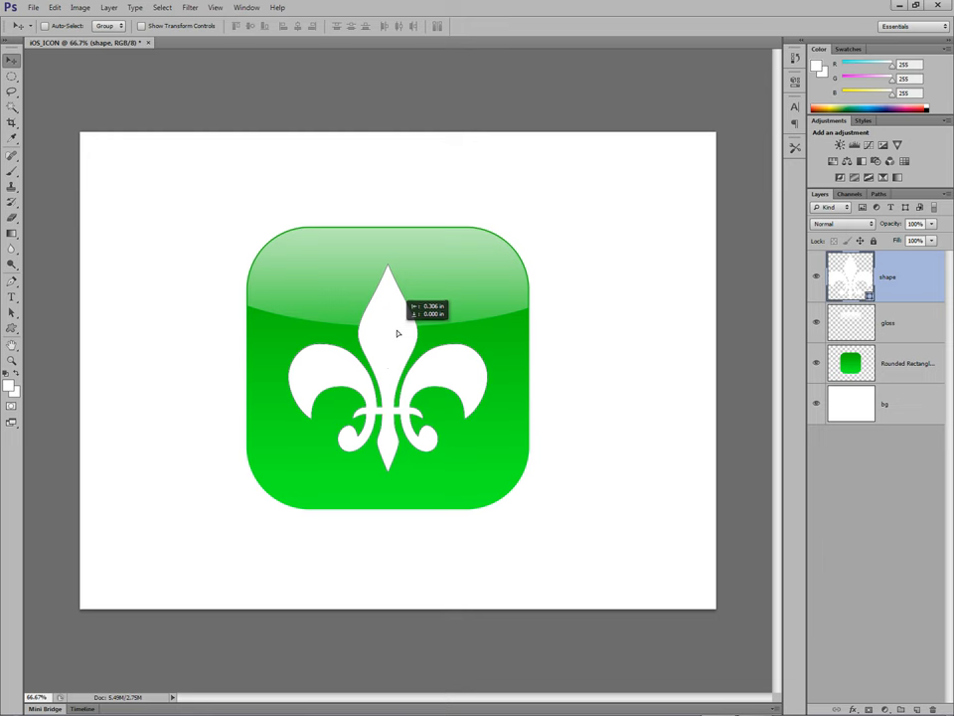
left_click_drag(397, 334, 406, 336)
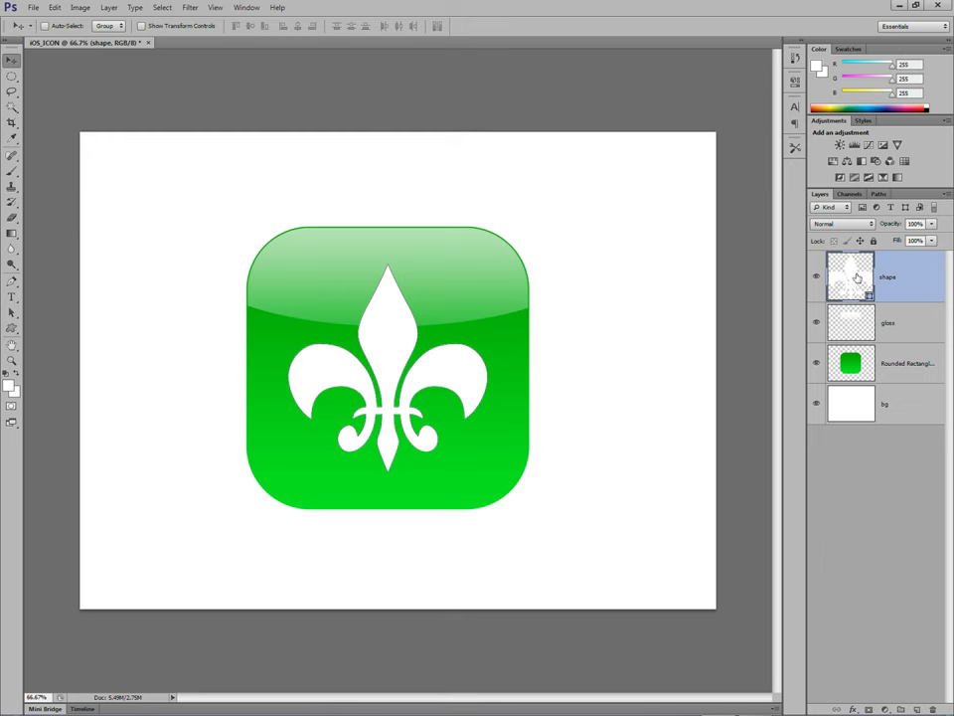
mouse_move(899, 268)
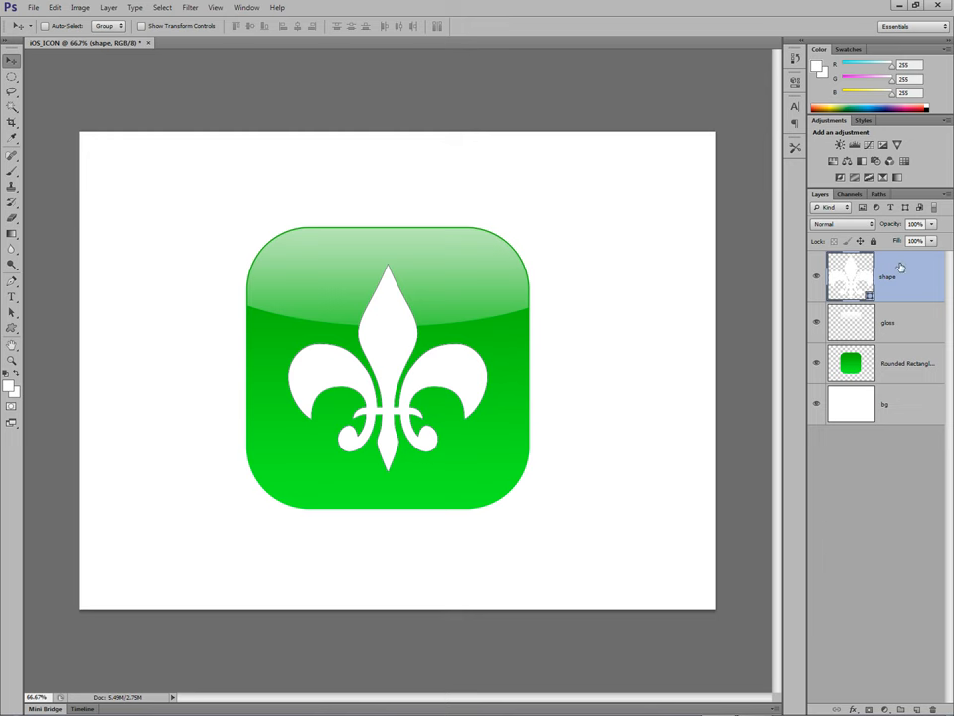
Bring up the Layer Style dialog for the fleur-de-lis shape layer.
right_click(875, 277)
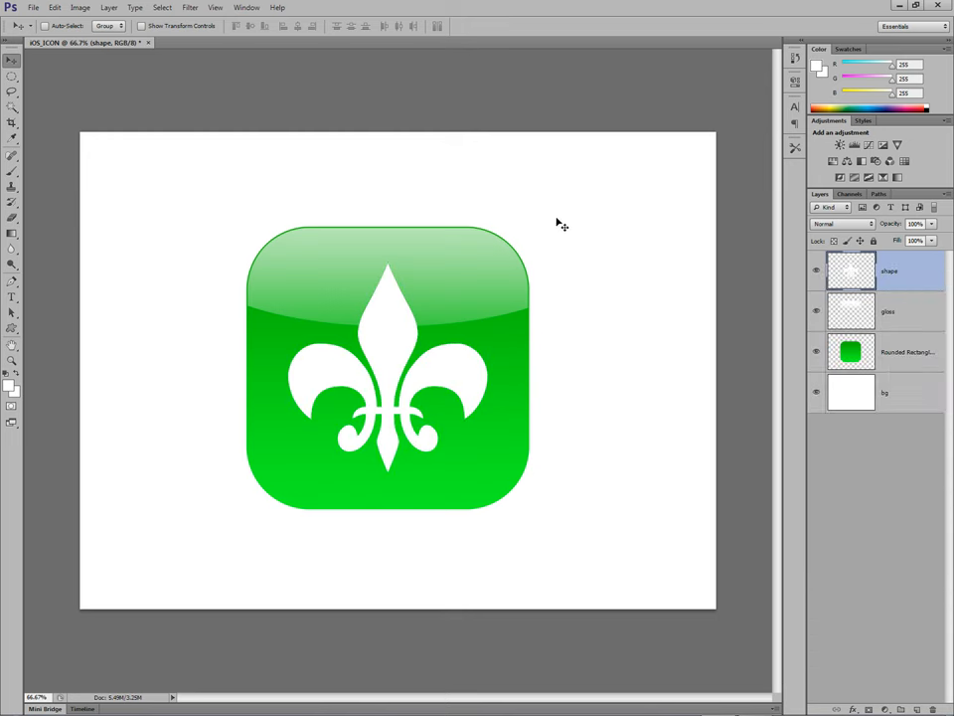
mouse_move(751, 258)
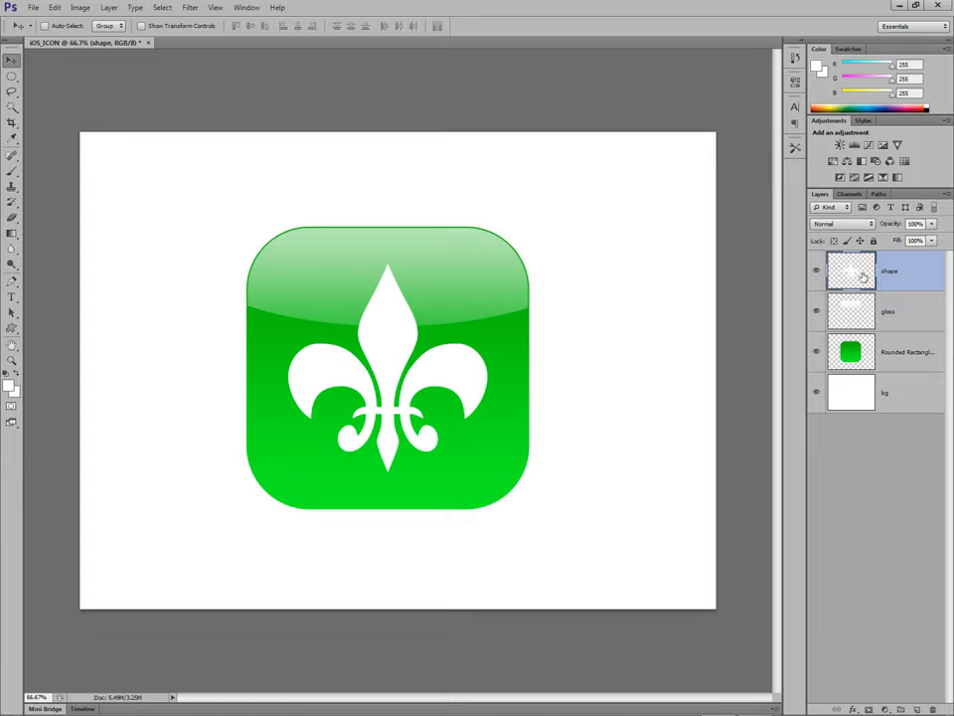
double_click(851, 270)
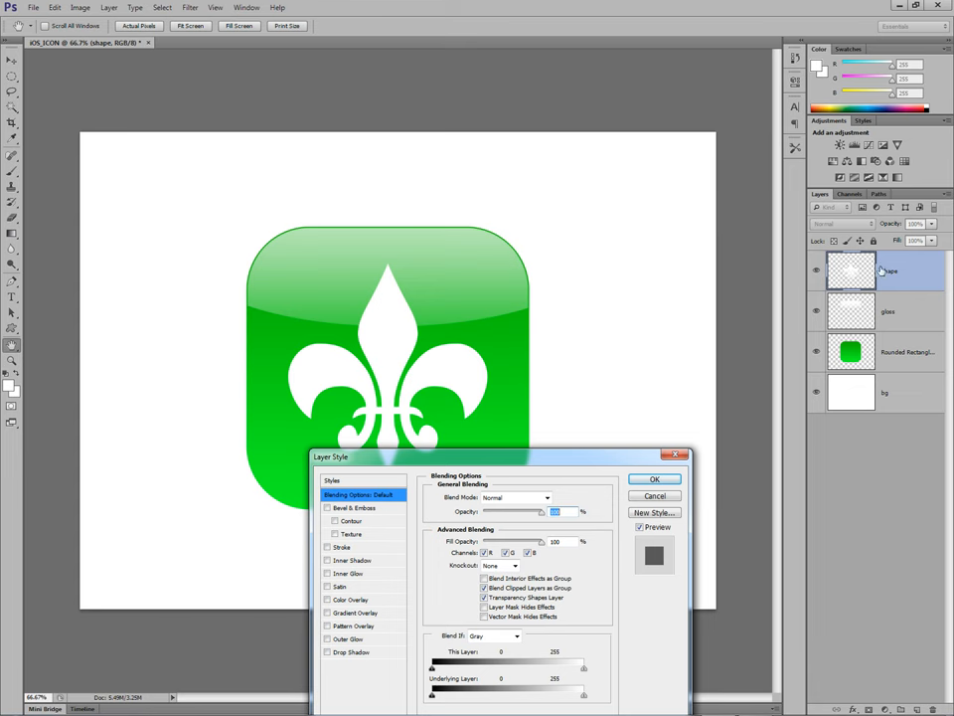
mouse_move(716, 437)
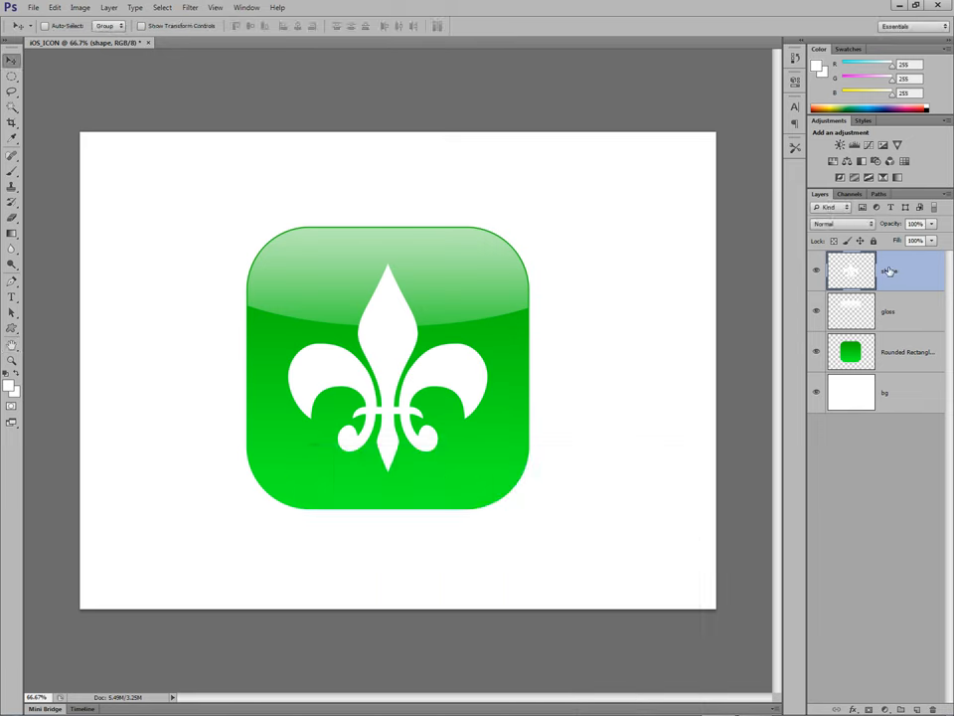
double_click(903, 270)
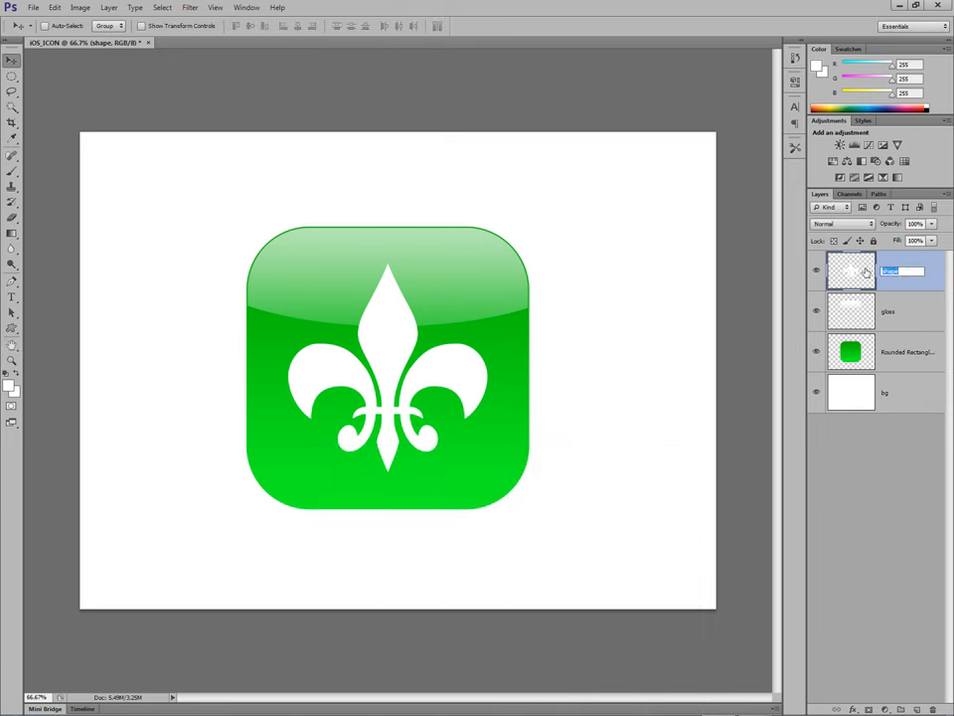
double_click(851, 270)
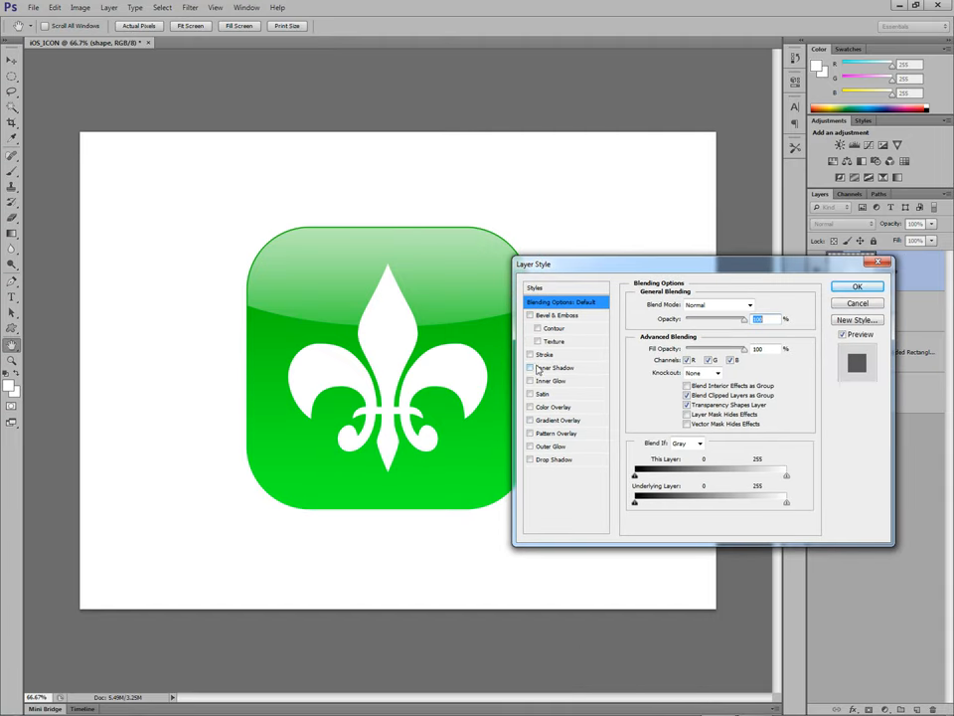
Enable an Inner Shadow on the fleur-de-lis with Normal blend mode and reach its colour swatch.
left_click(529, 366)
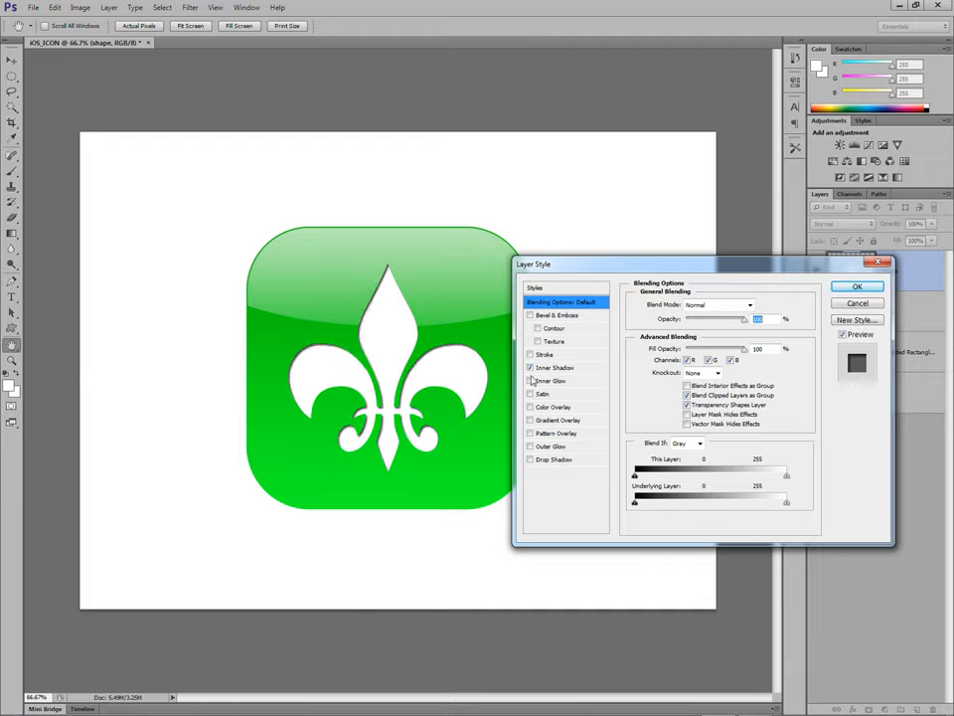
left_click(529, 368)
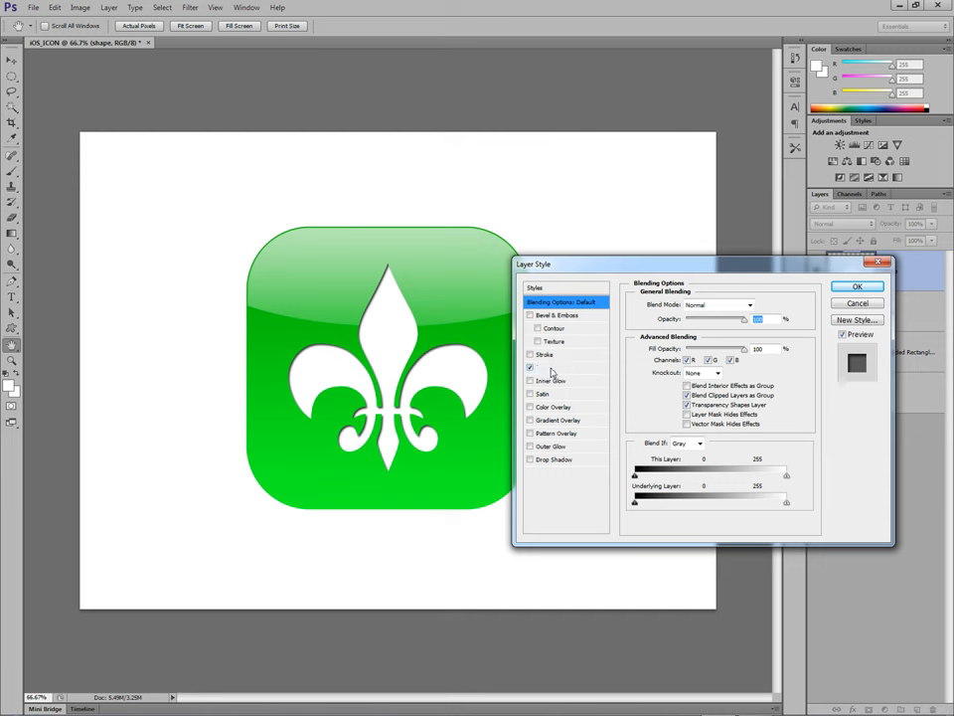
left_click(531, 366)
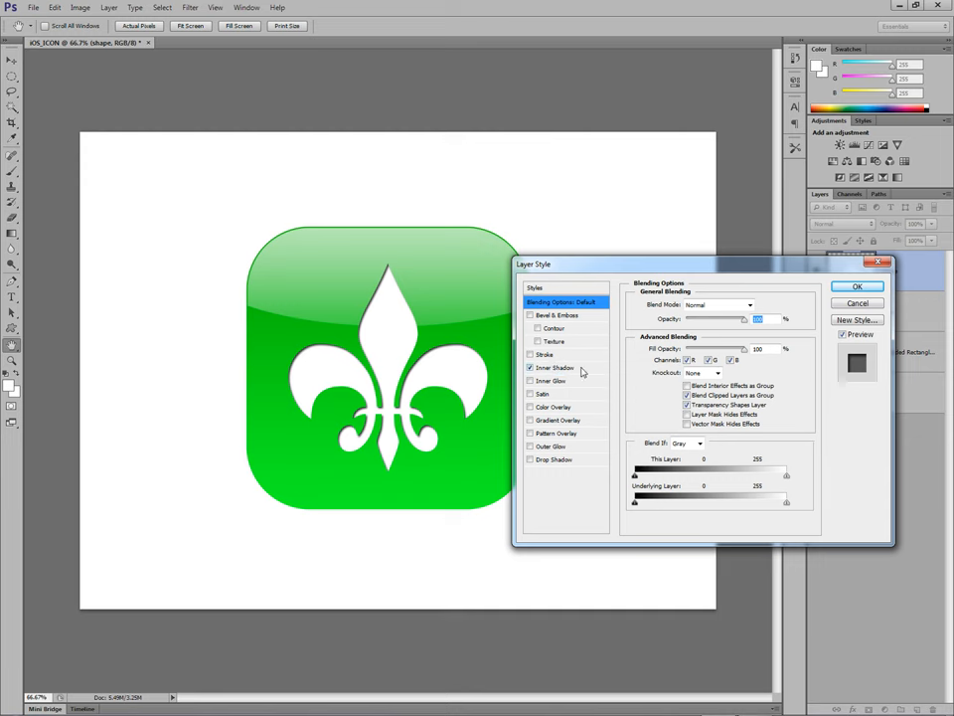
left_click(556, 368)
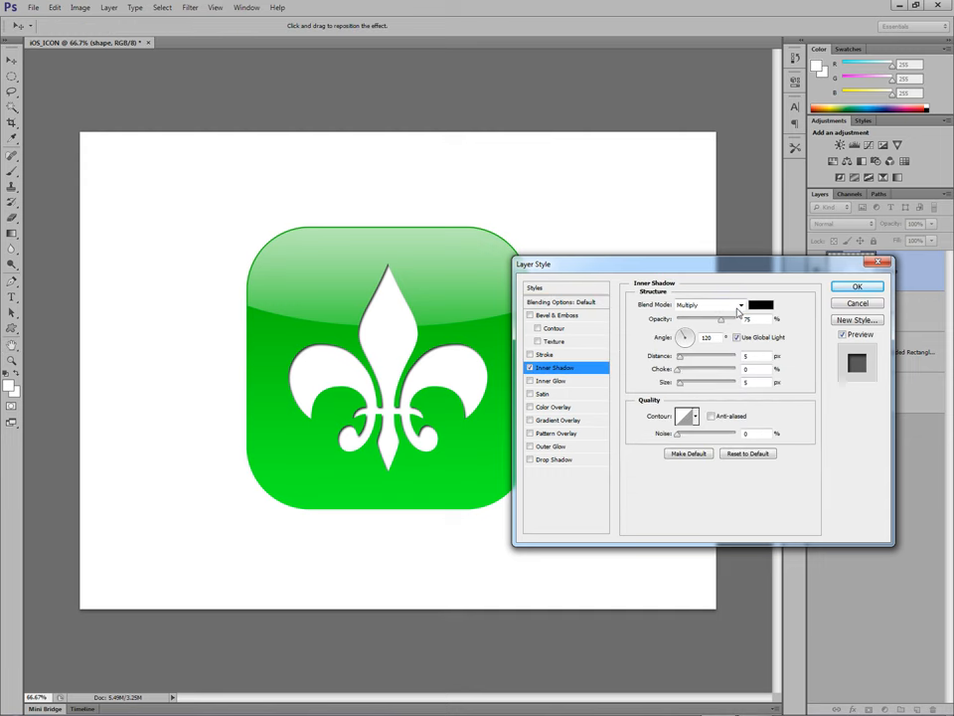
left_click(739, 304)
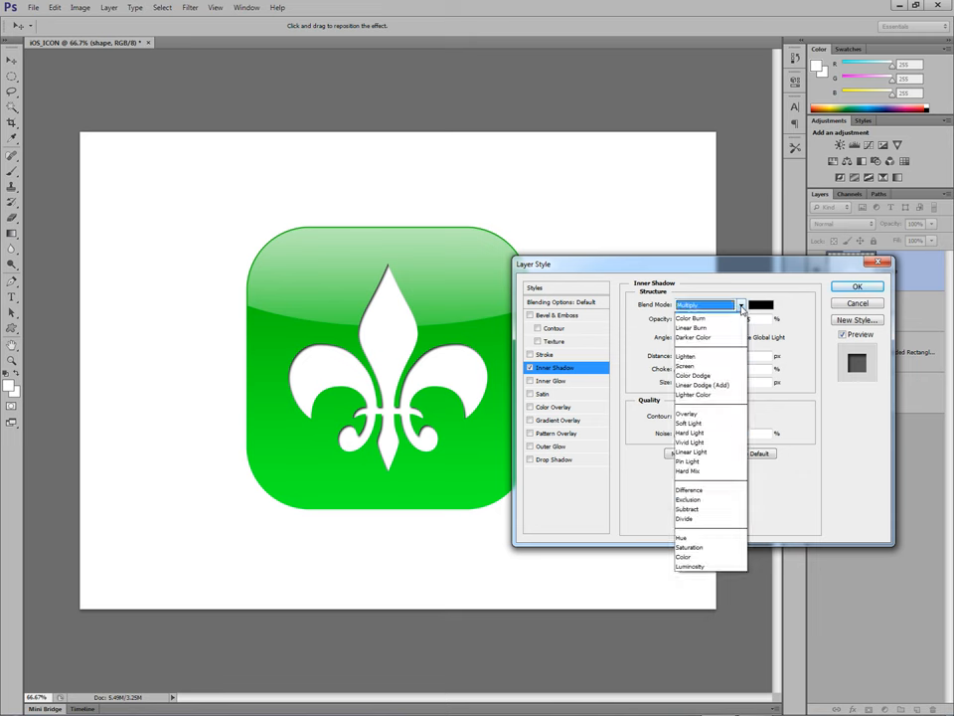
left_click(688, 305)
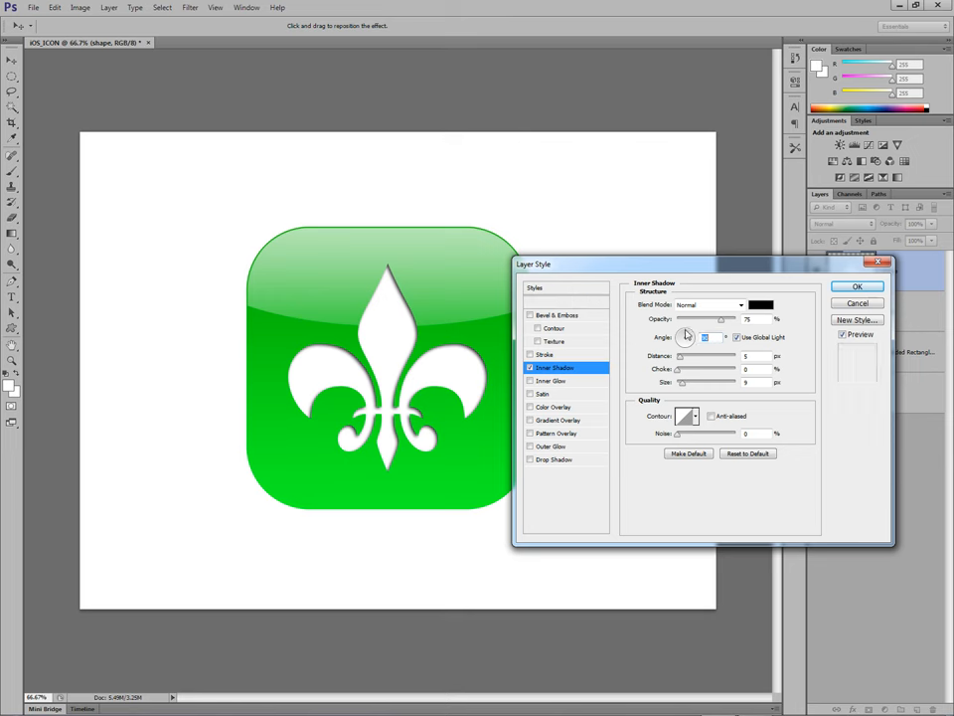
left_click(759, 304)
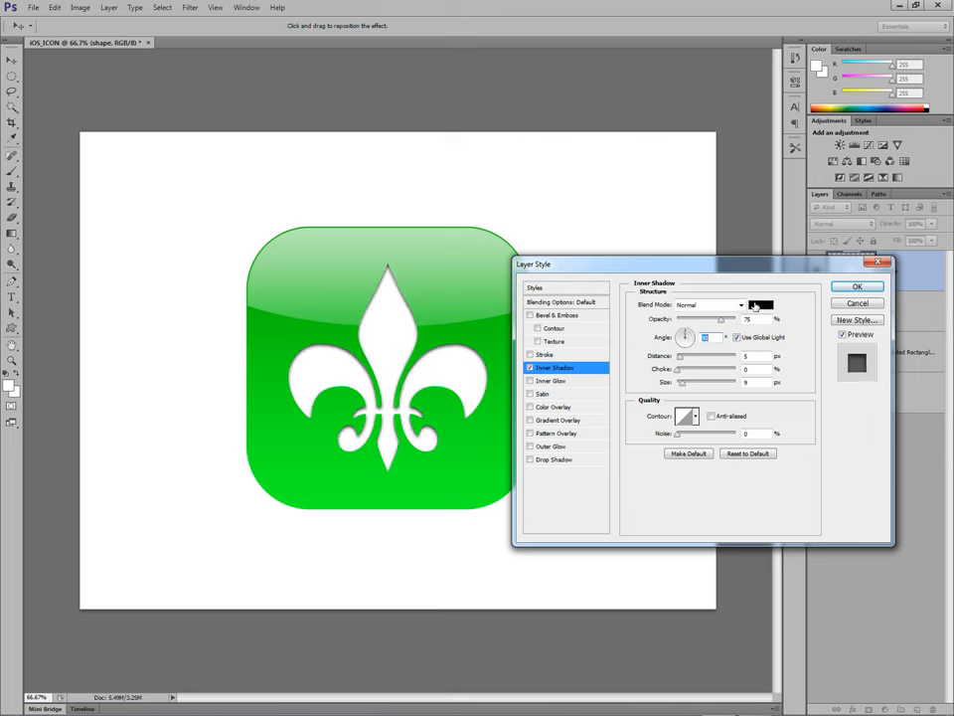
left_click(759, 307)
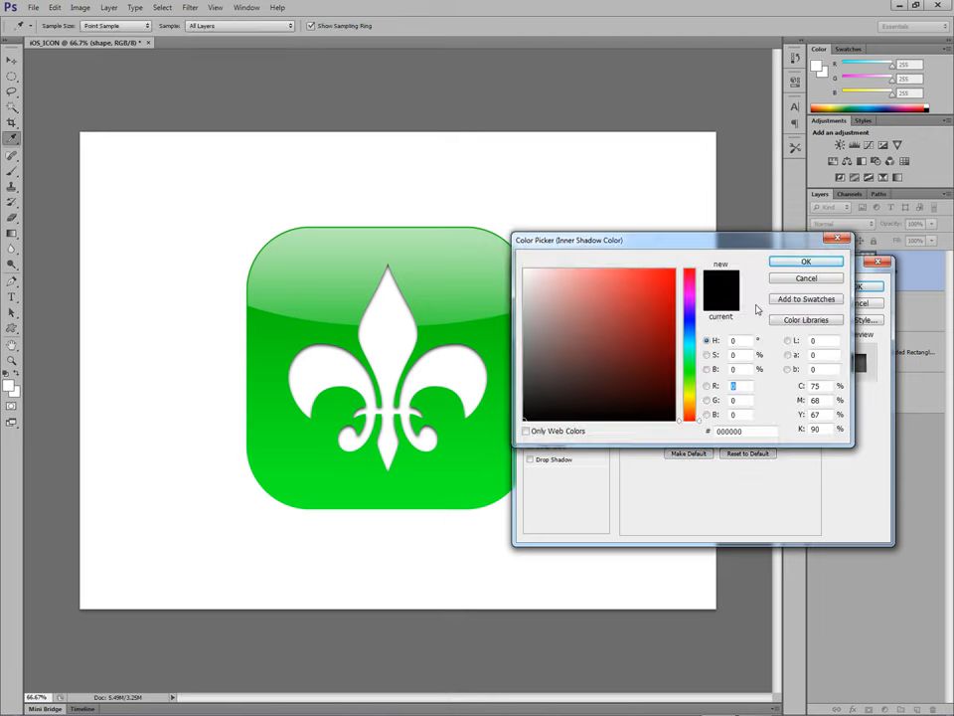
Choose a near-black colour for the inner shadow in the Color Picker and confirm it.
left_click(807, 262)
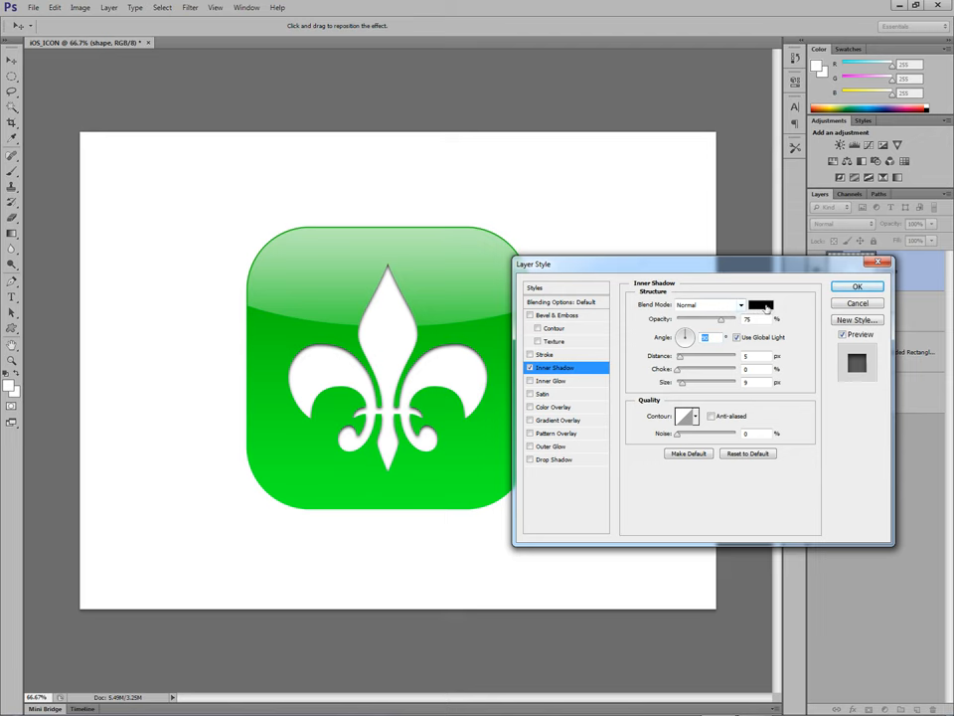
left_click(761, 306)
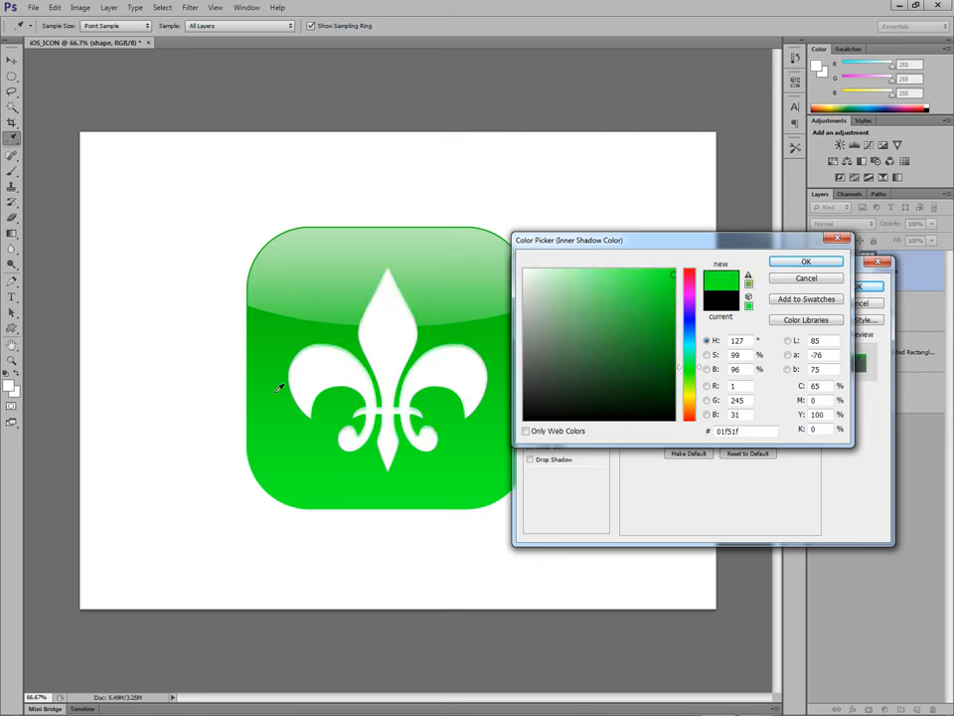
left_click(672, 298)
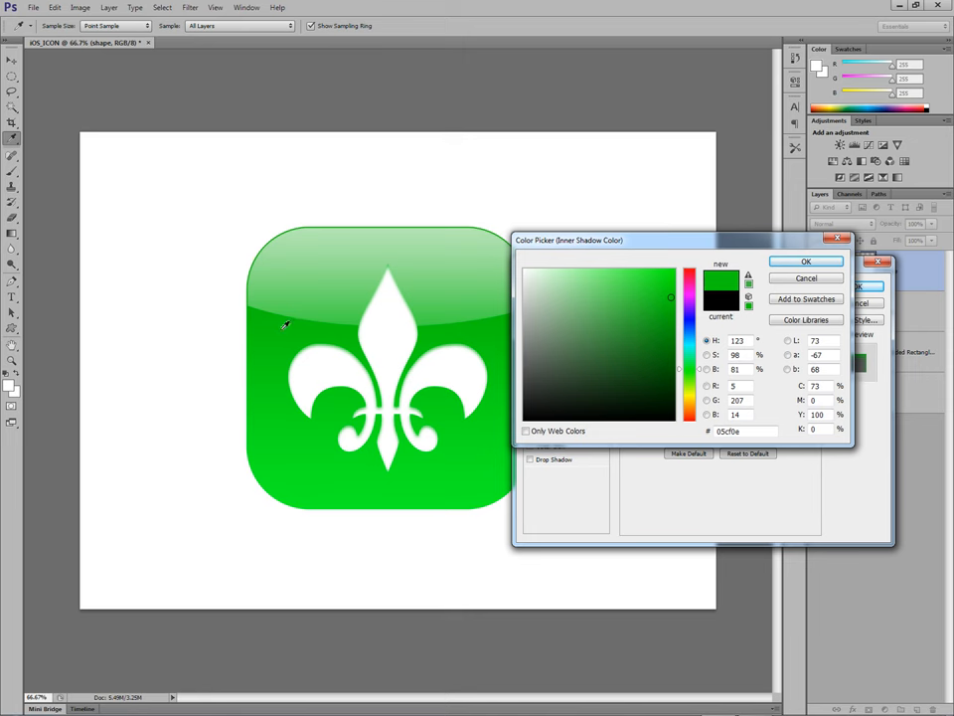
left_click(672, 324)
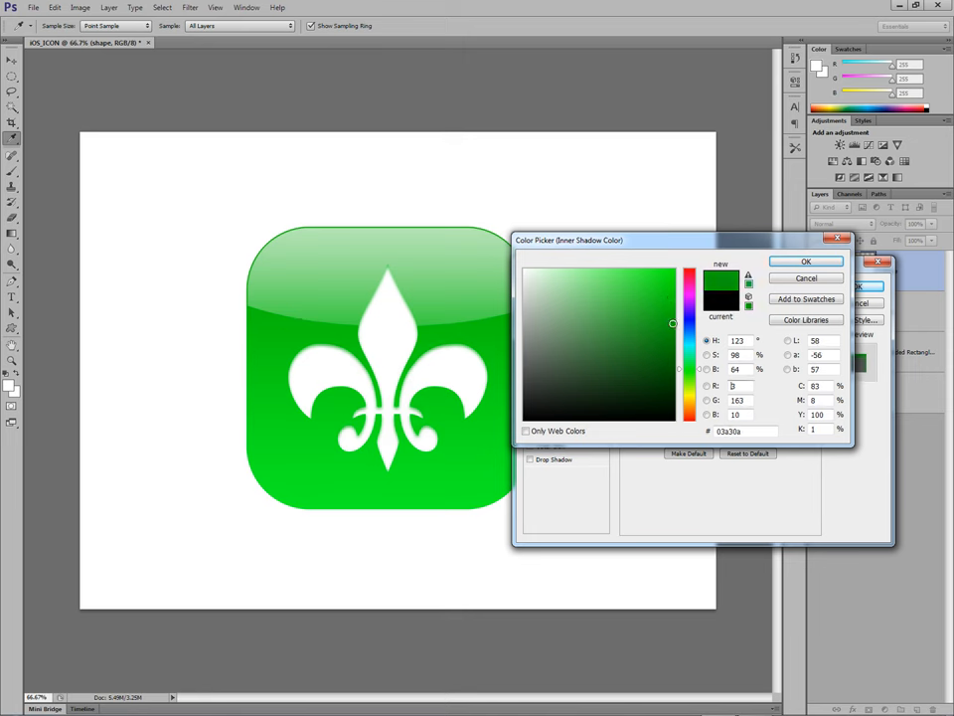
left_click(668, 346)
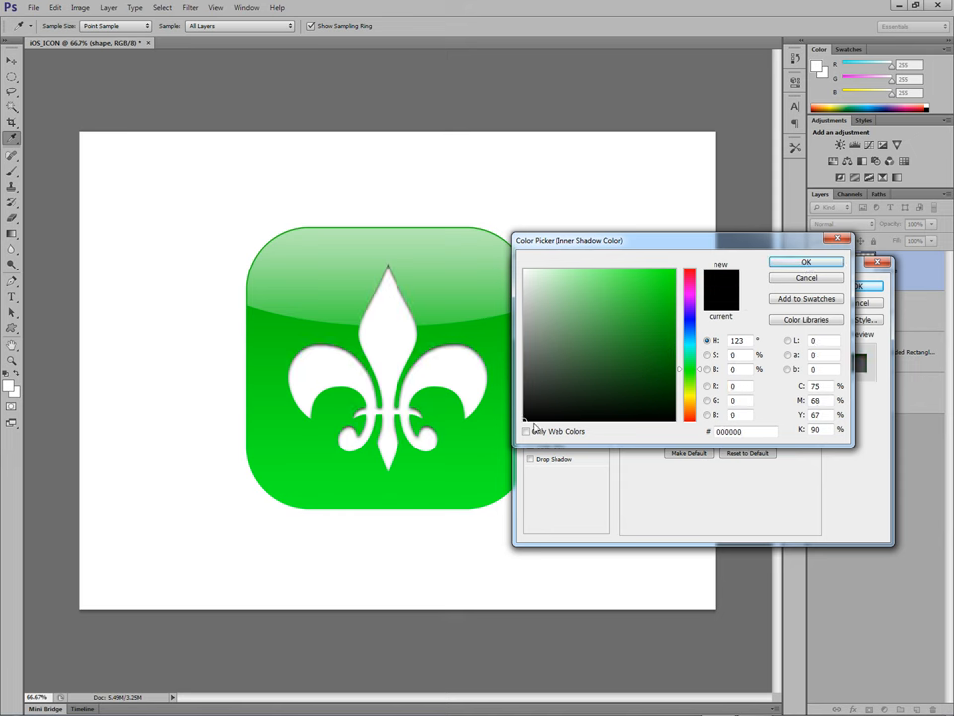
left_click(640, 374)
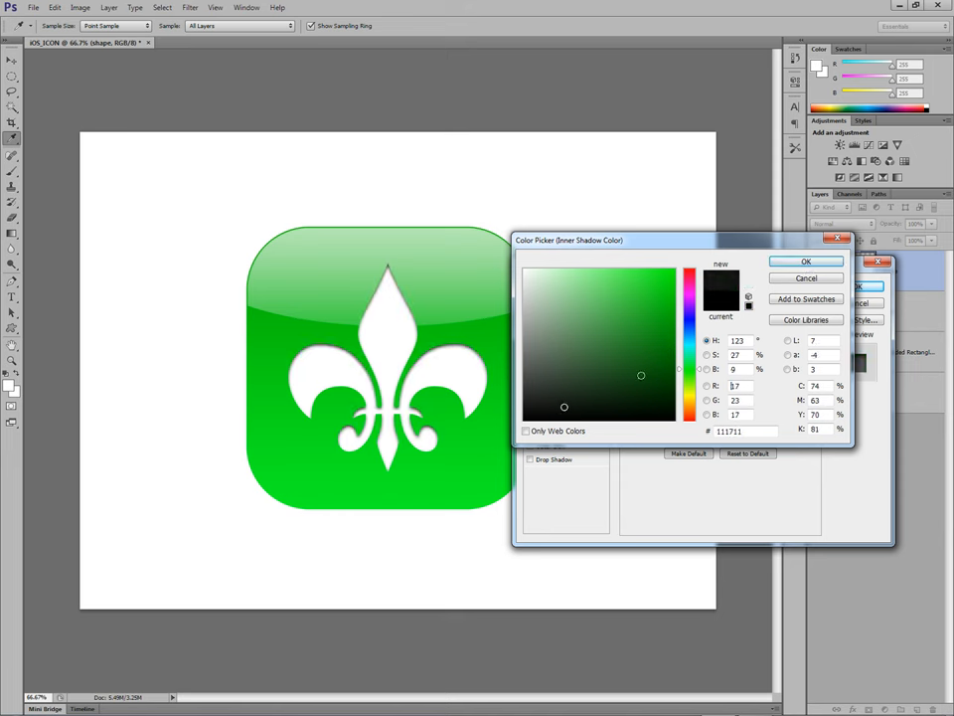
left_click(656, 358)
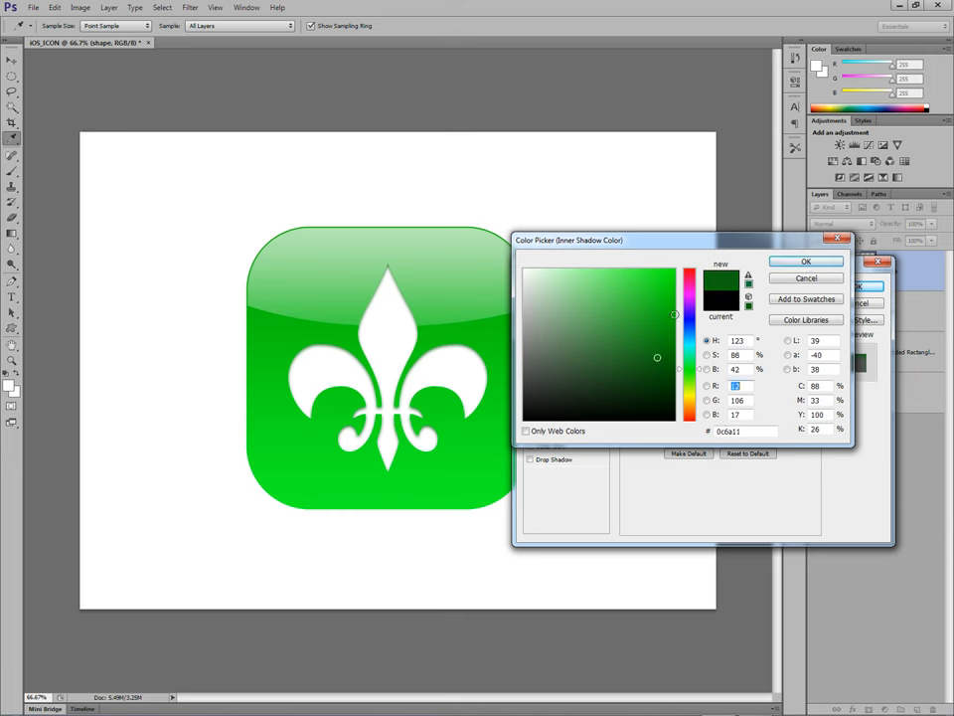
left_click(652, 404)
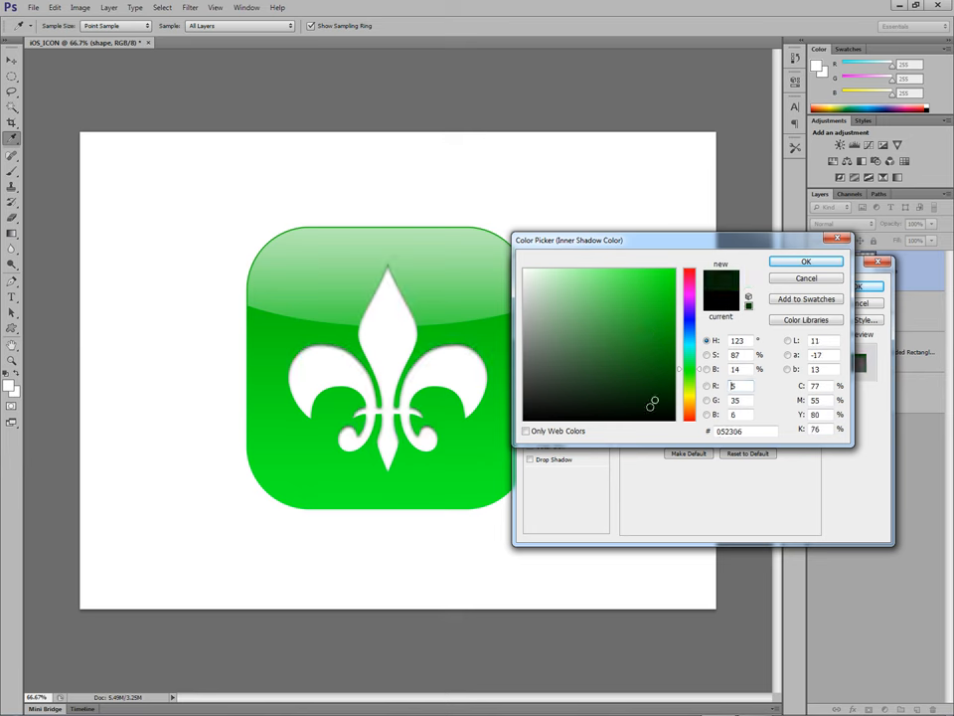
left_click(572, 407)
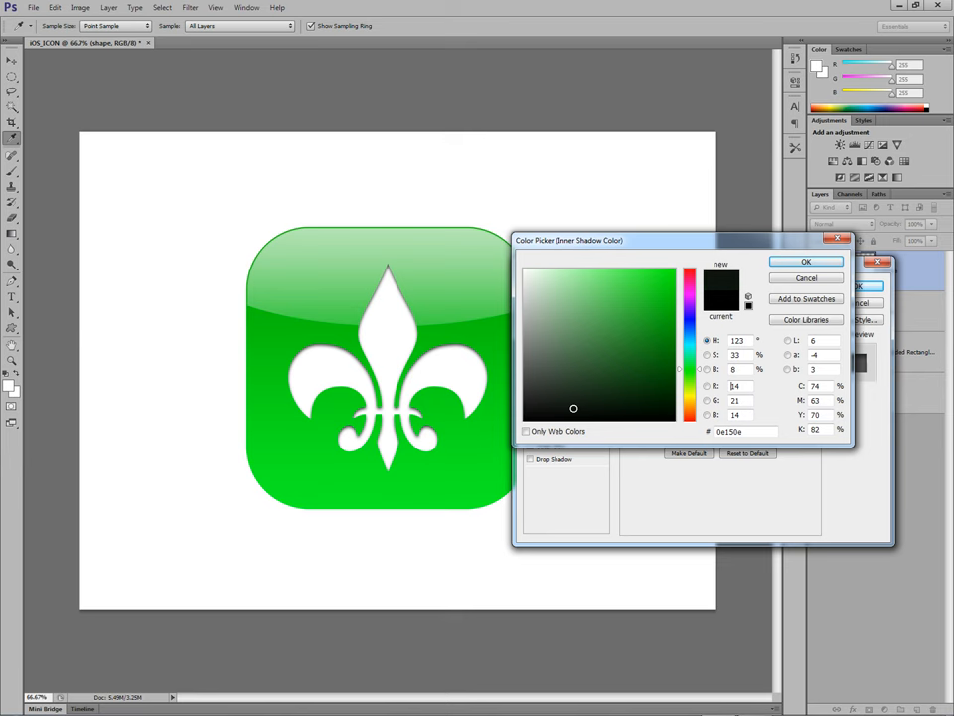
left_click(532, 418)
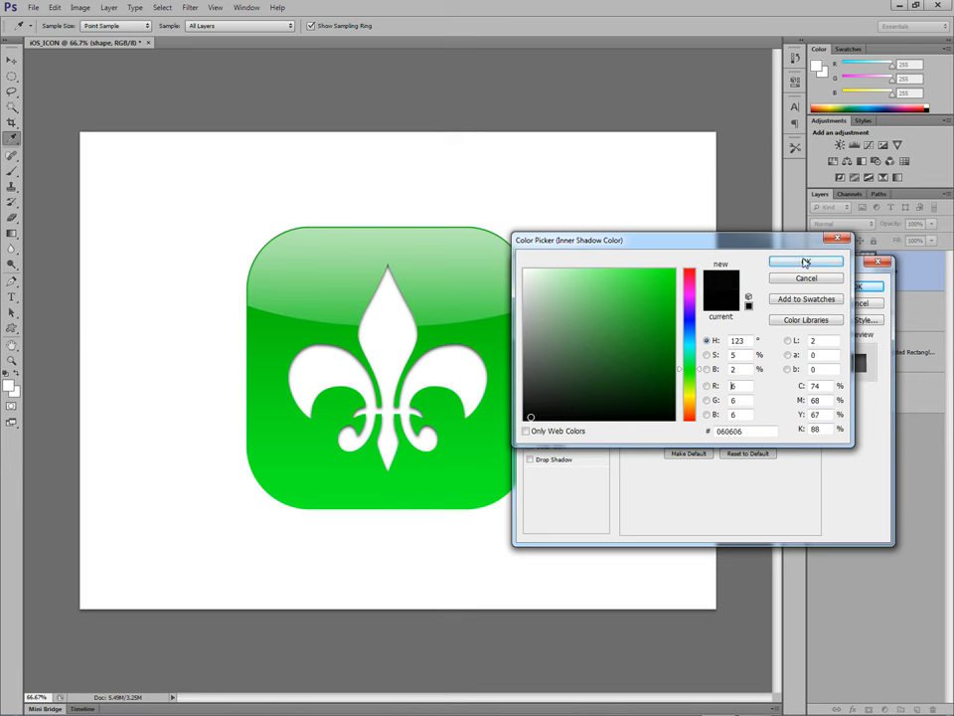
left_click(806, 262)
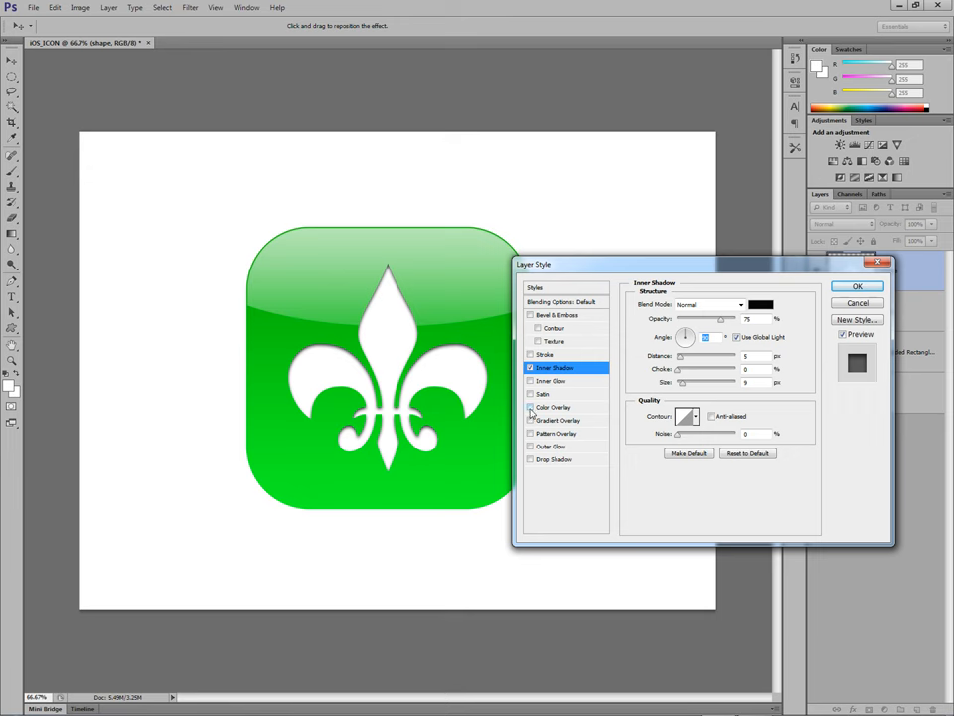
Add a Color Overlay and pick a golden yellow for the fleur-de-lis in the Color Picker.
left_click(529, 405)
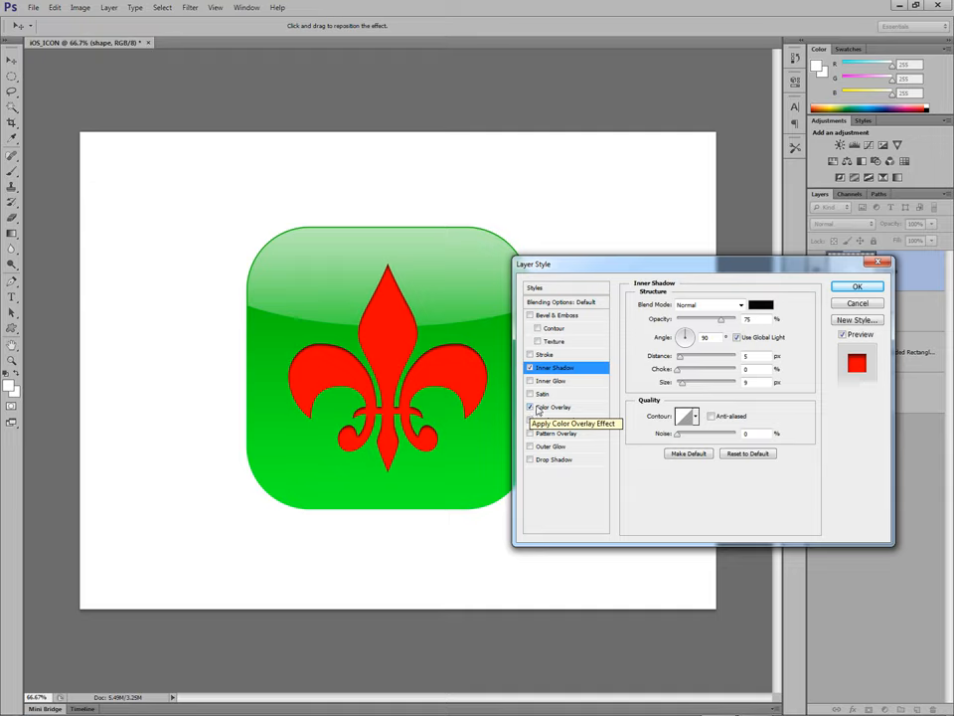
mouse_move(684, 350)
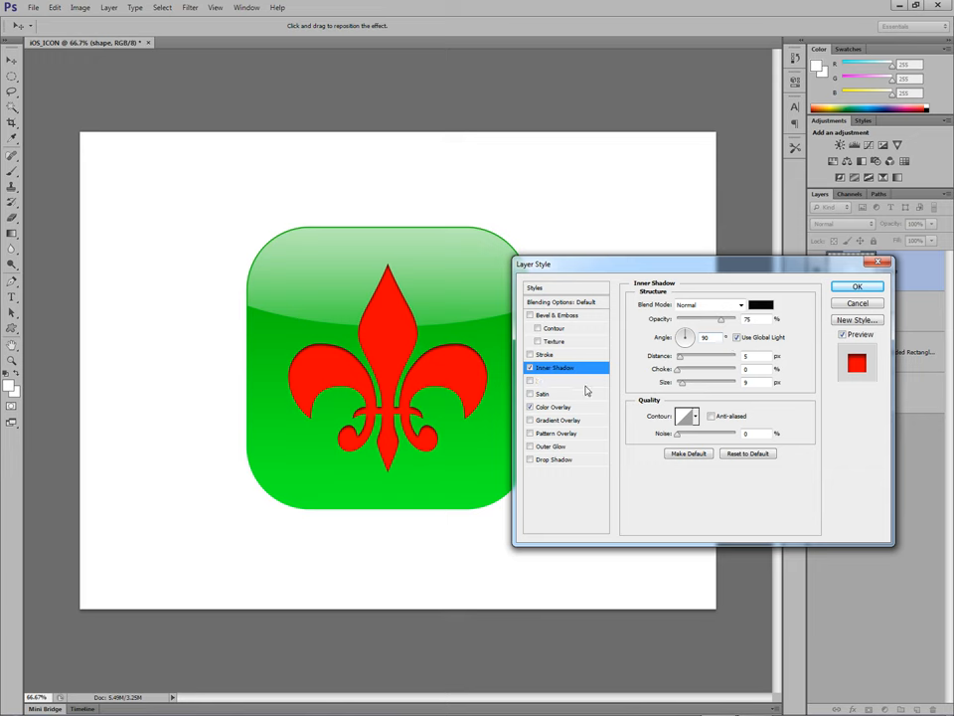
left_click(553, 406)
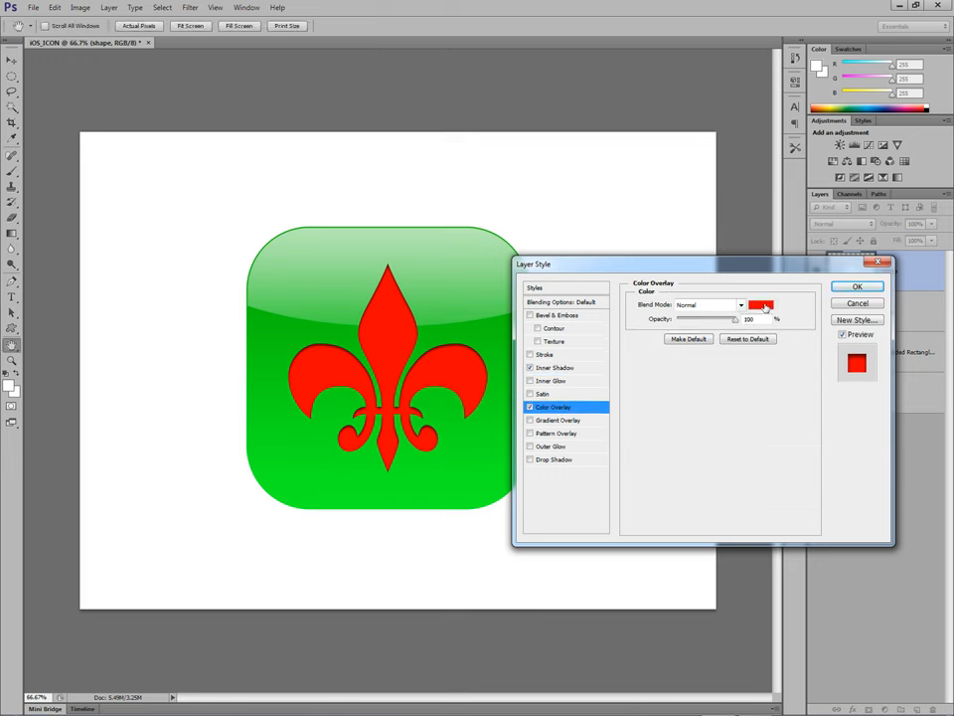
left_click(761, 306)
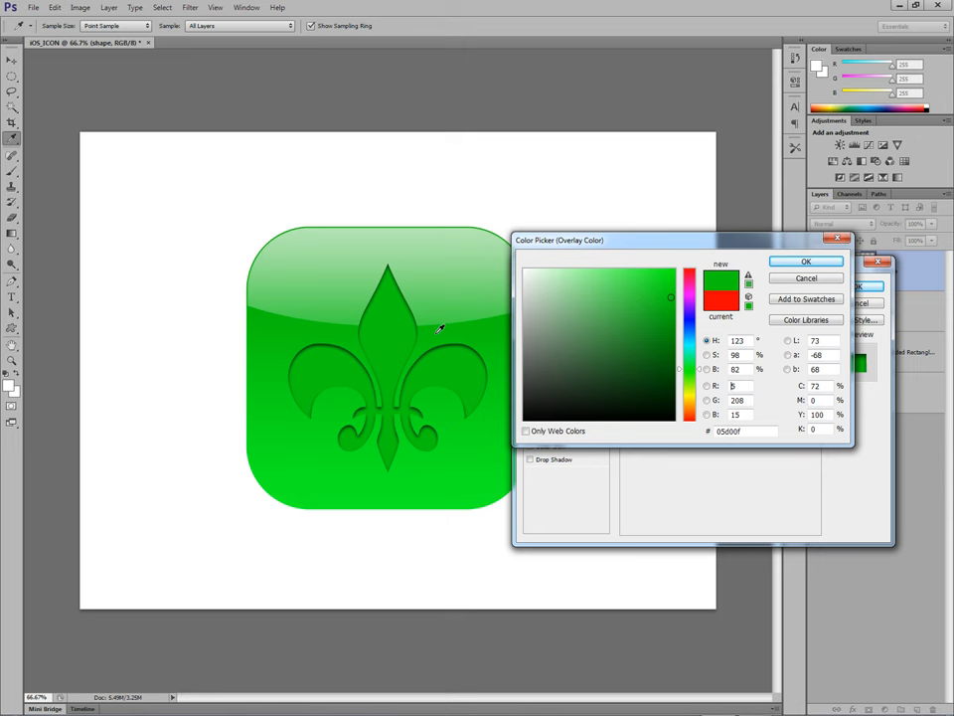
left_click(616, 275)
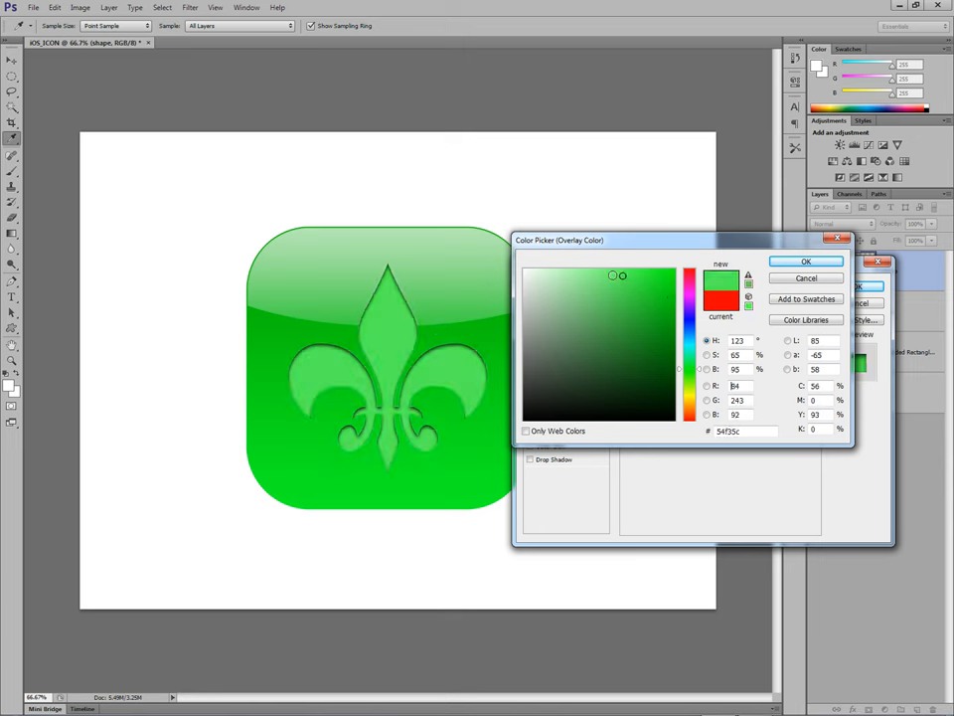
left_click(594, 274)
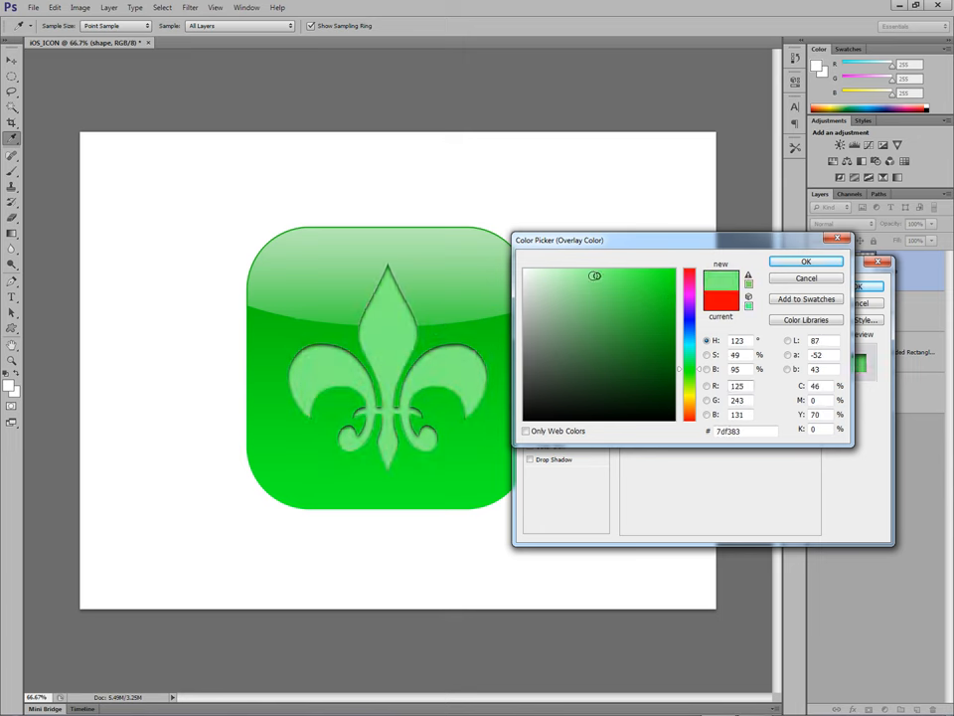
left_click(576, 274)
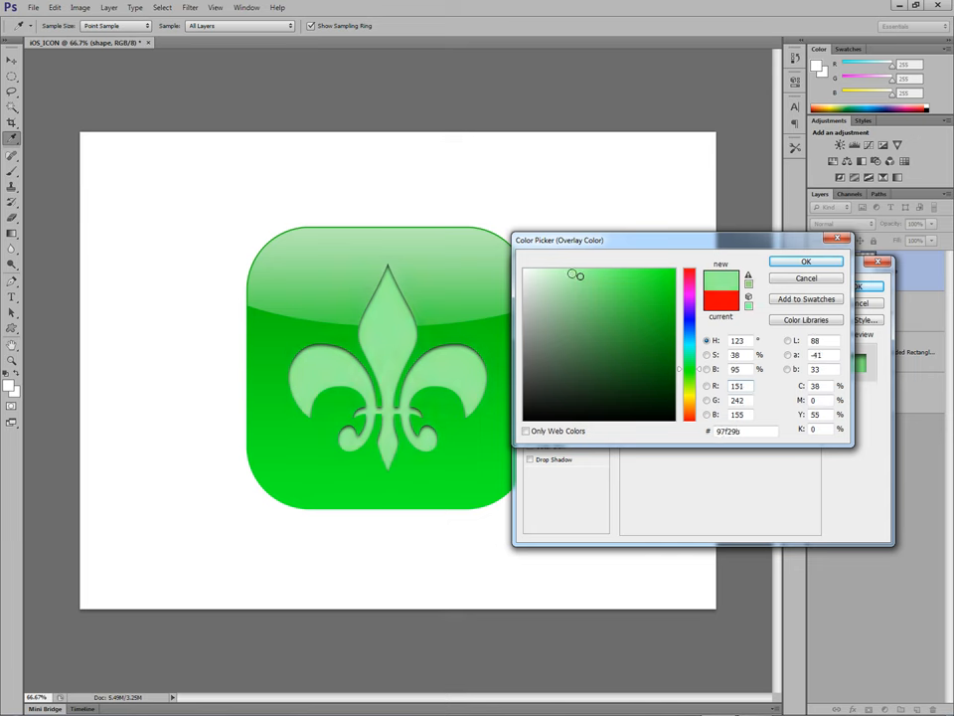
left_click(568, 270)
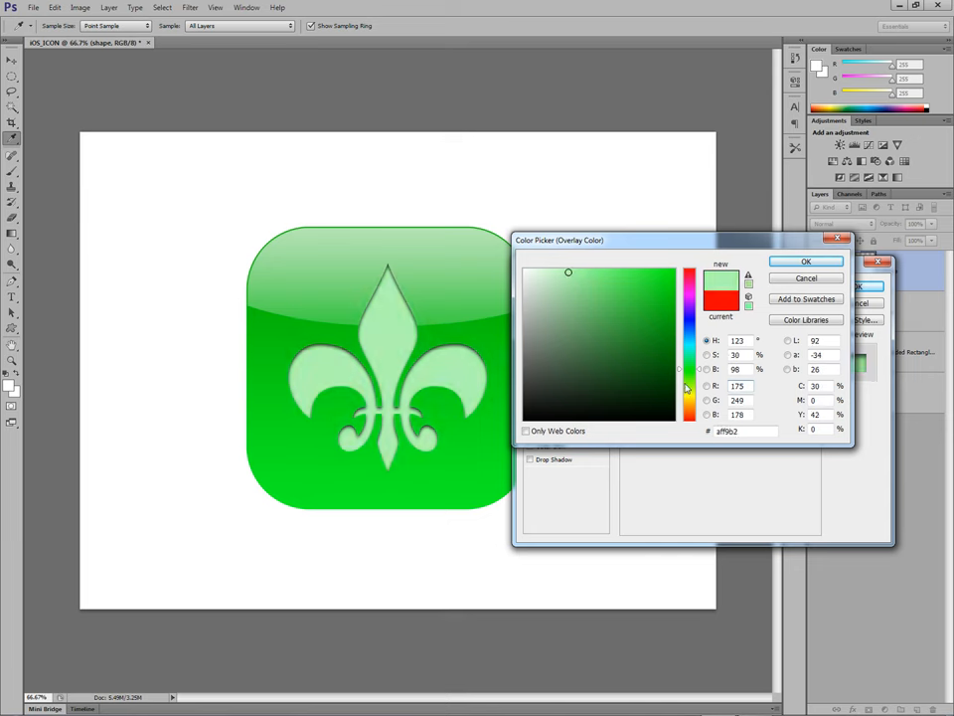
left_click(664, 274)
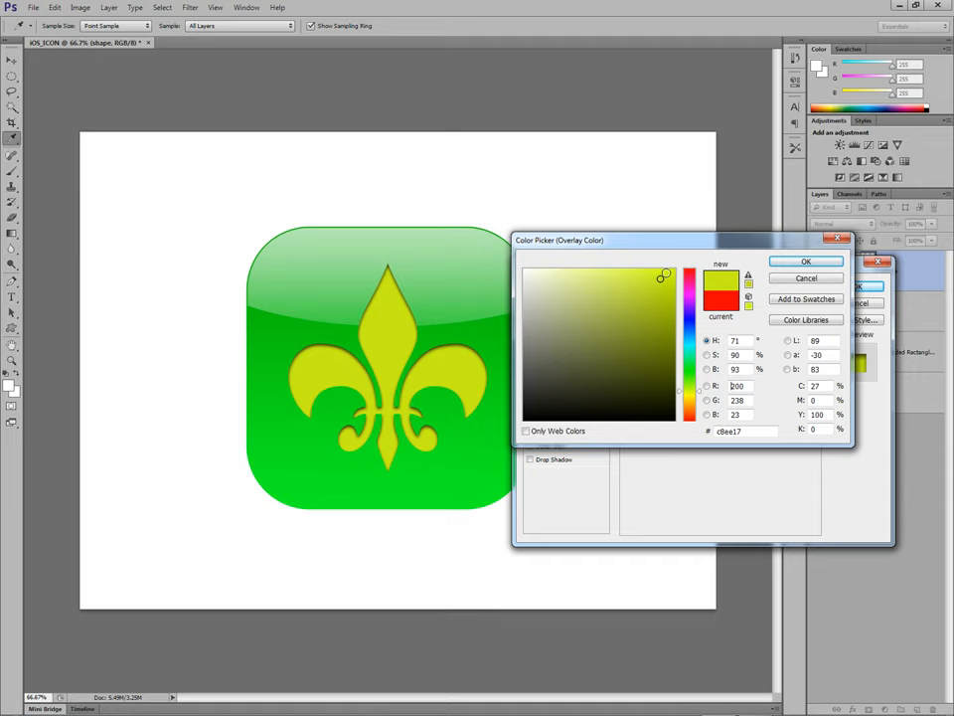
left_click(666, 270)
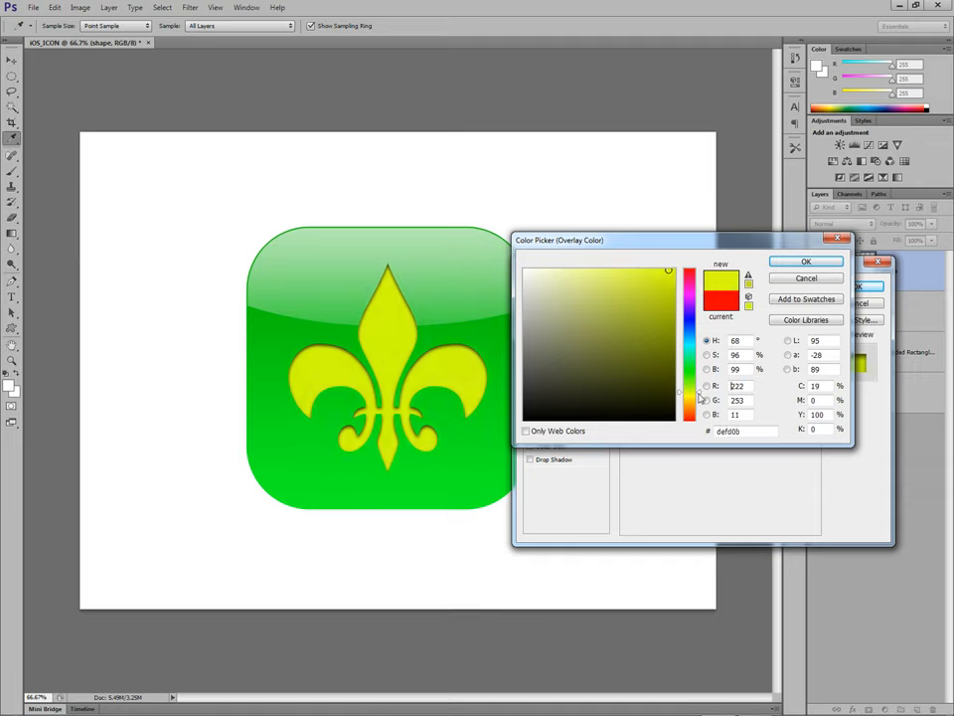
left_click(674, 272)
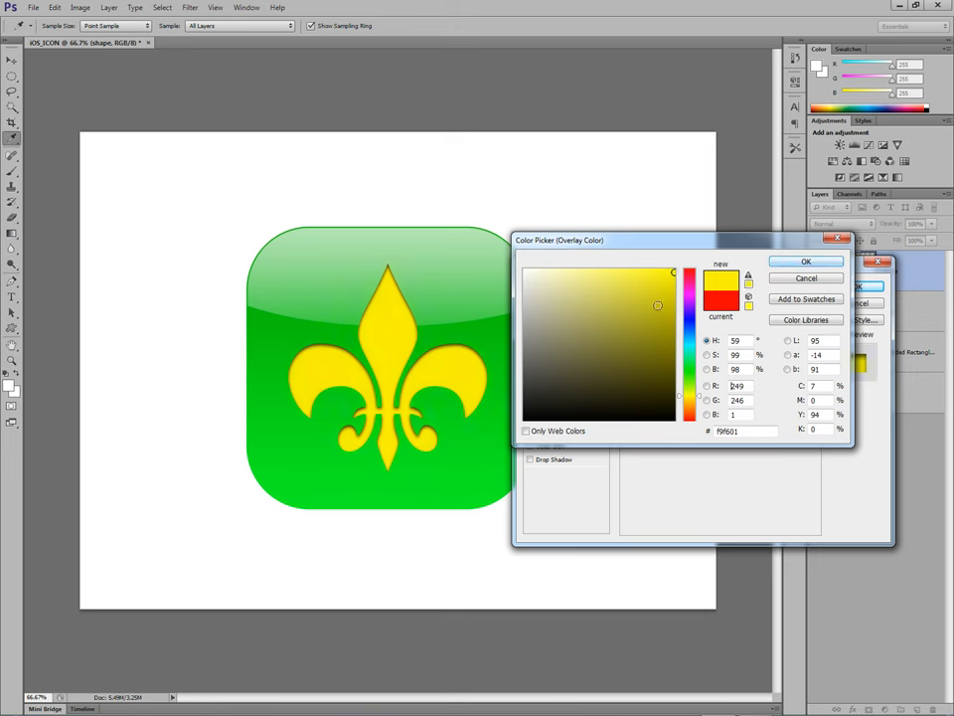
left_click(664, 299)
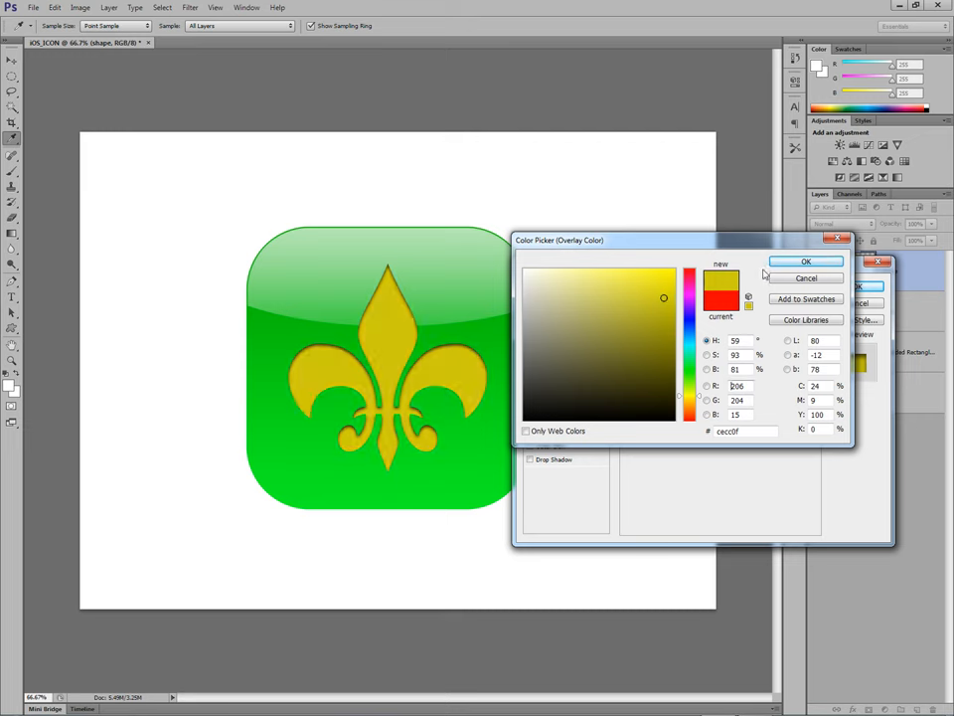
left_click(664, 276)
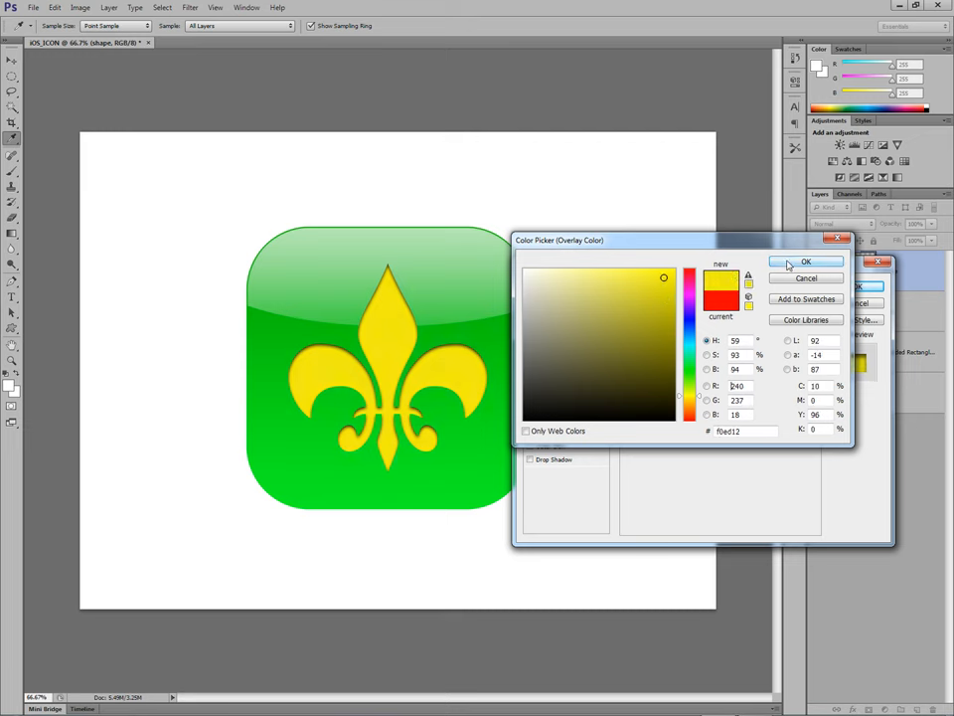
left_click(807, 262)
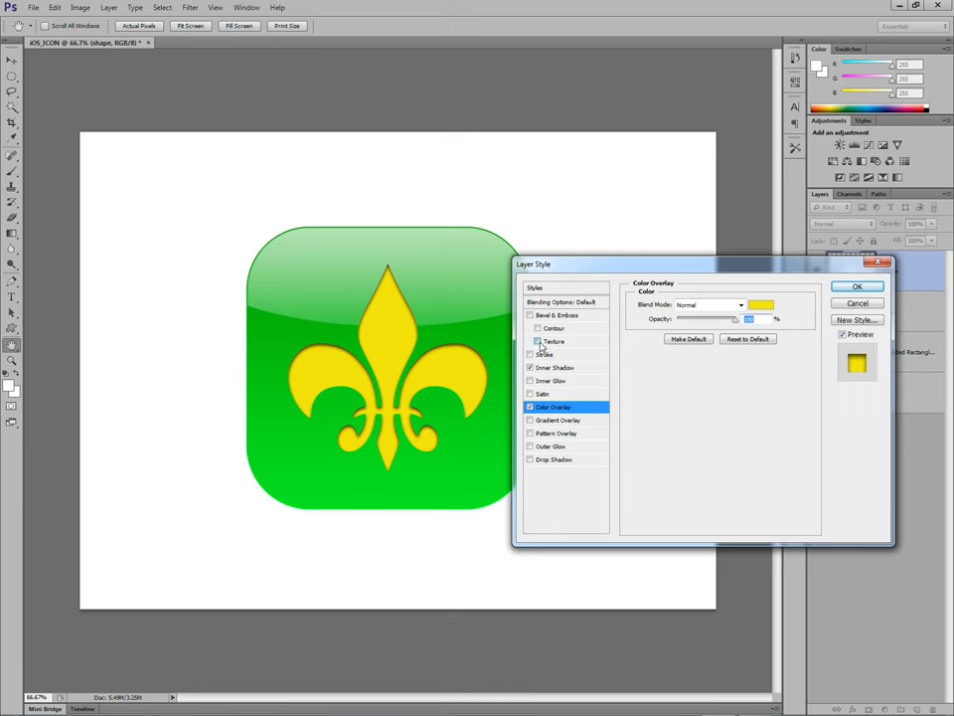
Try Bevel and Emboss, then commit the layer style with only Inner Shadow and Color Overlay.
left_click(531, 314)
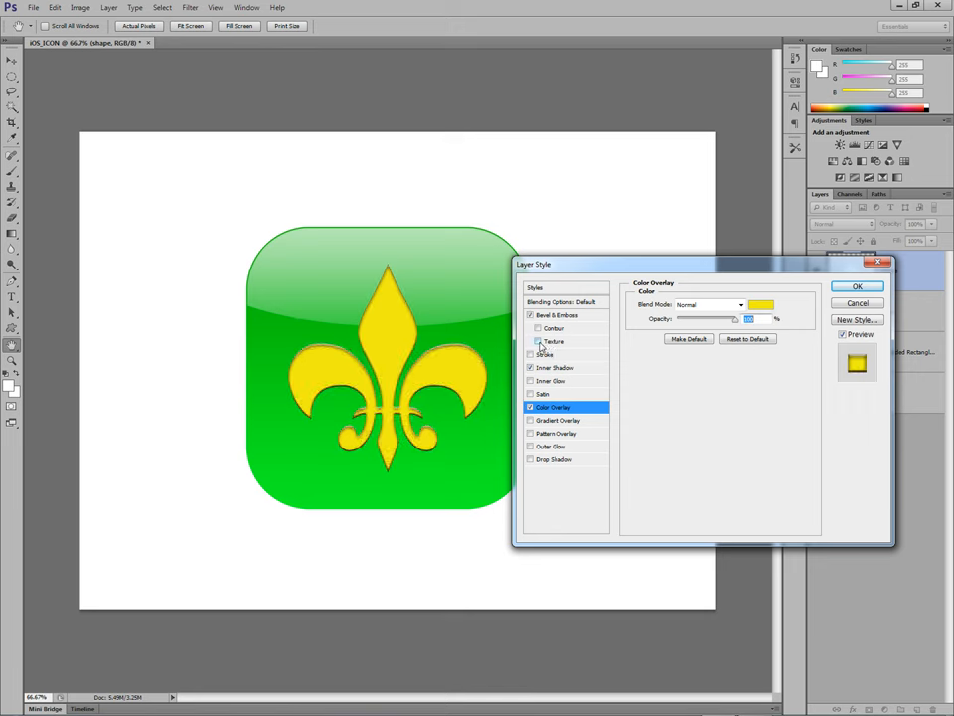
mouse_move(531, 314)
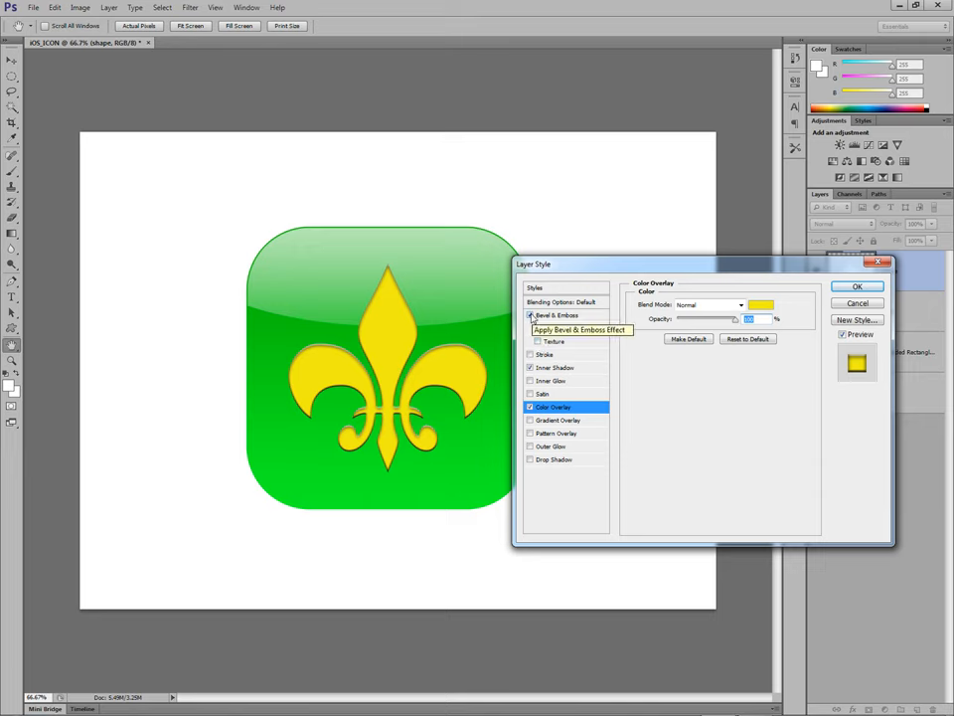
left_click(529, 314)
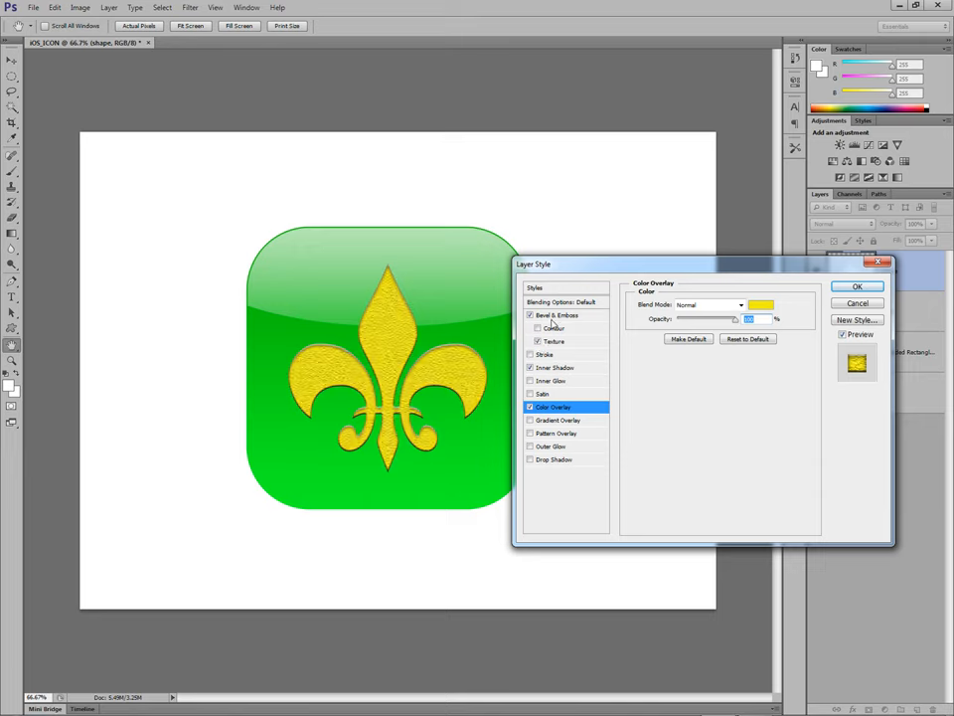
left_click(557, 315)
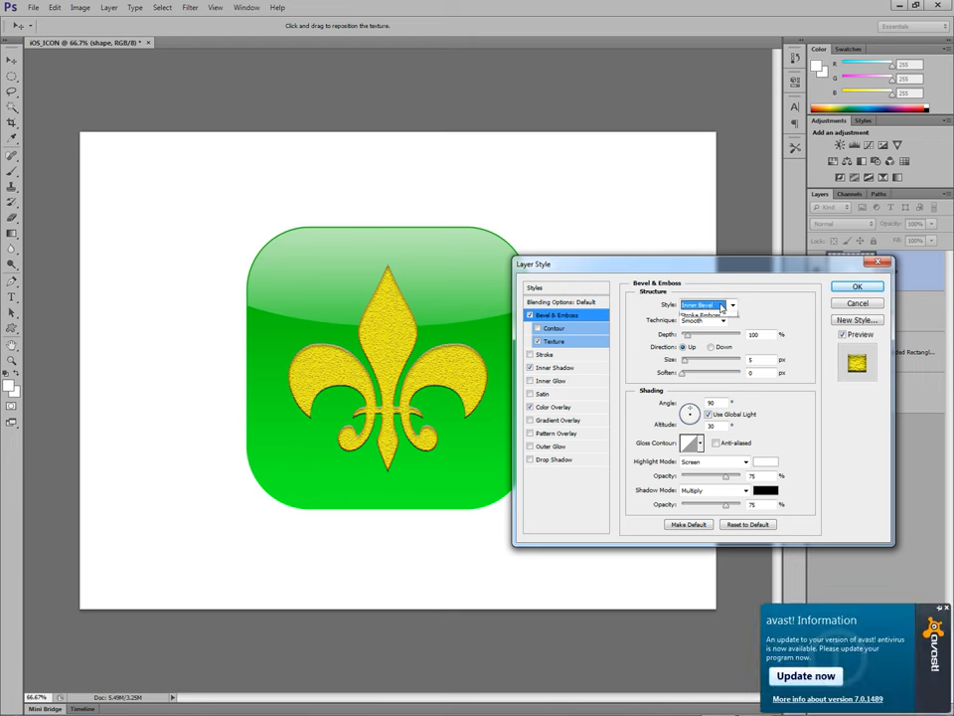
left_click(708, 304)
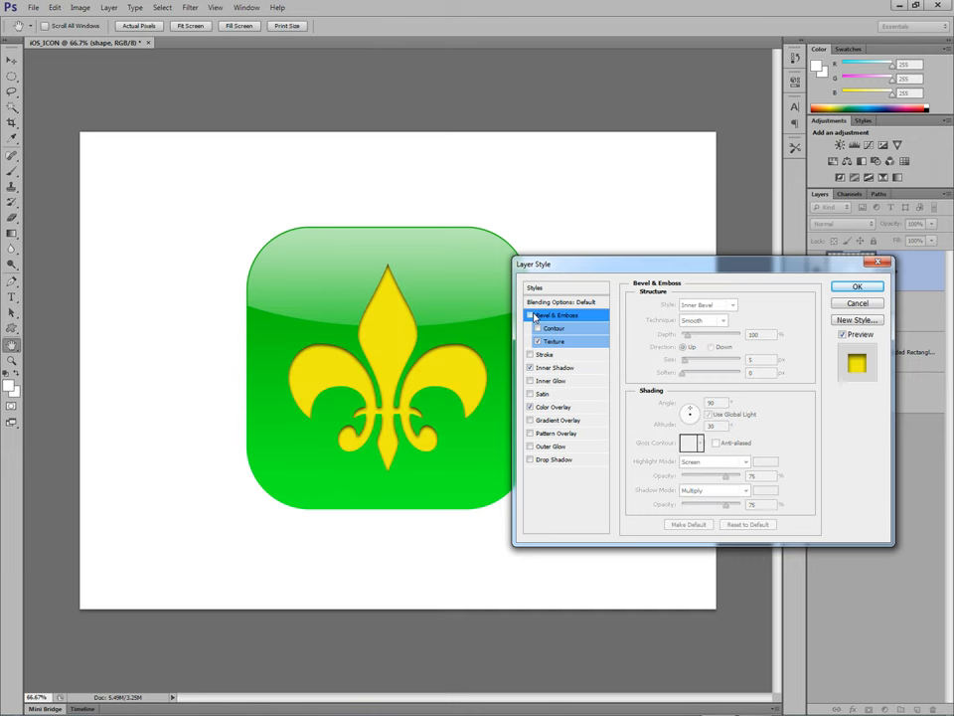
mouse_move(804, 296)
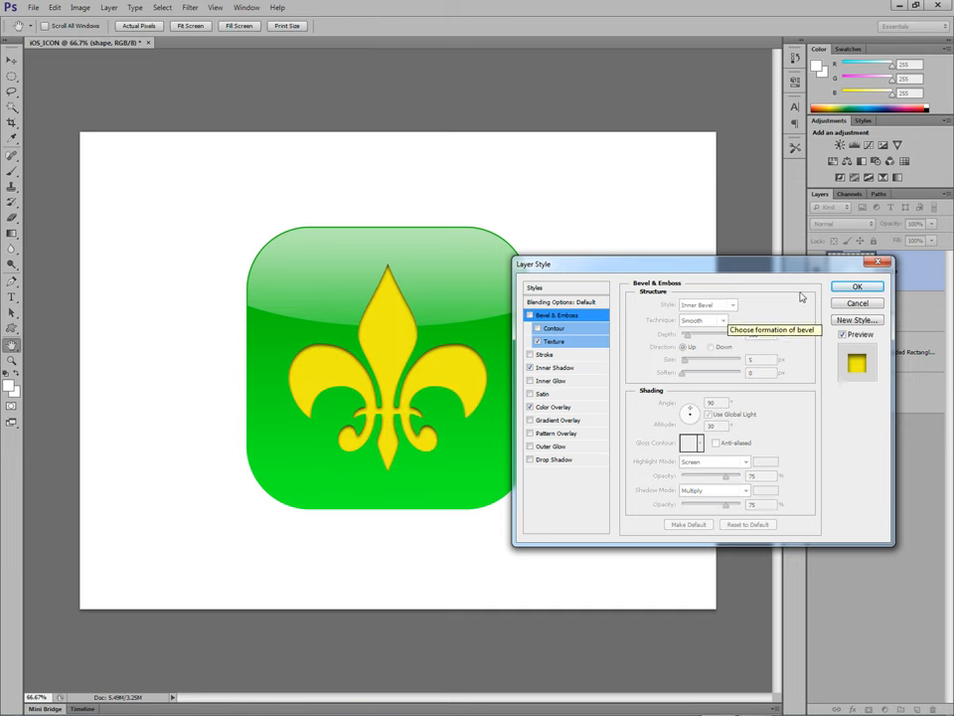
left_click(857, 286)
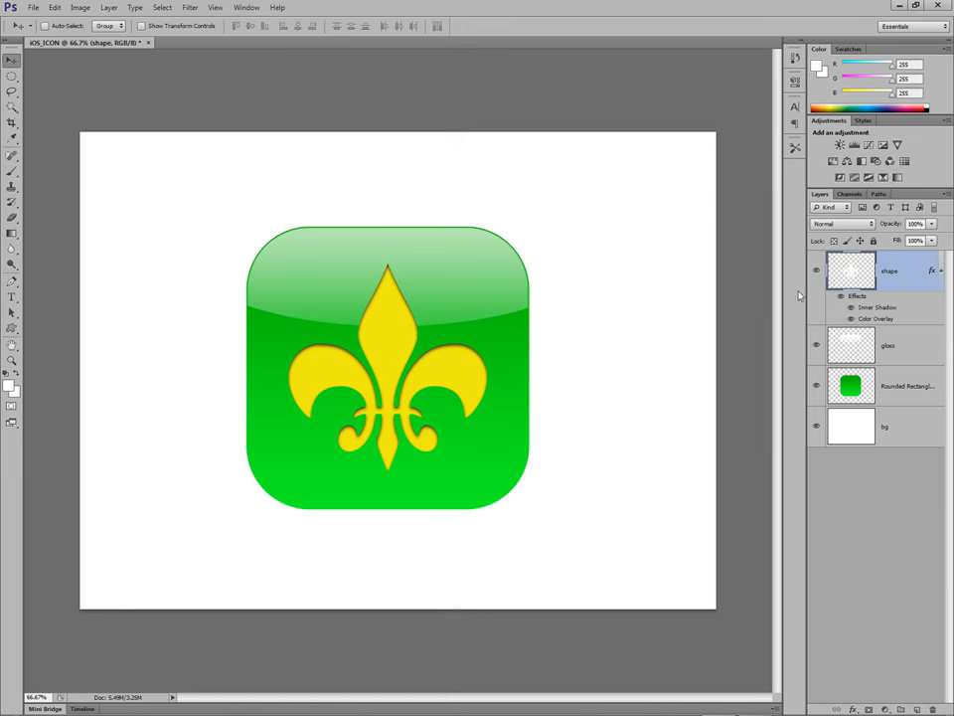
double_click(877, 306)
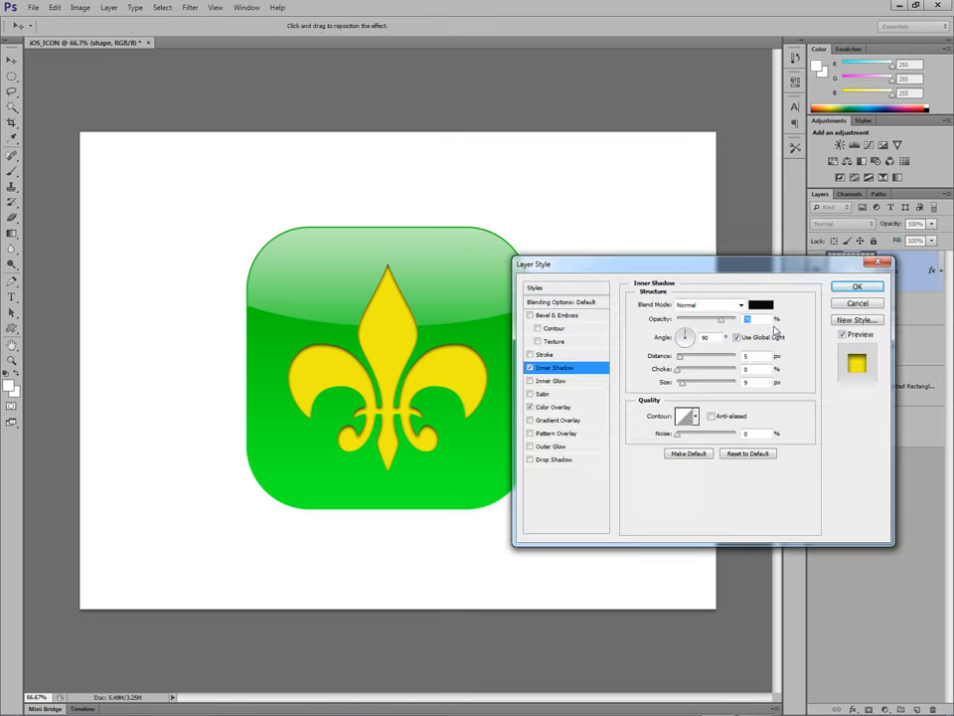
mouse_move(714, 302)
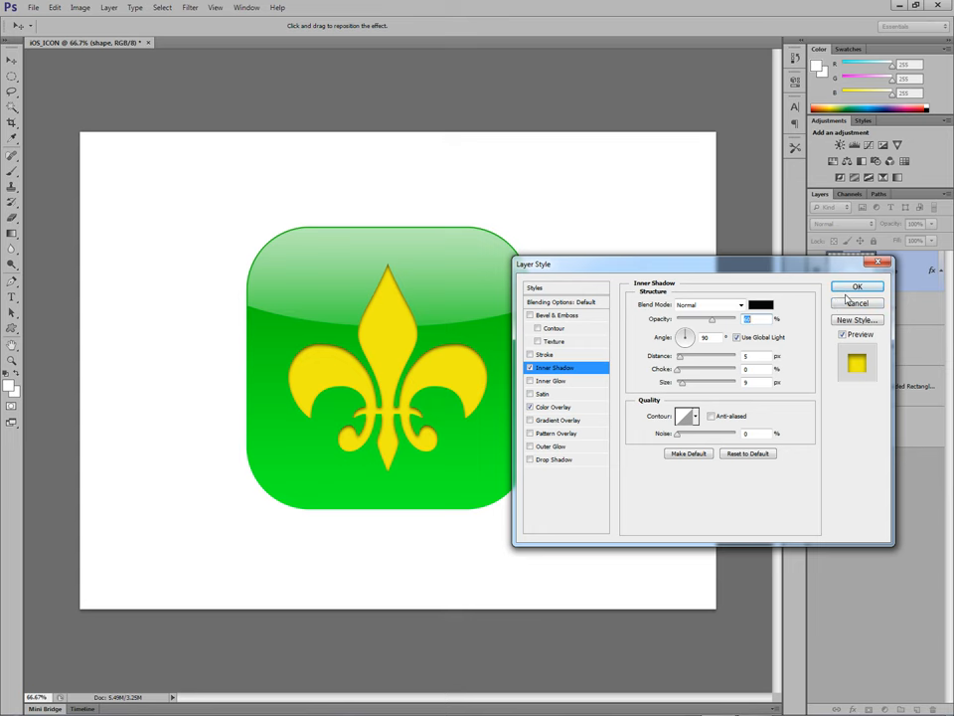
left_click(857, 287)
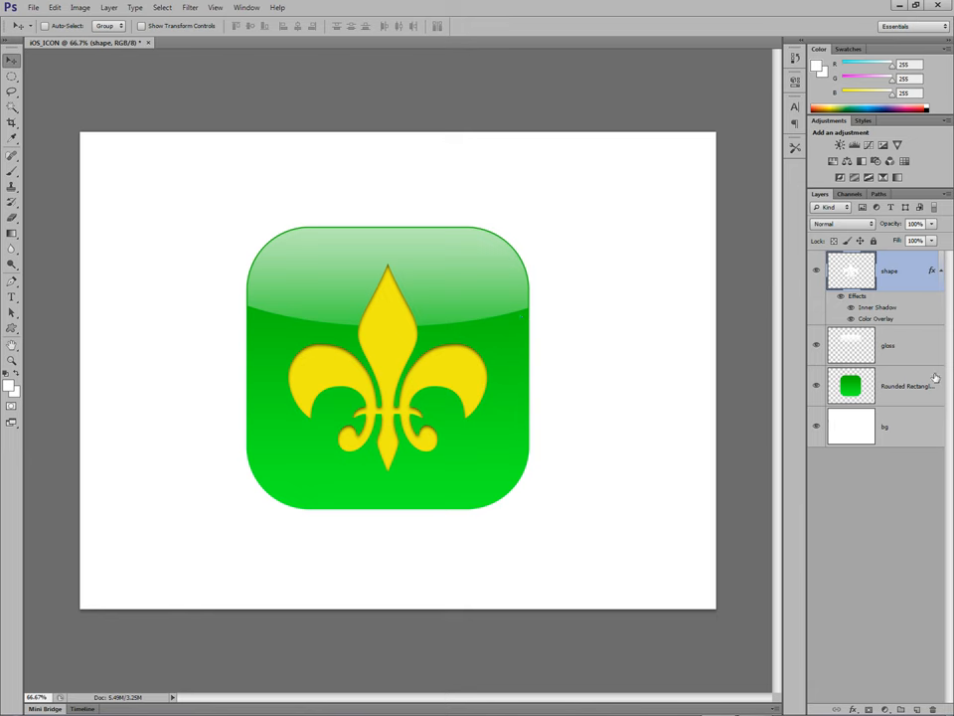
Rename the green rounded-square layer and add a Drop Shadow with Normal blend mode.
left_click(899, 386)
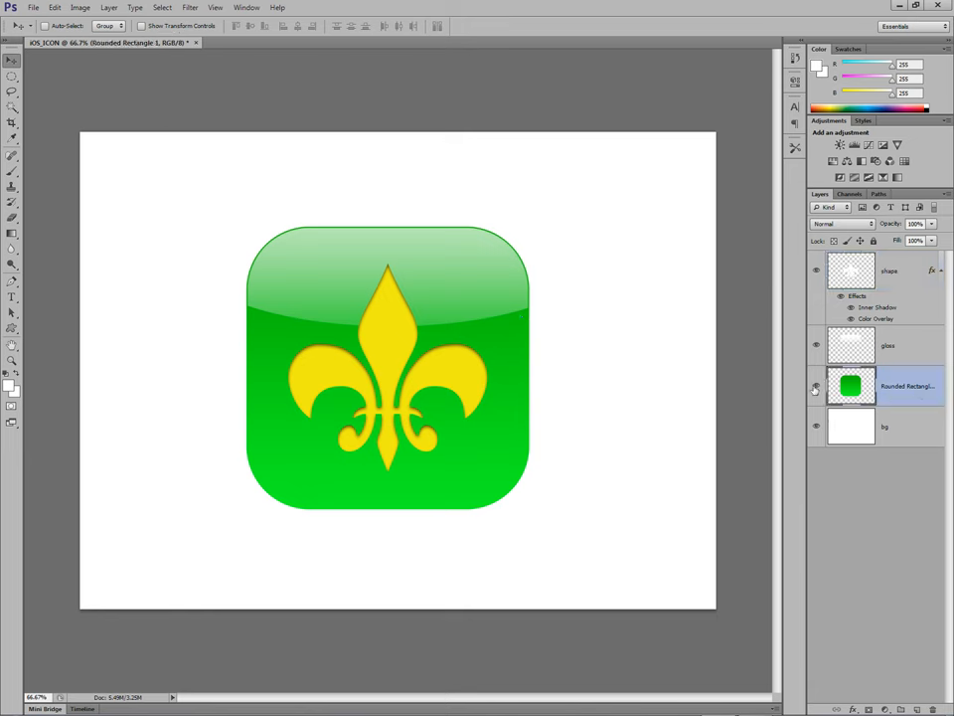
double_click(909, 386)
type("main_icon")
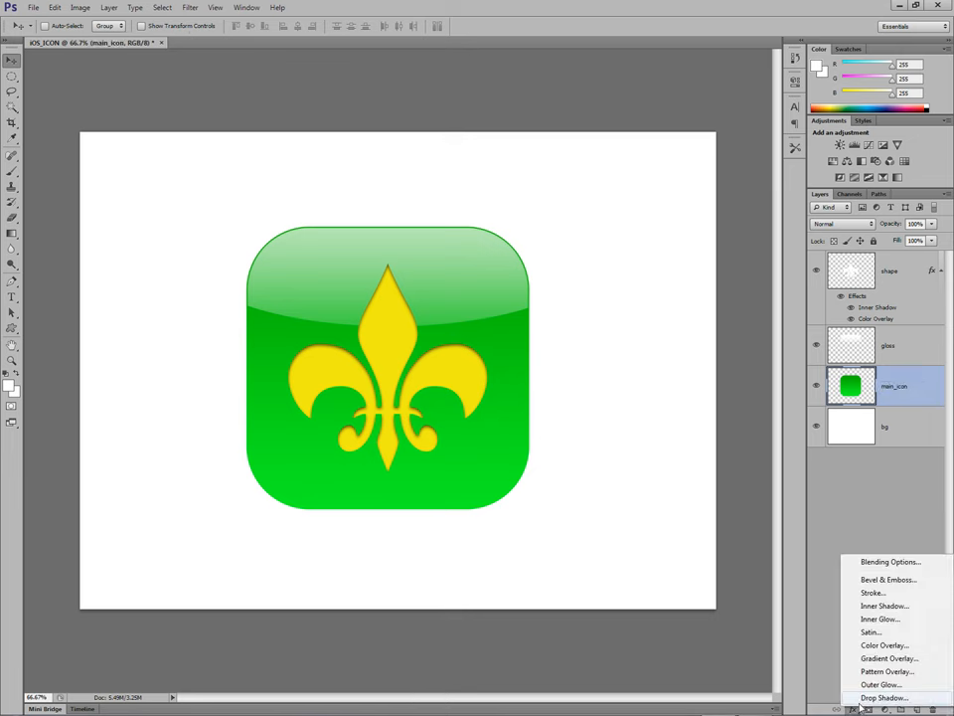
left_click(883, 696)
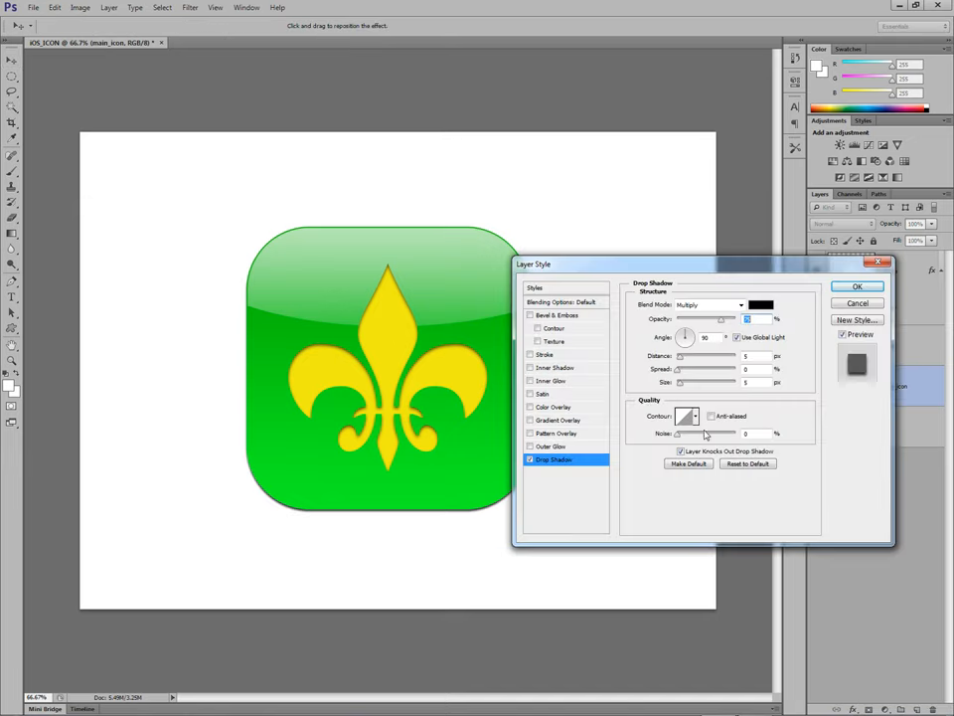
mouse_move(725, 306)
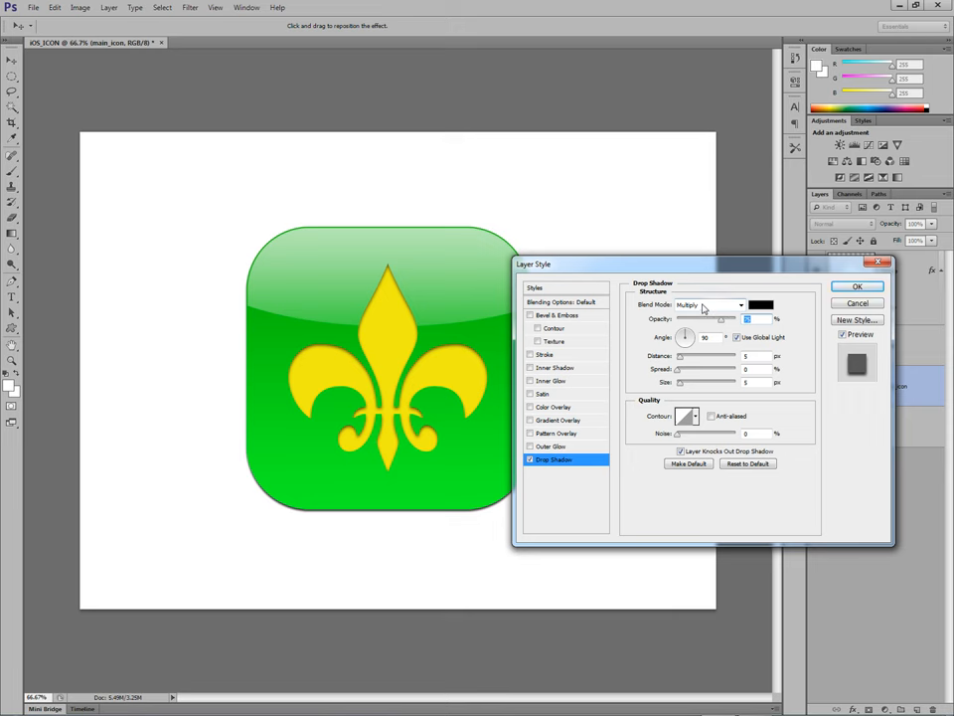
left_click(706, 304)
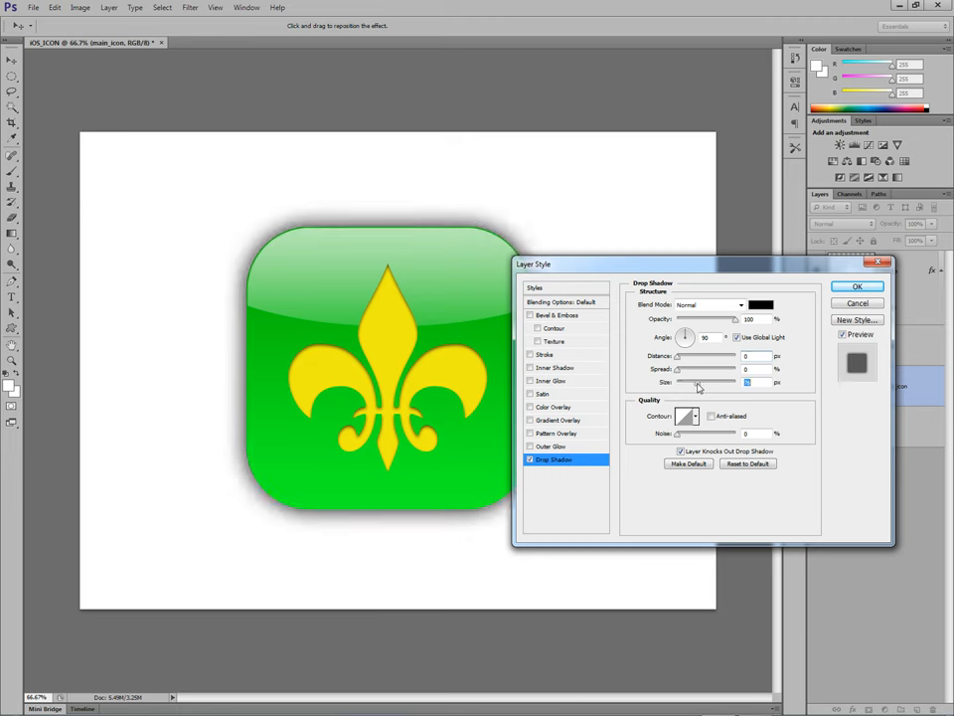
Colour the drop shadow bright green as an outer glow, apply it, and hide the white background layer.
left_click(759, 304)
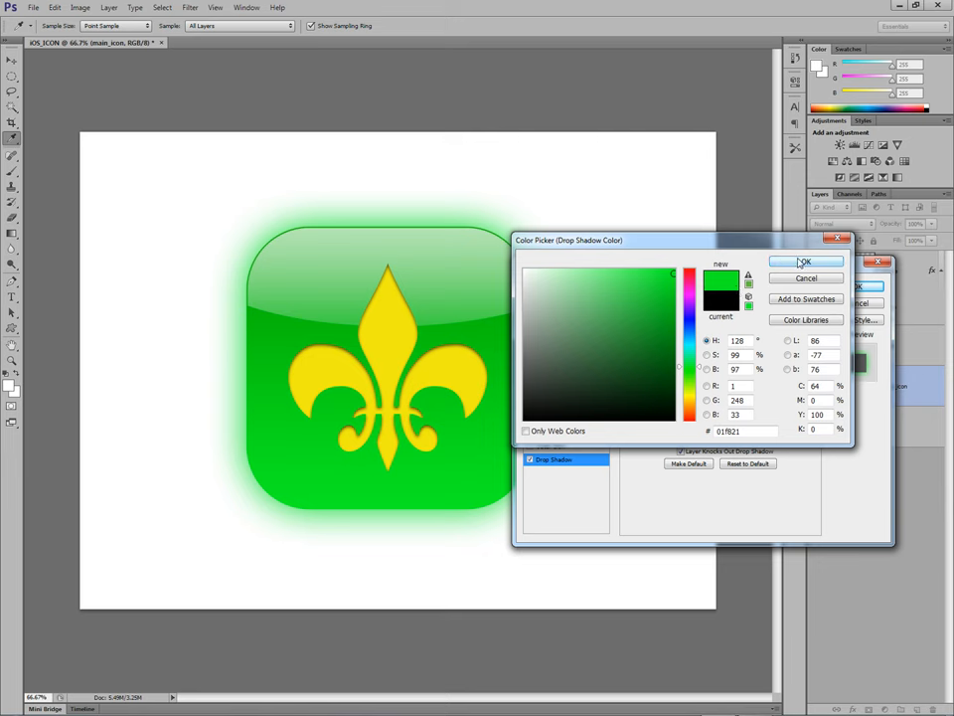
left_click(805, 263)
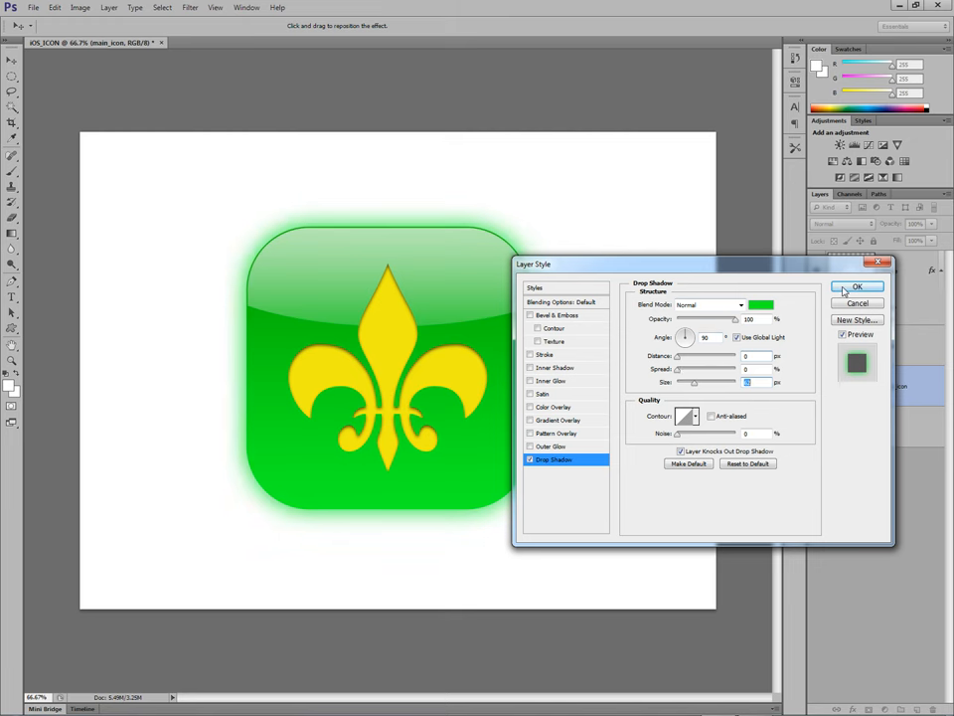
left_click(857, 286)
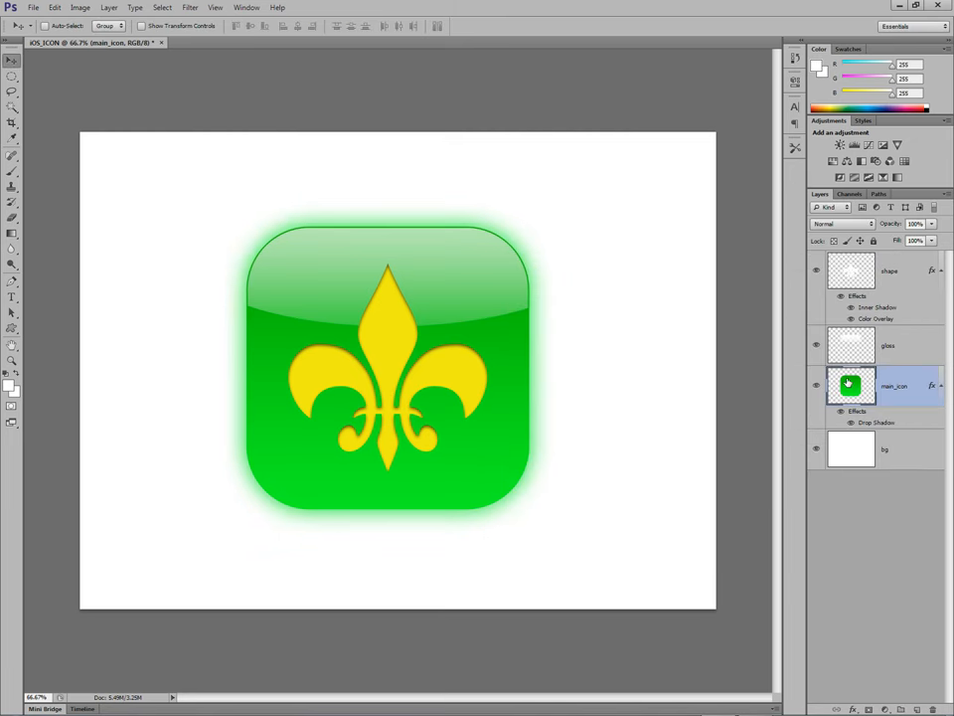
left_click(815, 449)
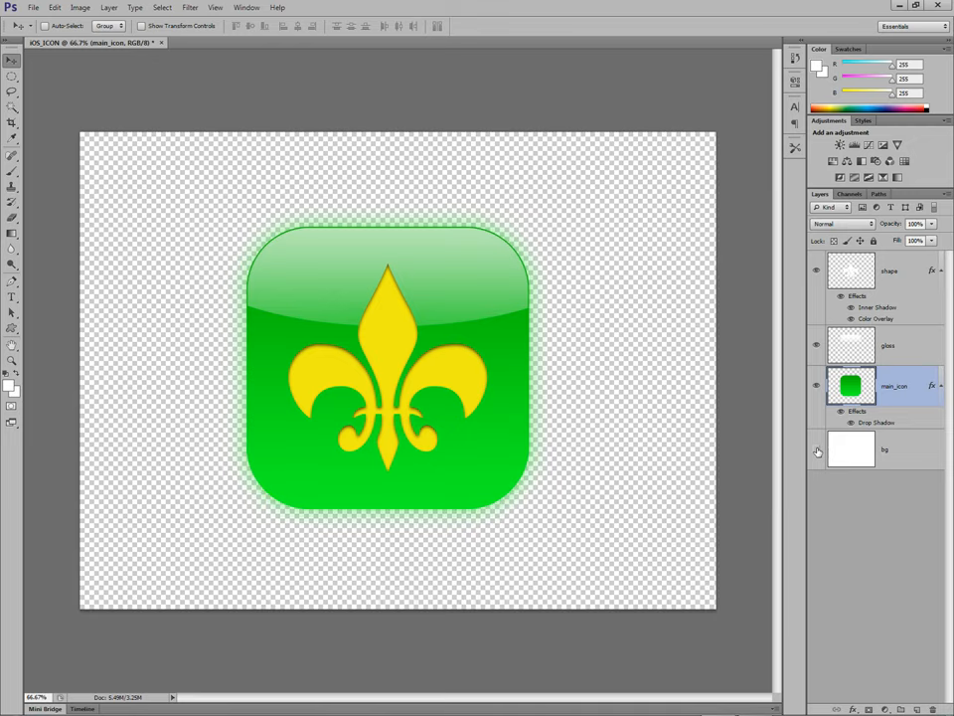
Hide the white bg layer and trim transparent pixels from all sides of the canvas.
left_click(815, 450)
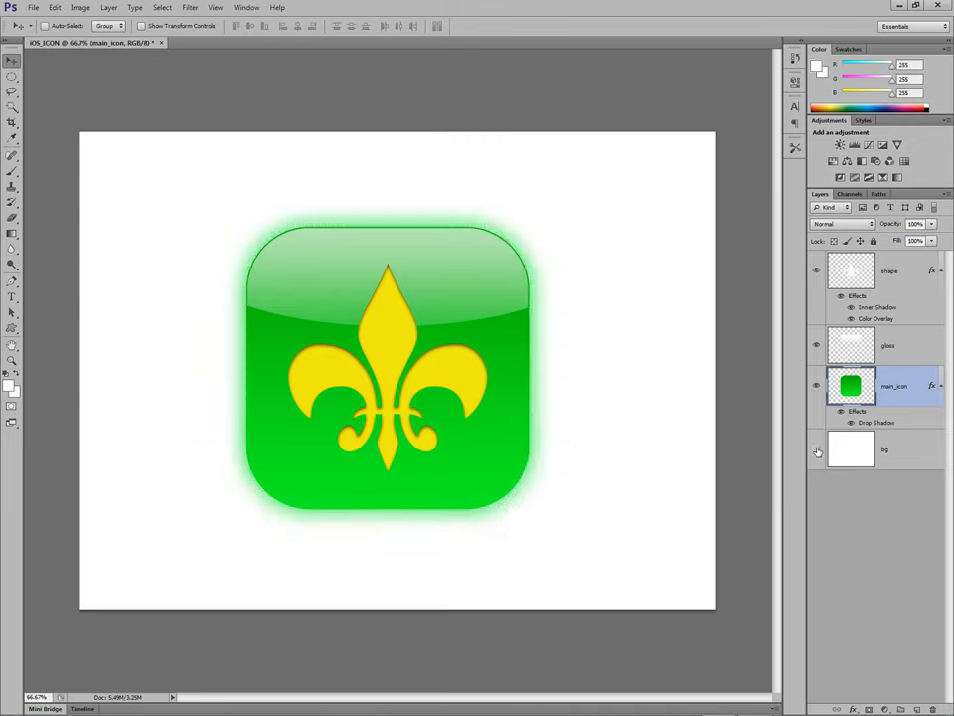
left_click(817, 450)
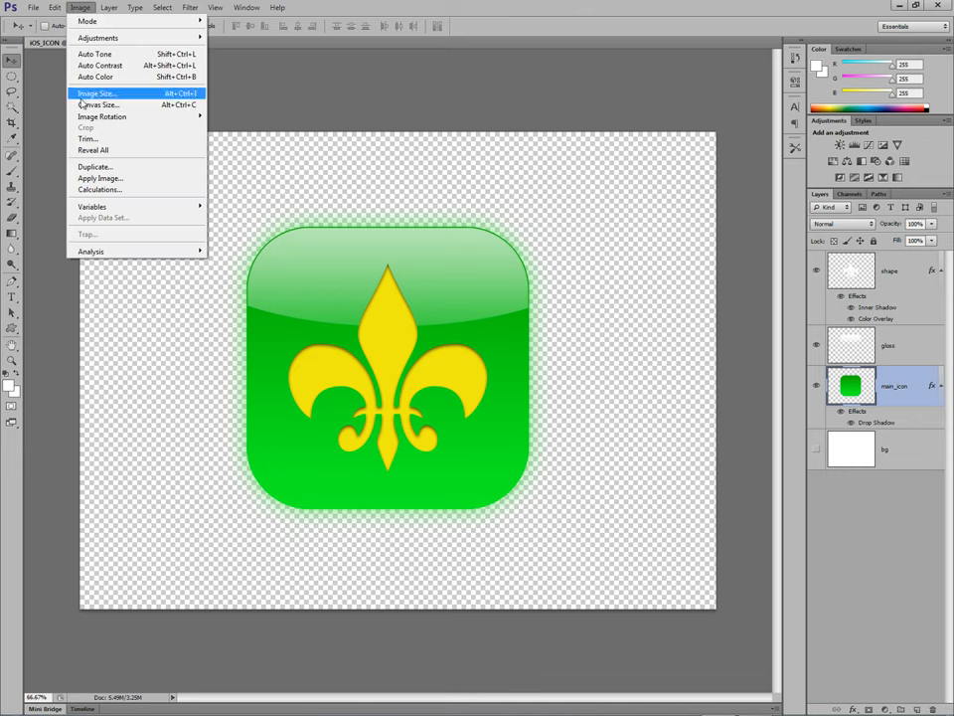
left_click(87, 139)
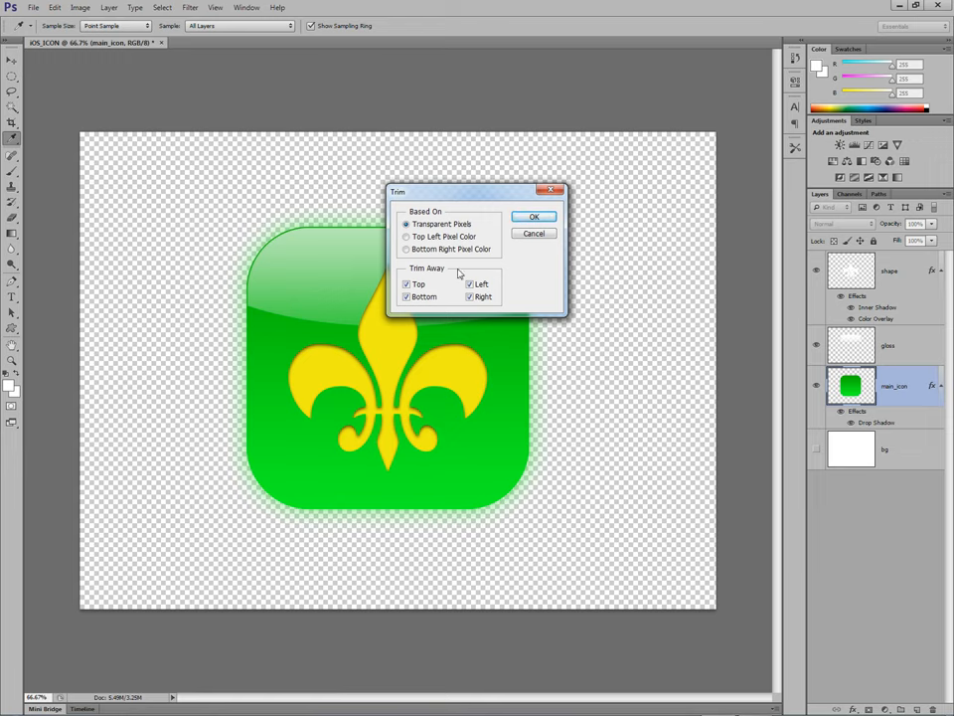
left_click(533, 217)
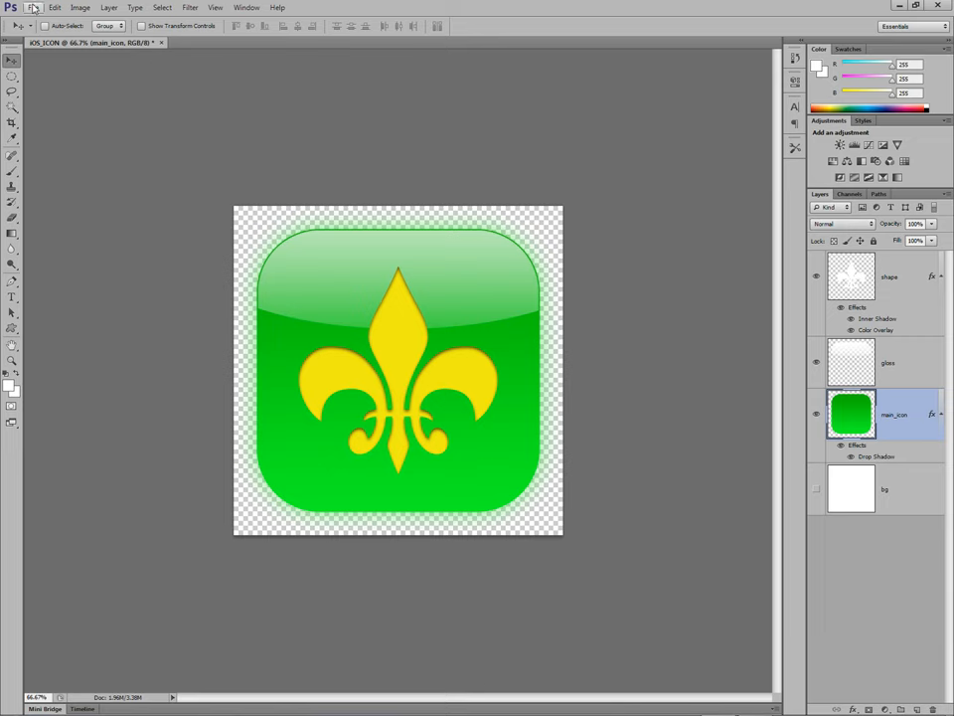
left_click(34, 8)
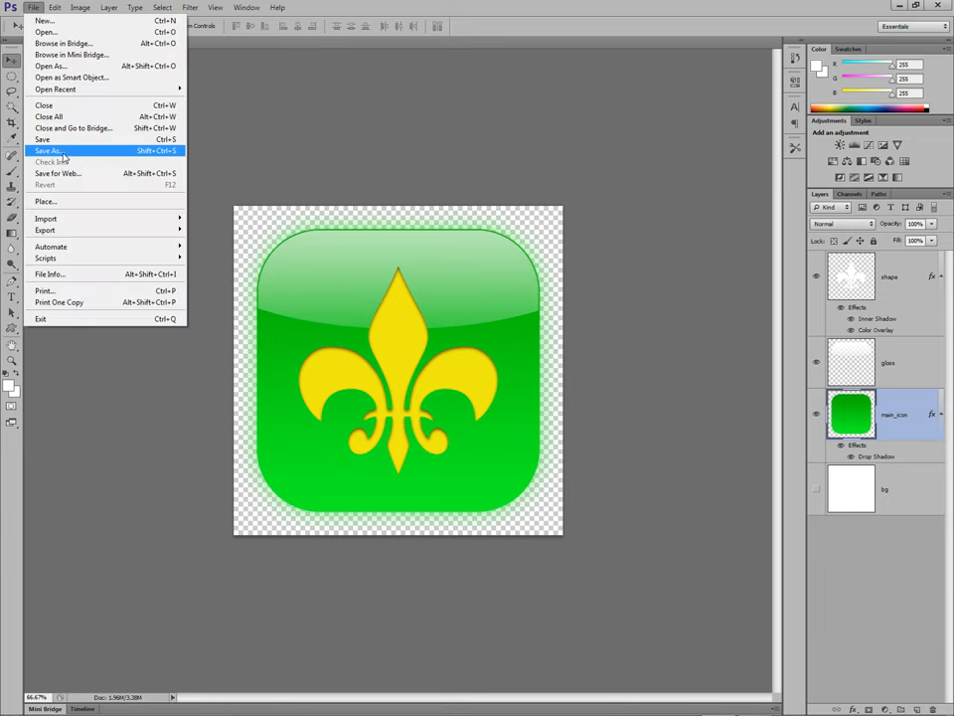
Save the icon as YouTube_demo.psd, accepting the compatibility option.
left_click(48, 151)
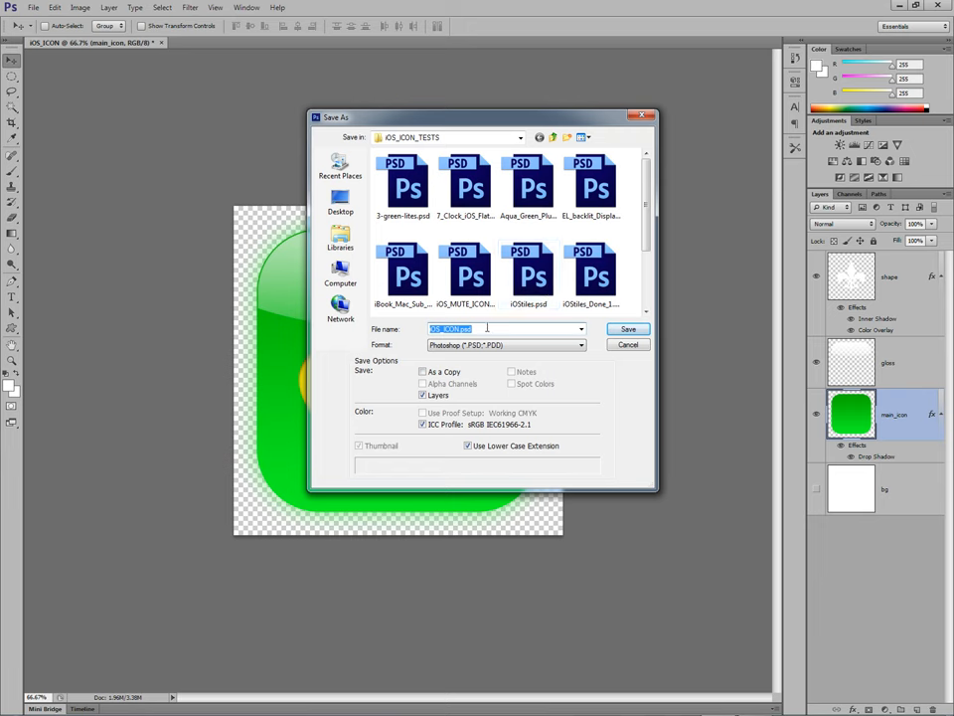
mouse_move(340, 308)
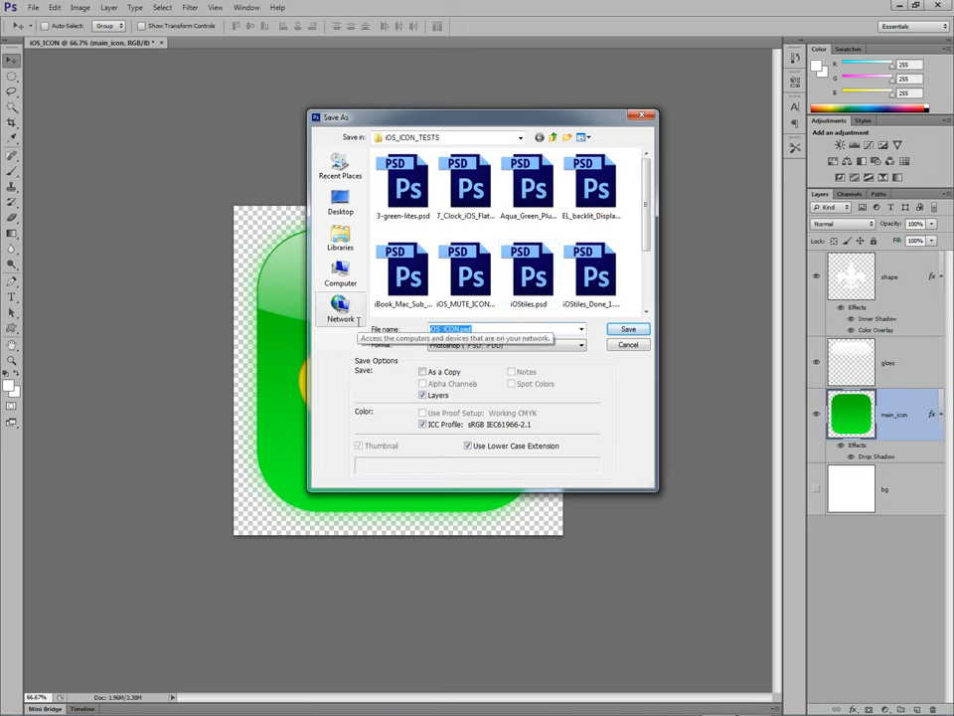
type("YouTube")
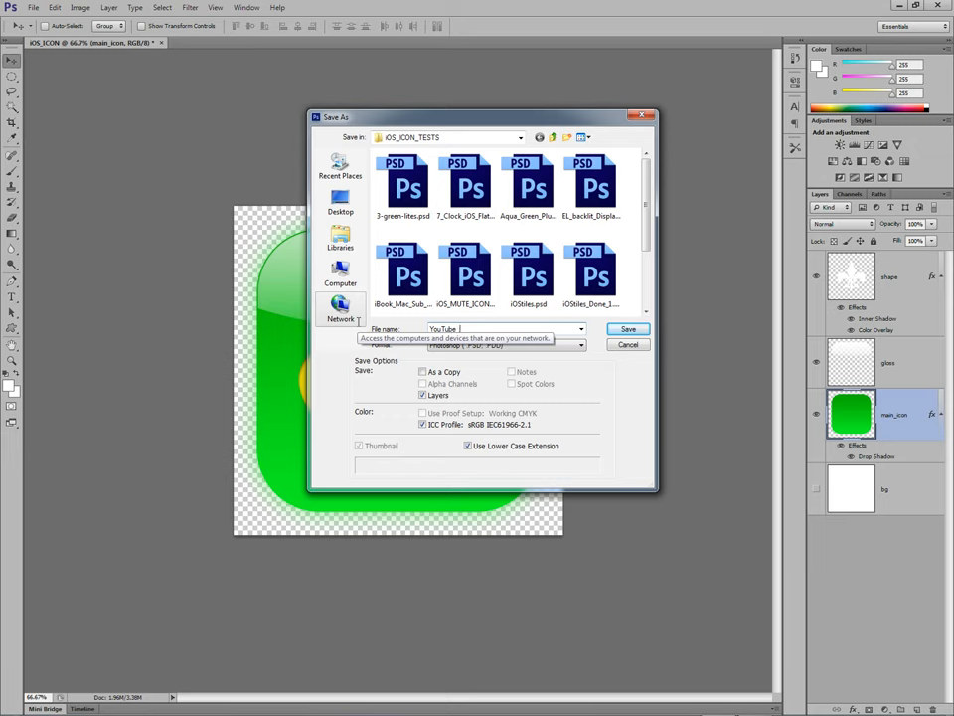
left_click(628, 330)
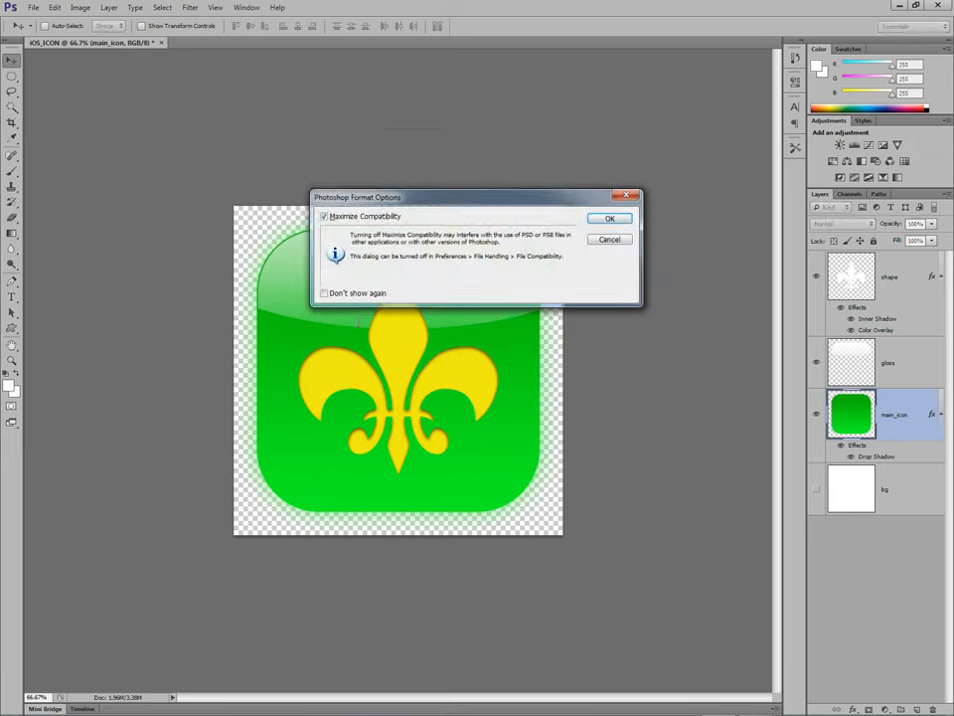
left_click(611, 217)
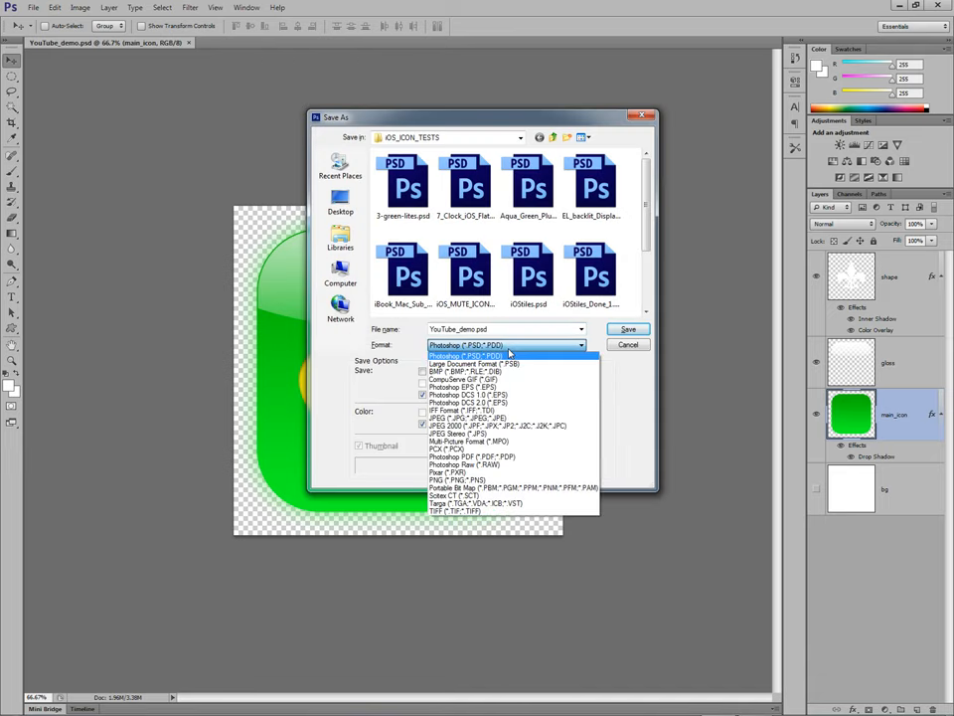
mouse_move(468, 479)
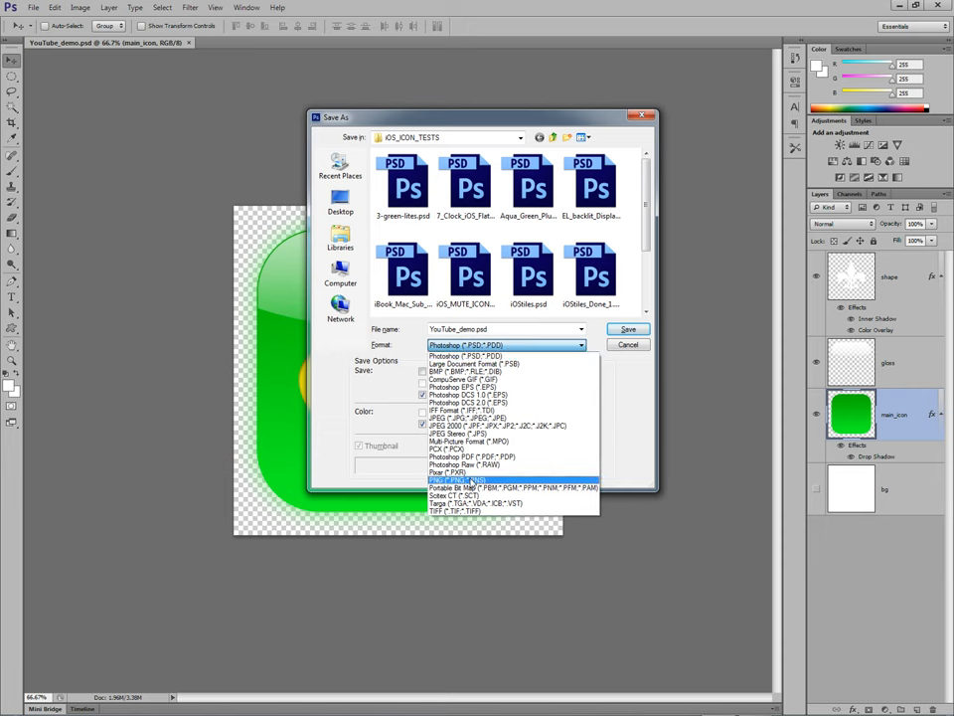
Save a PNG copy of the icon with the default PNG compression settings.
left_click(453, 480)
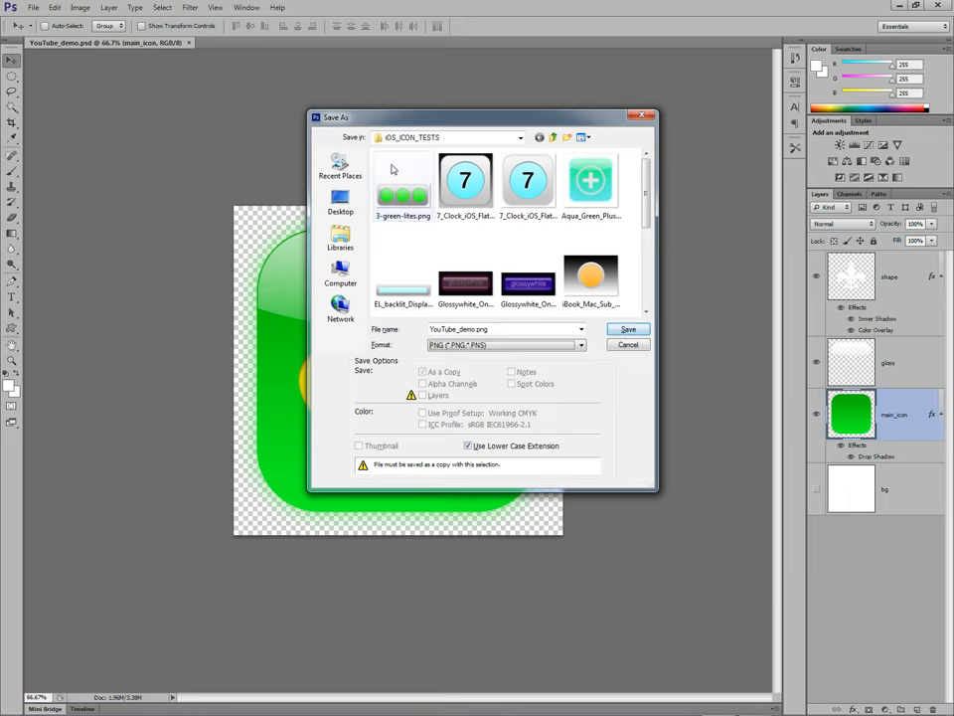
left_click(628, 330)
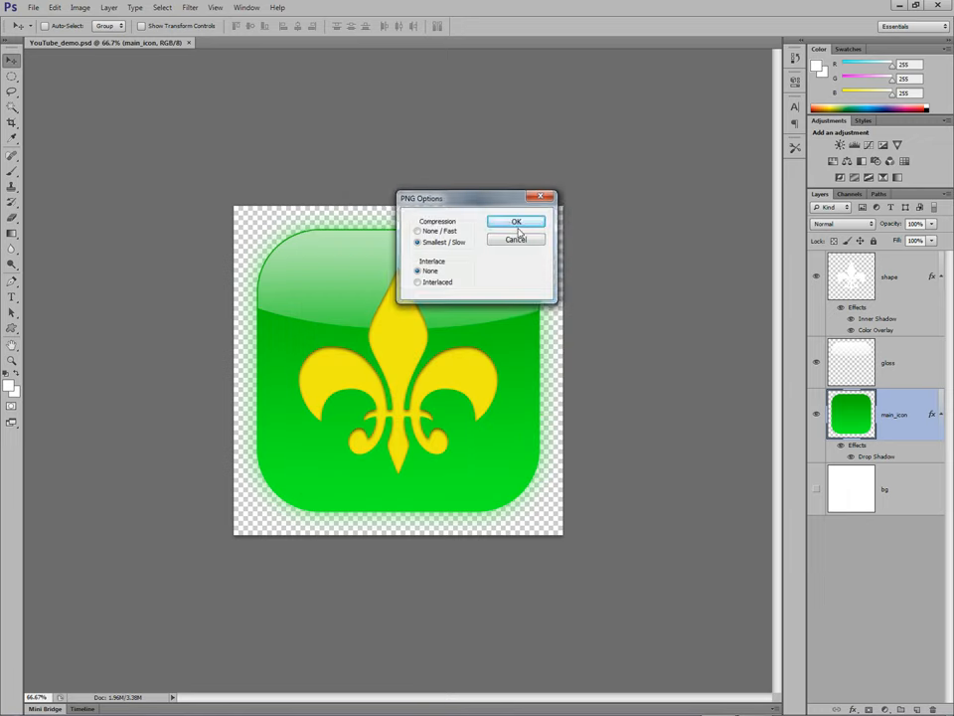
left_click(517, 221)
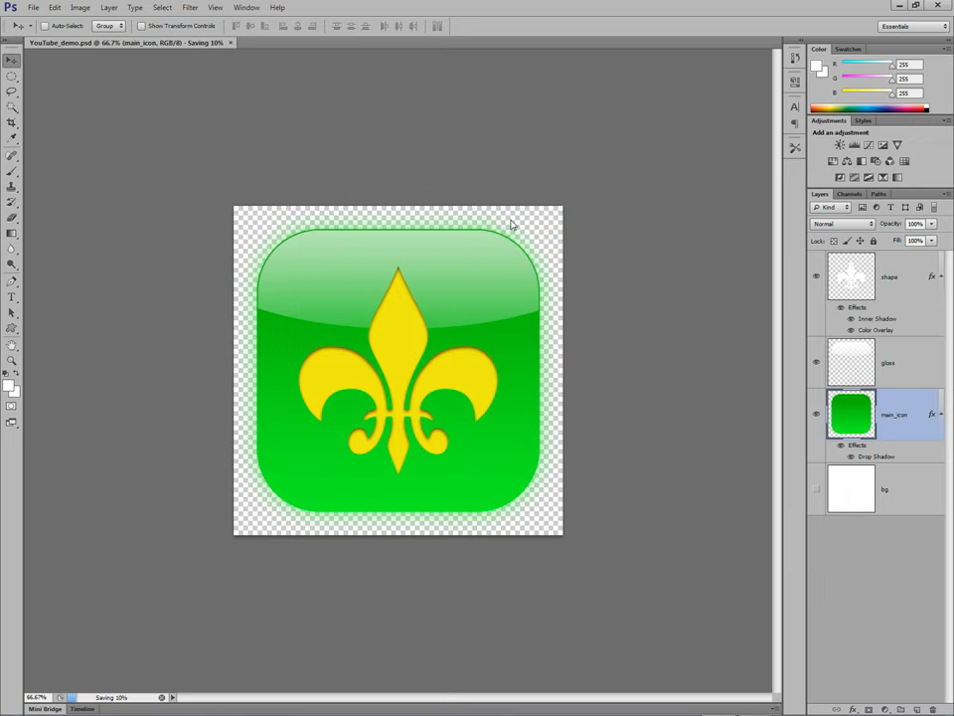